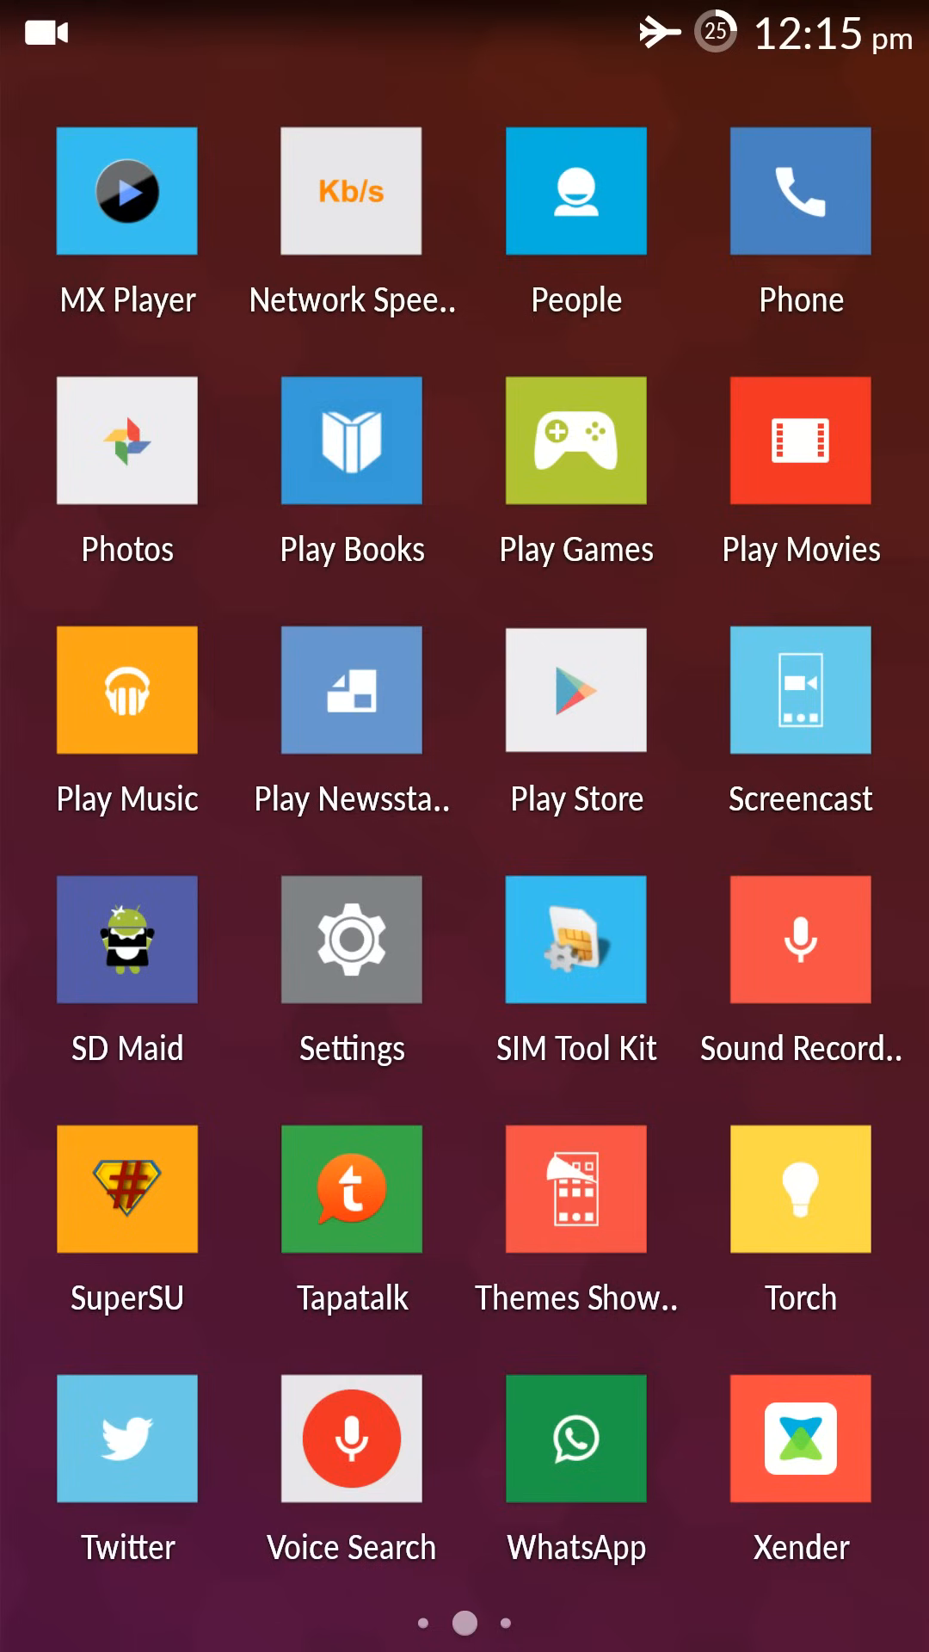
Launch Settings and scroll to Profiles, listing six profiles with Default active
left_click(351, 939)
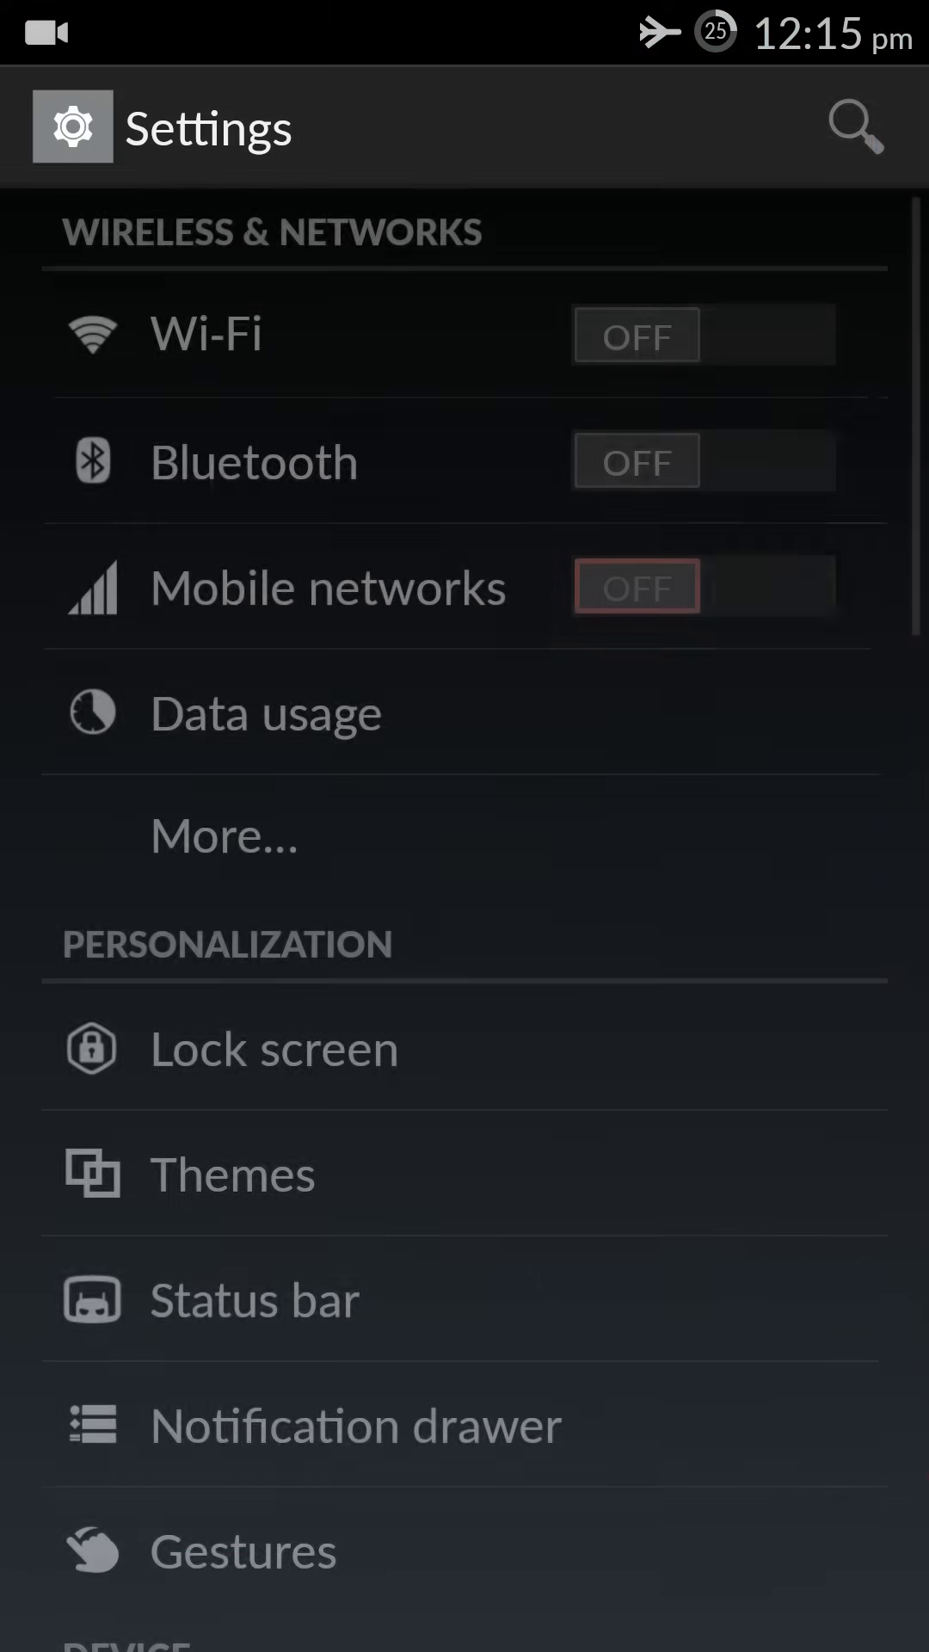
scroll("down", 3)
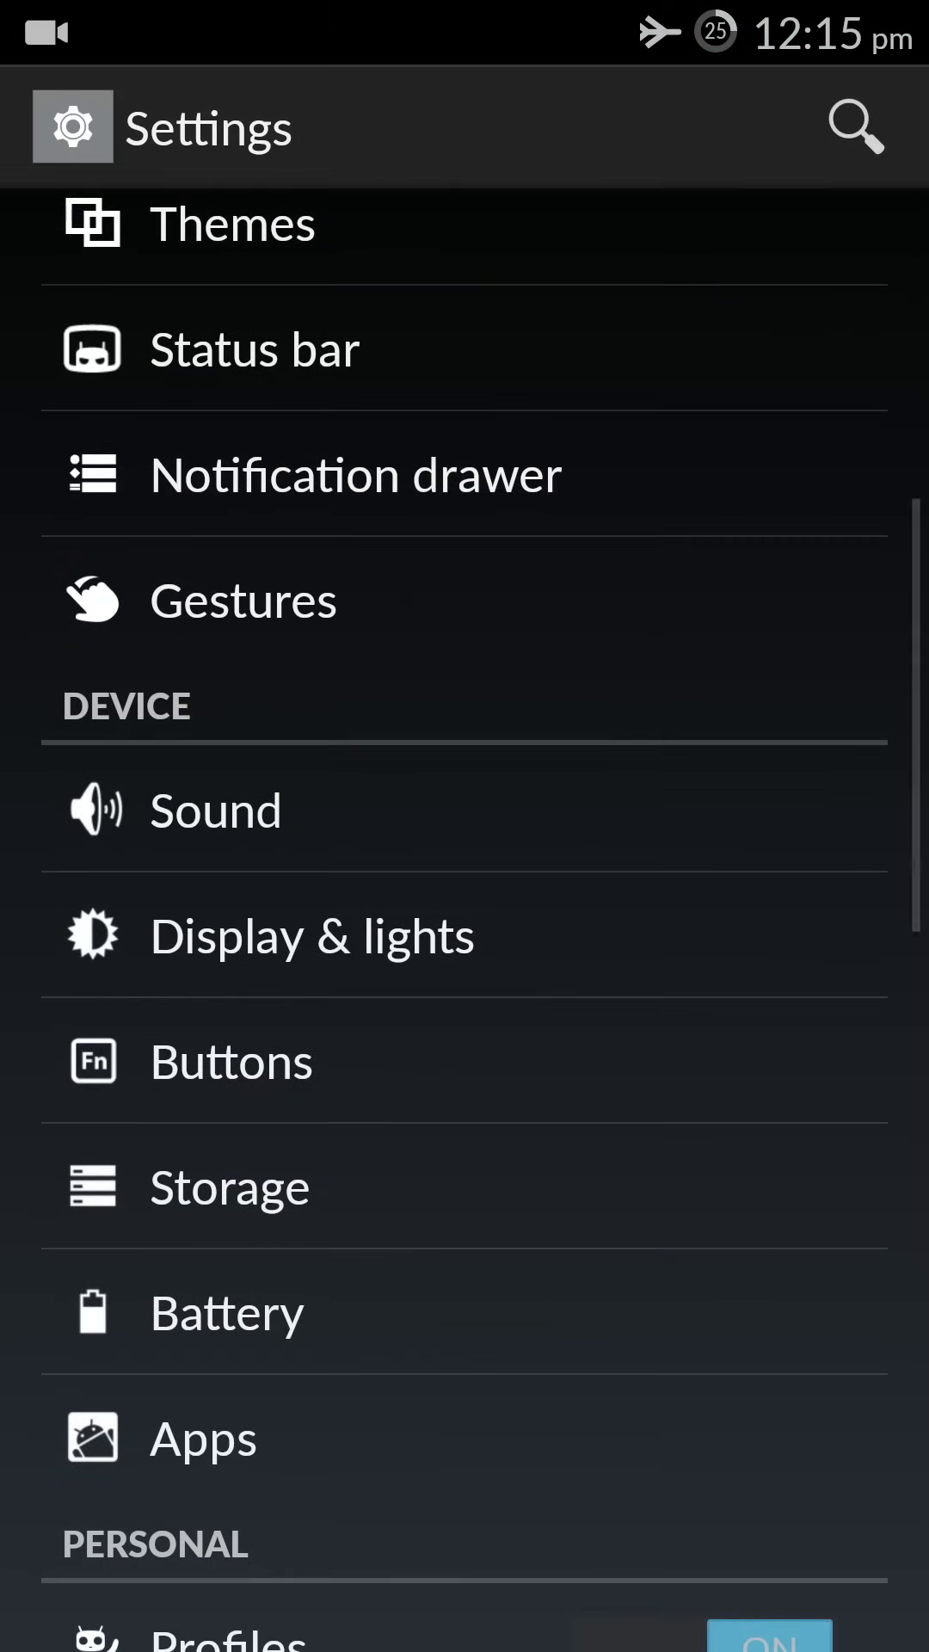
scroll("down", 3)
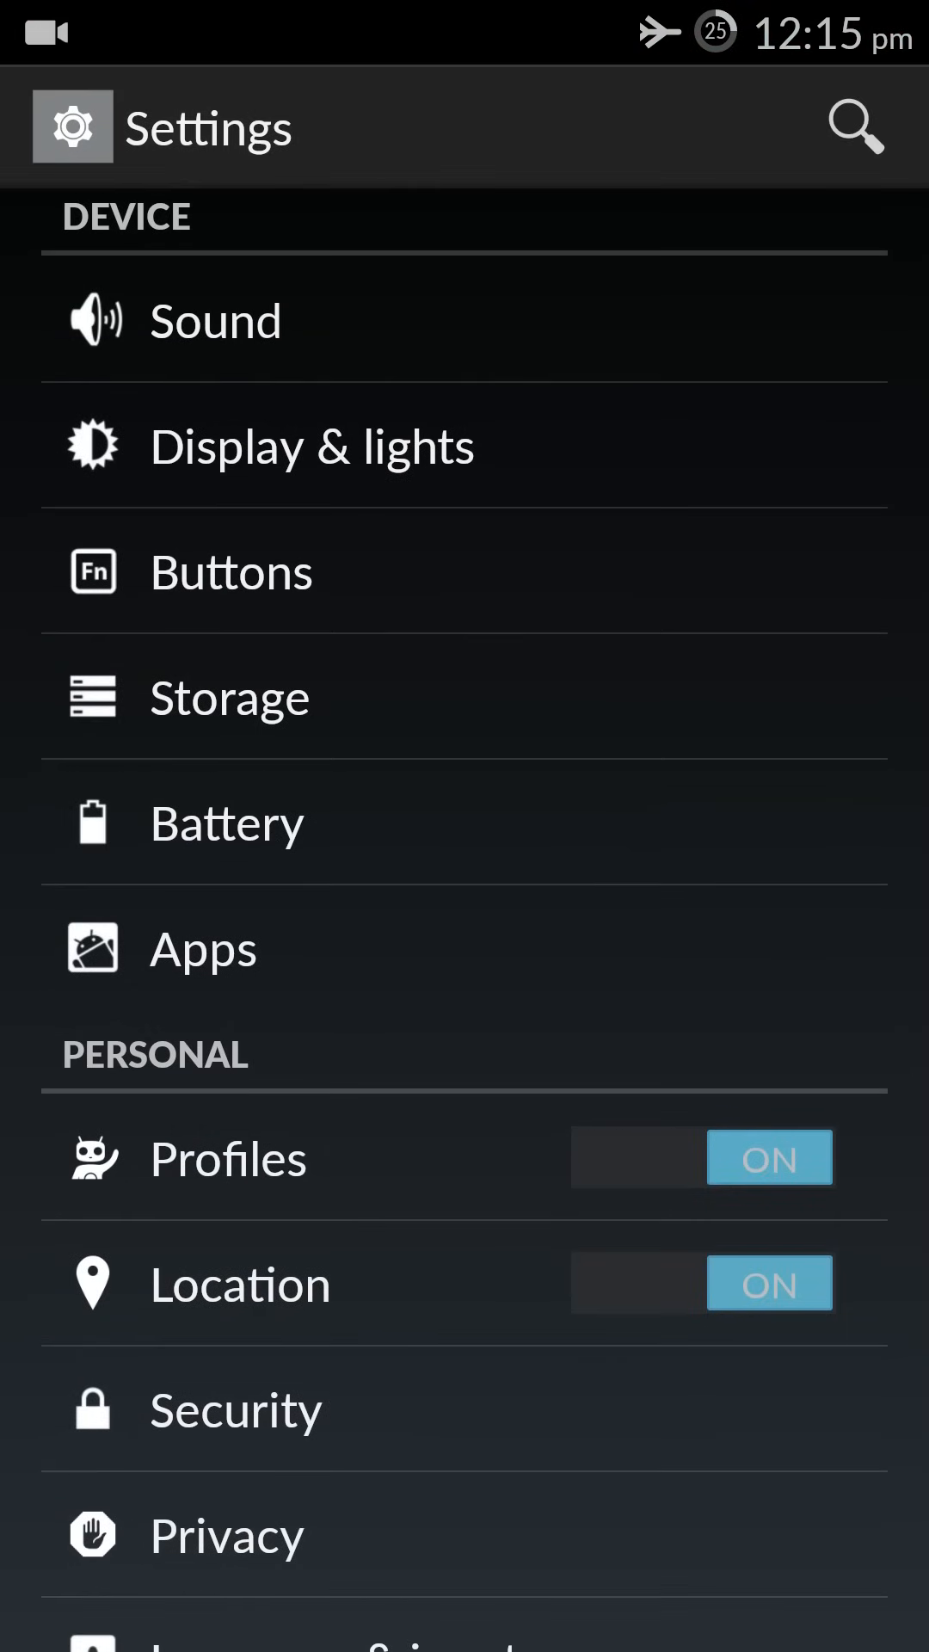
scroll("down", 3)
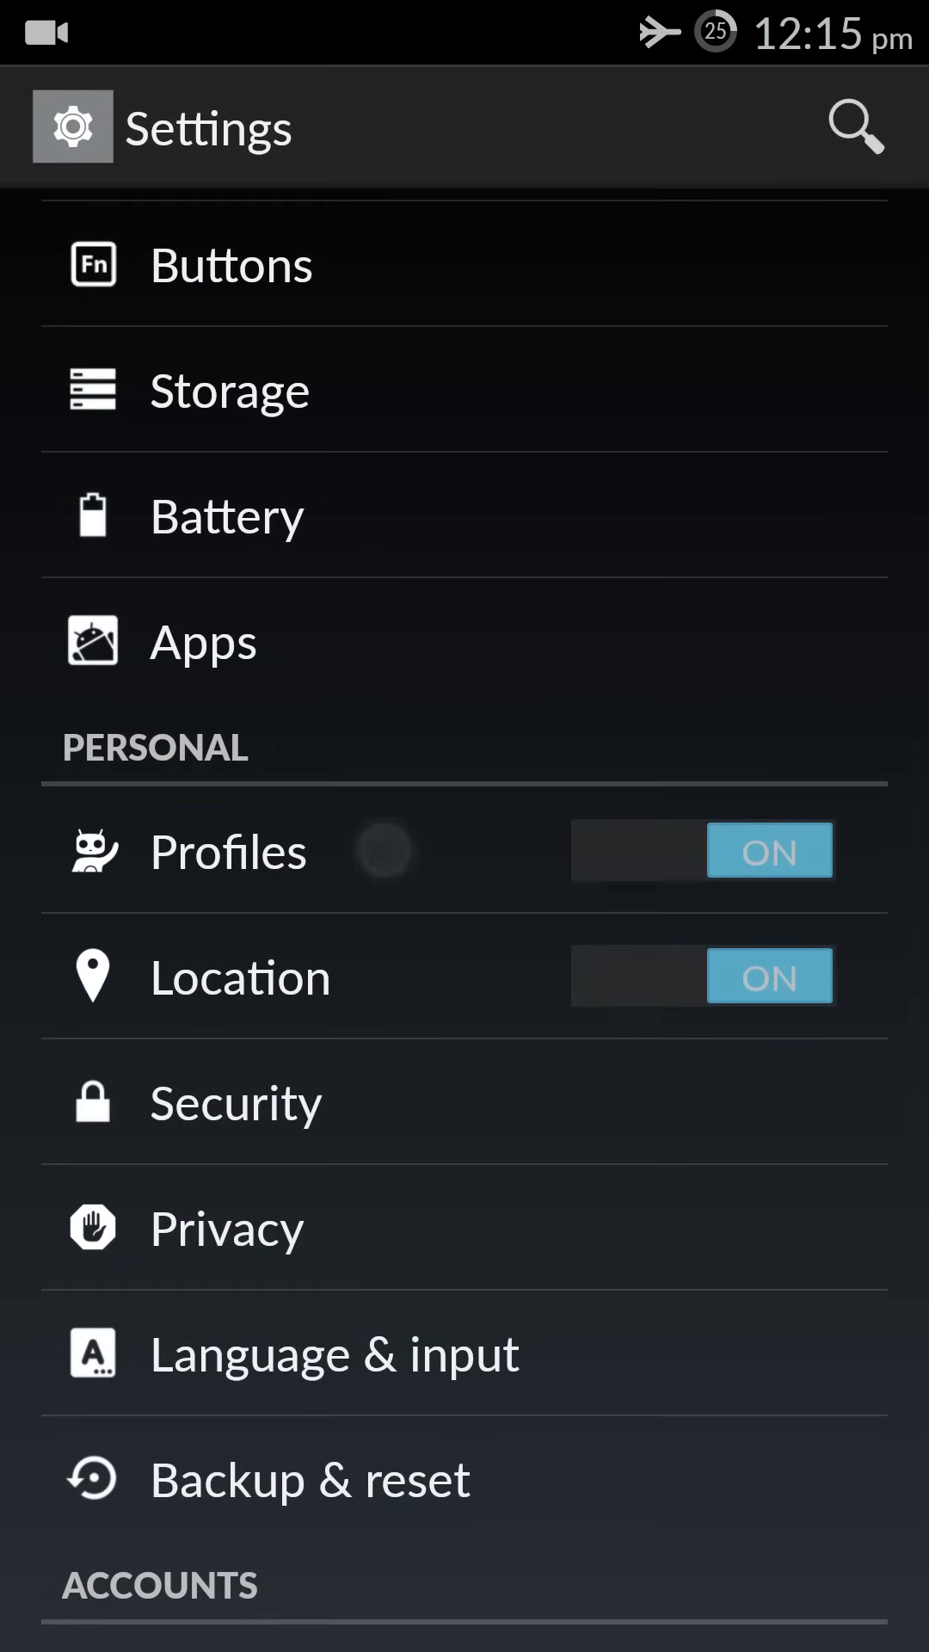
left_click(229, 851)
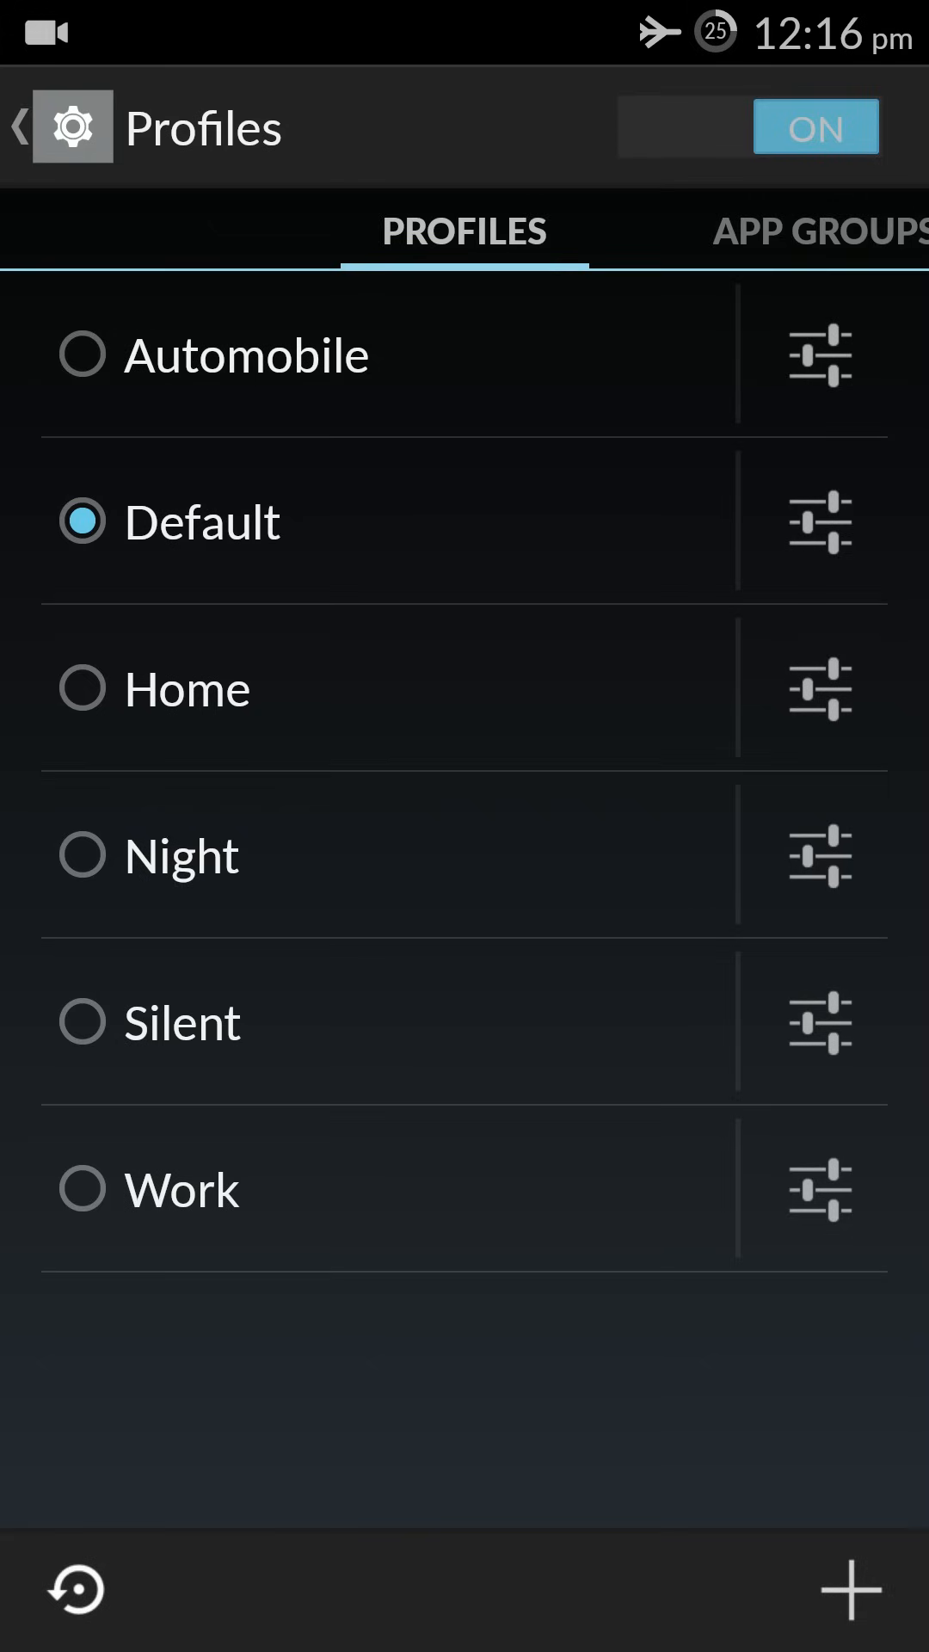
Open the Work profile's settings and enable its Wi-Fi connection override
left_click(820, 1188)
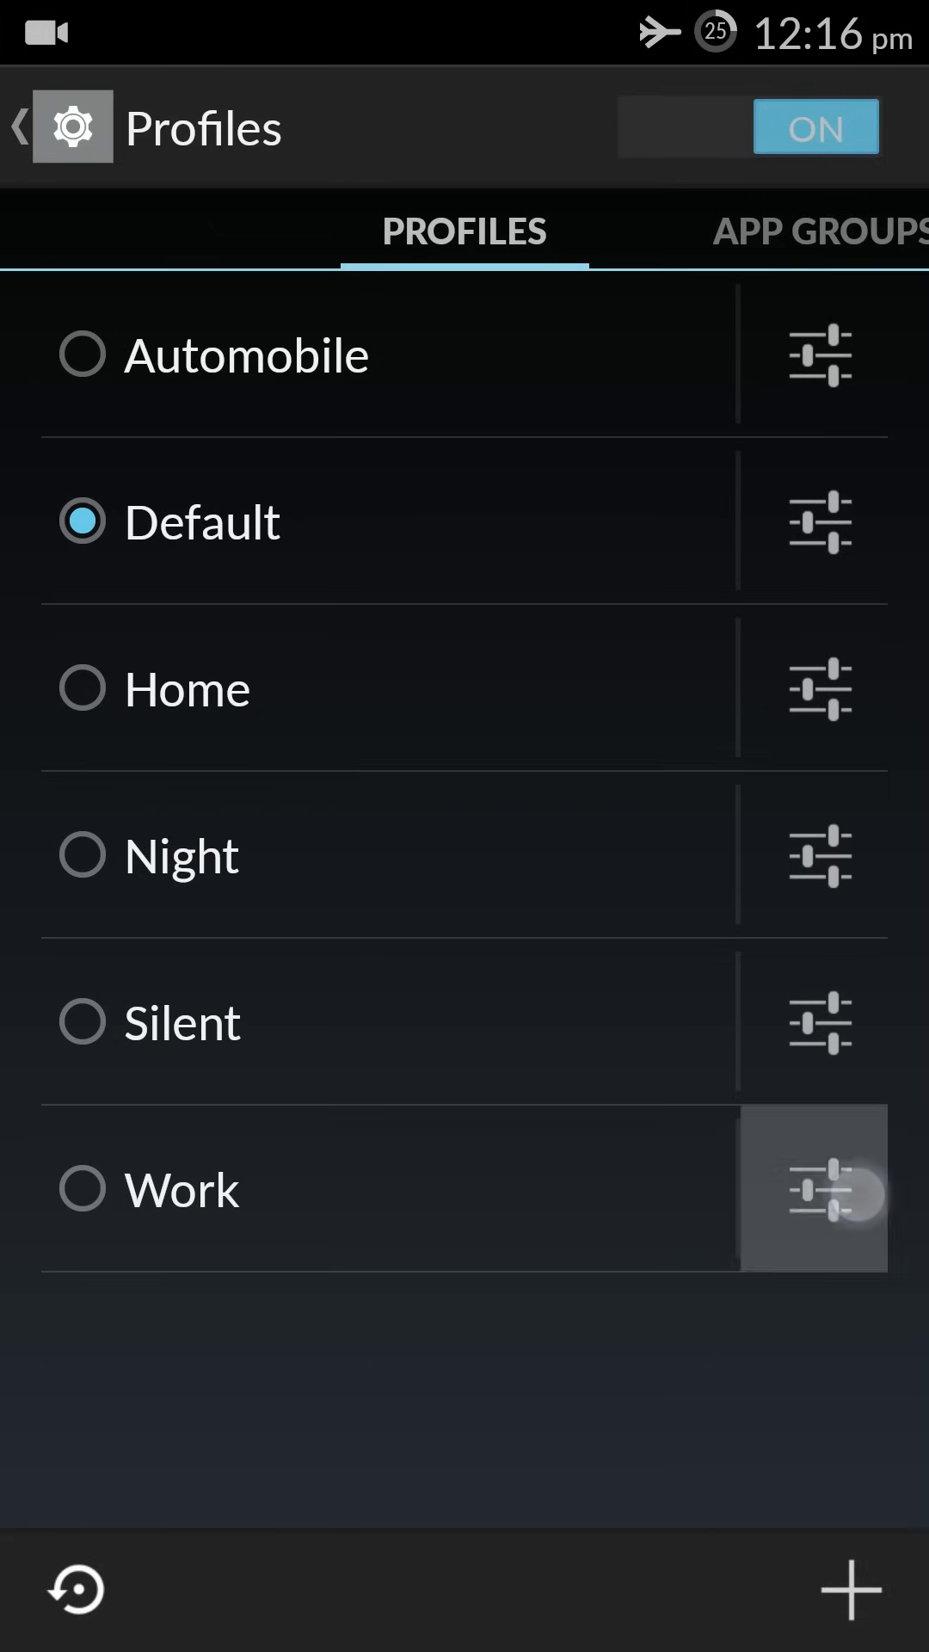
left_click(815, 1188)
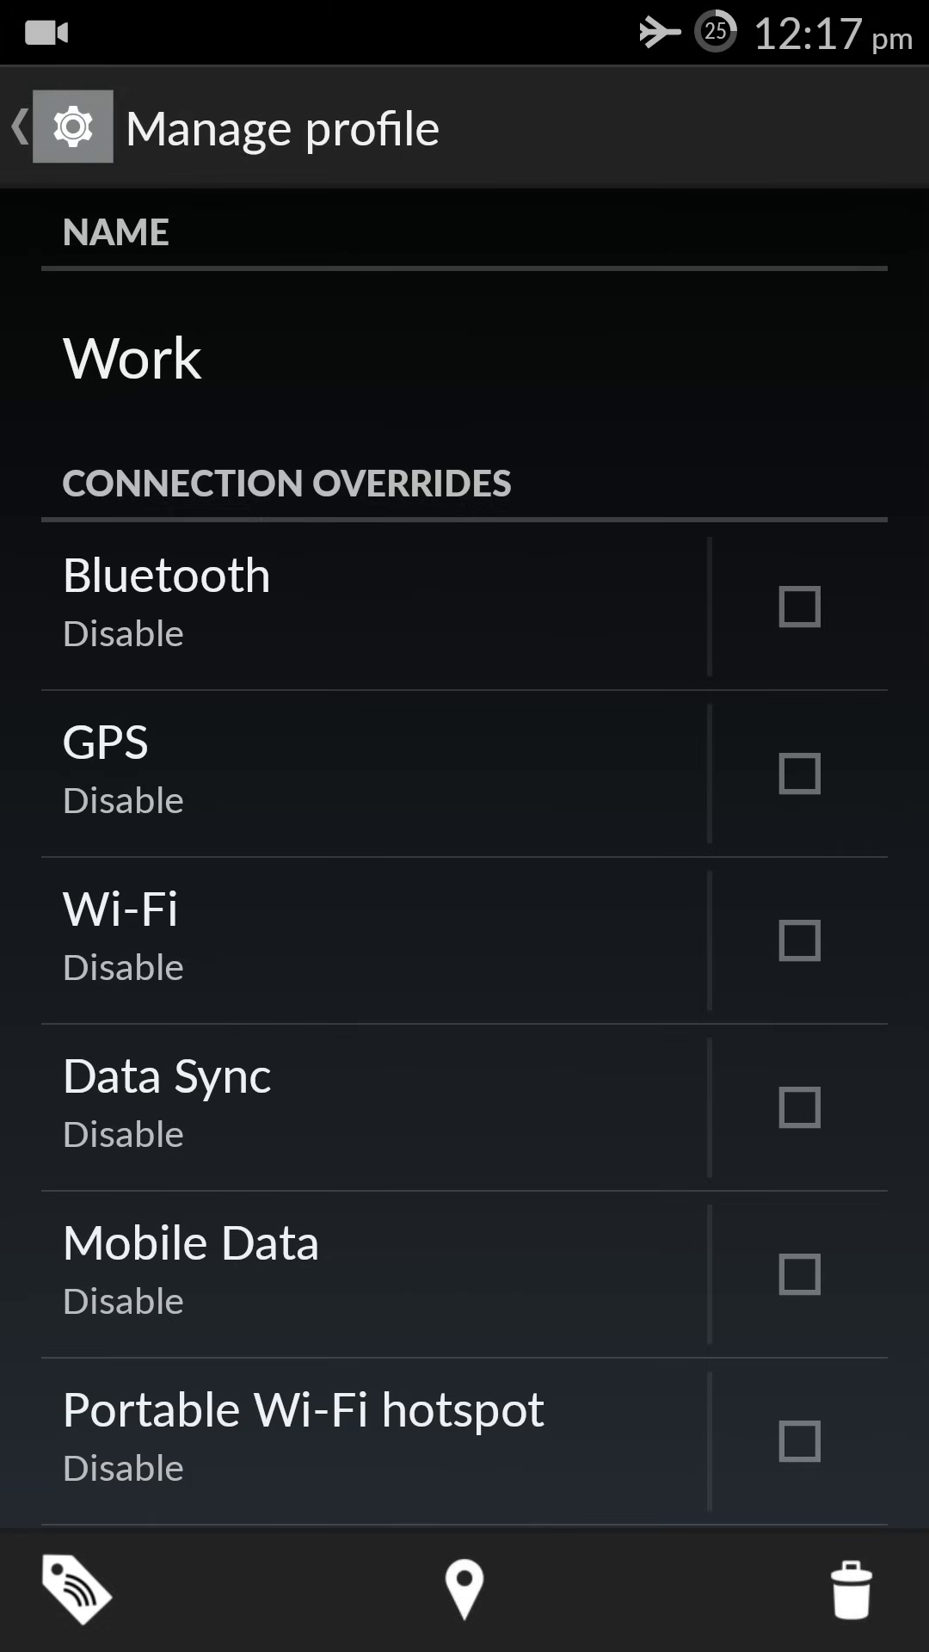
left_click(799, 940)
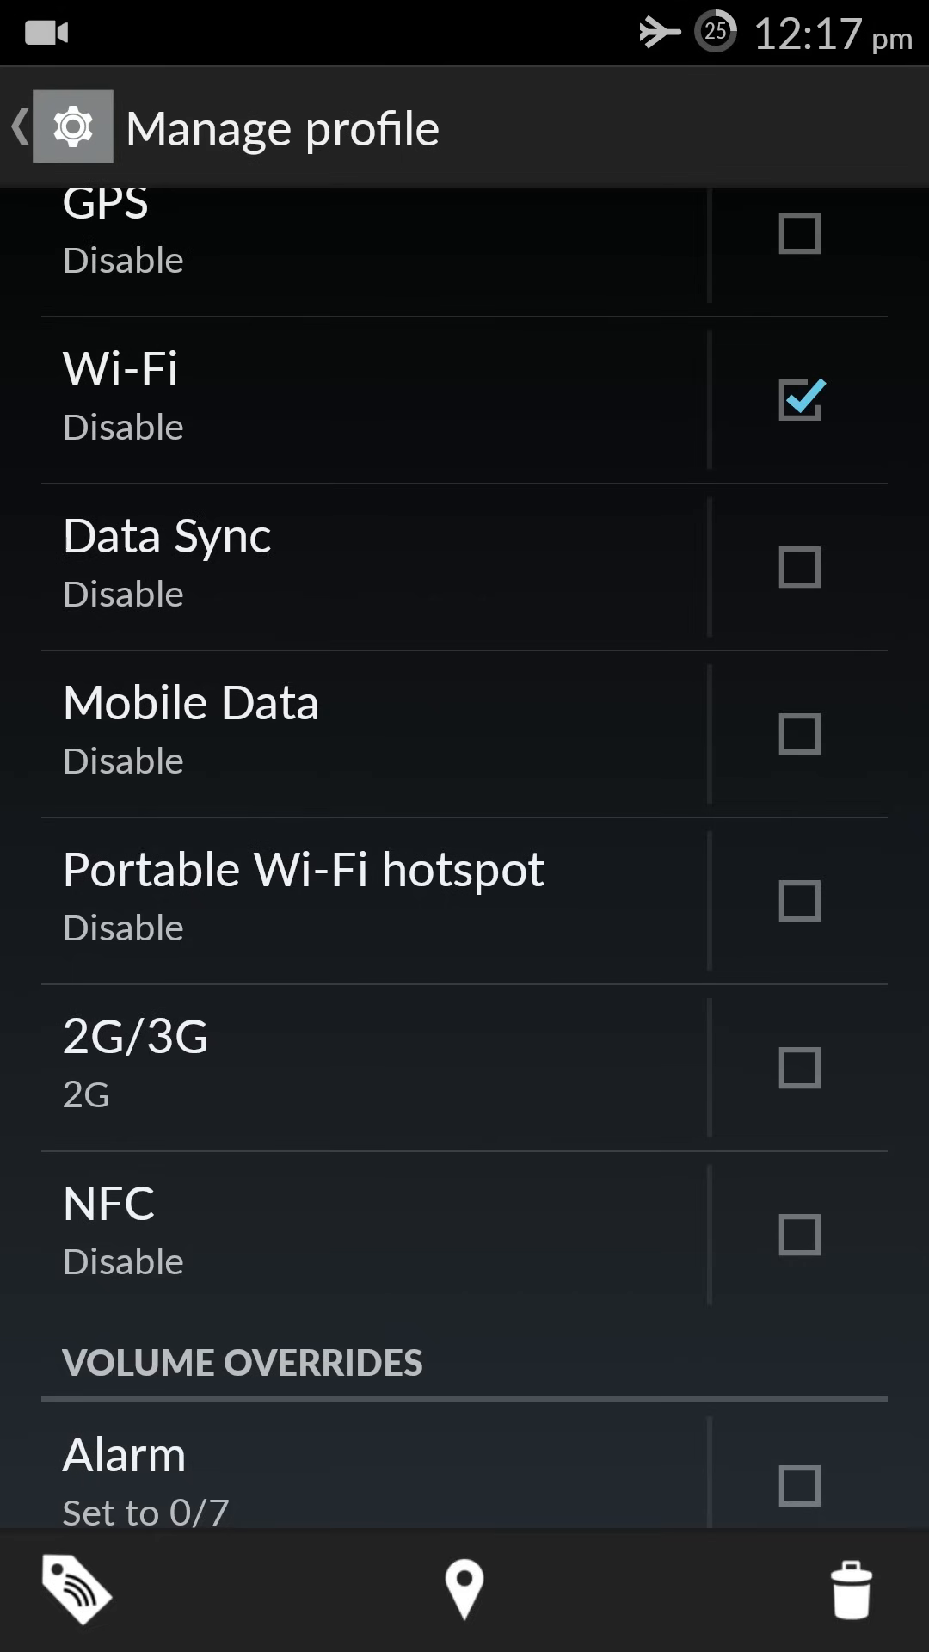
Turn on Work's Mobile Data override and set it to Enable
left_click(800, 736)
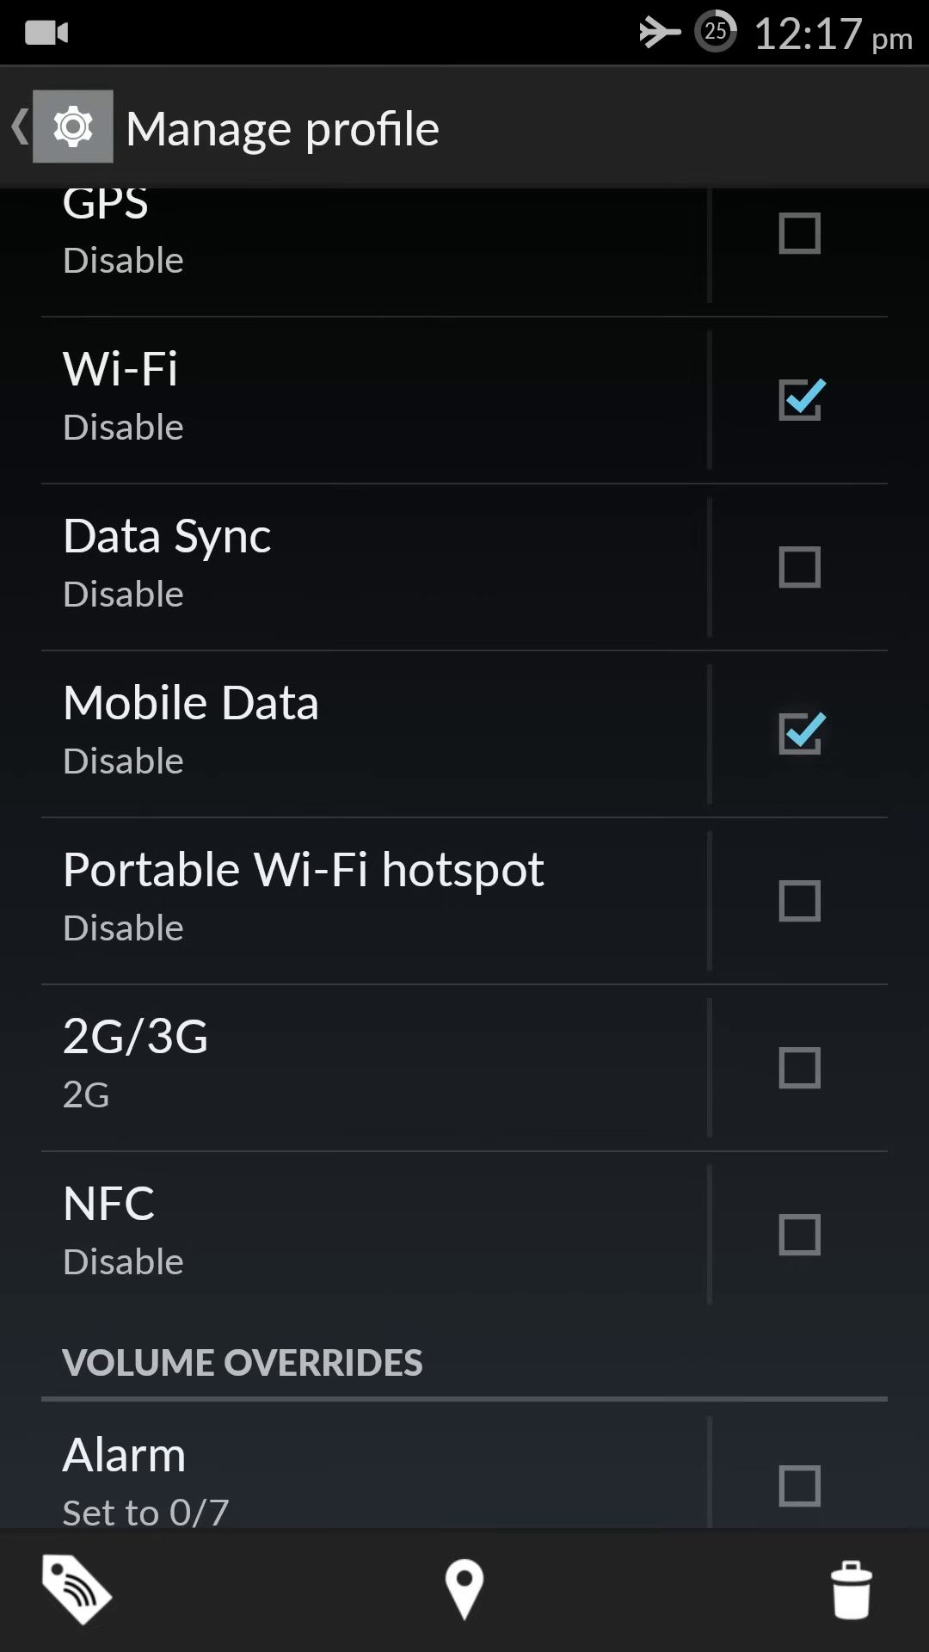
left_click(189, 703)
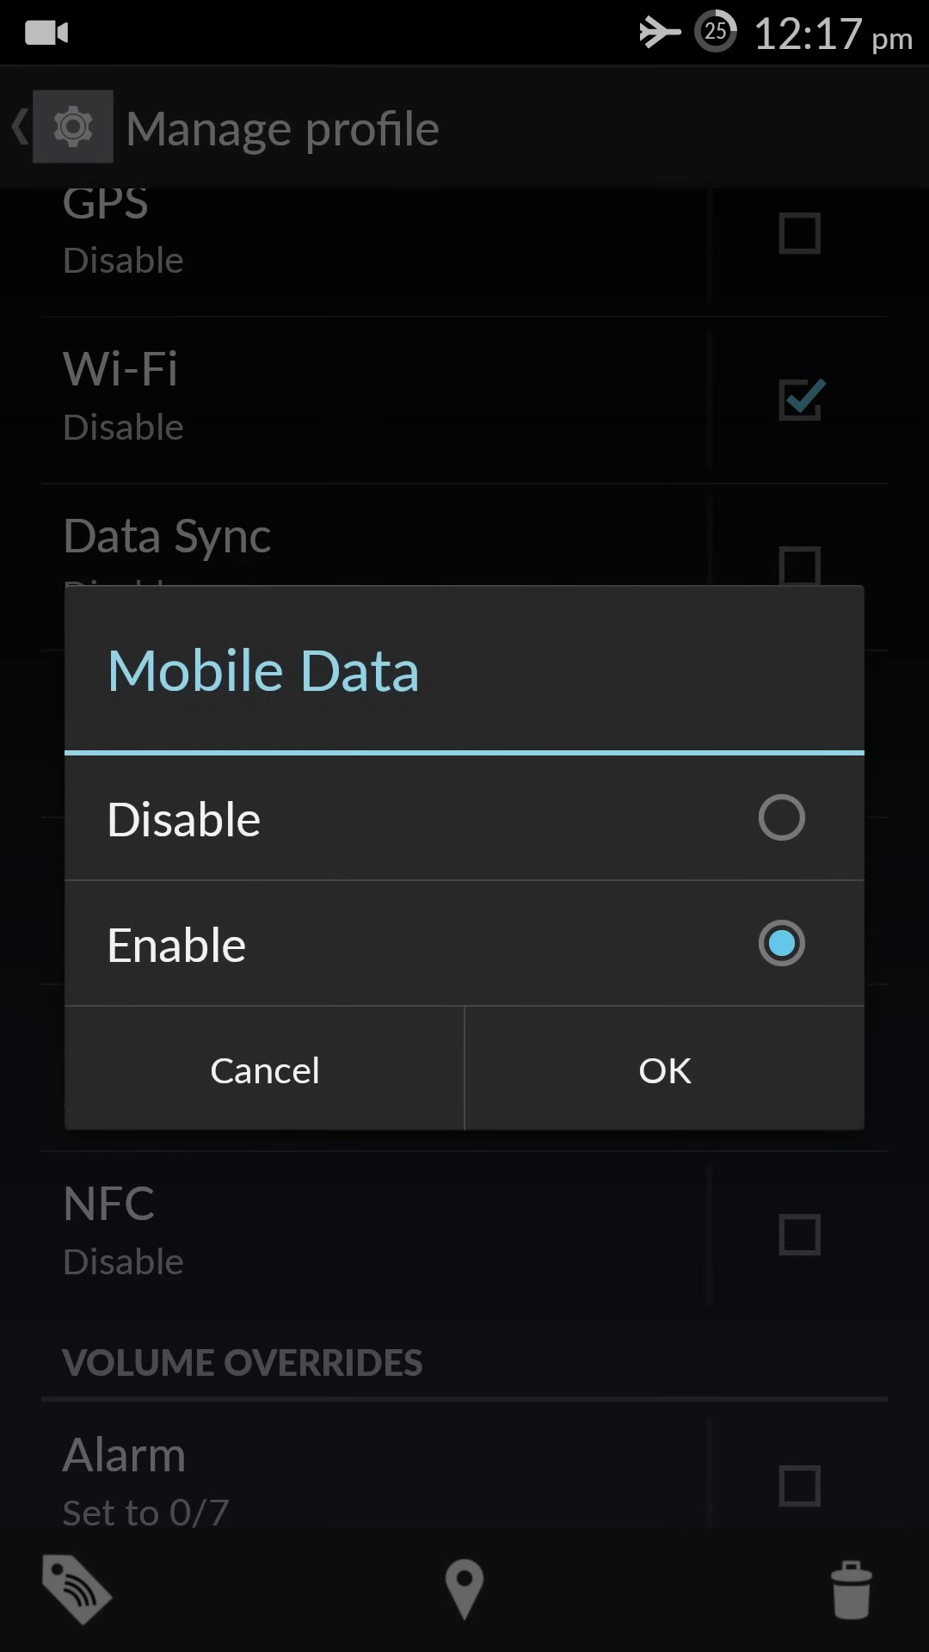
left_click(664, 1069)
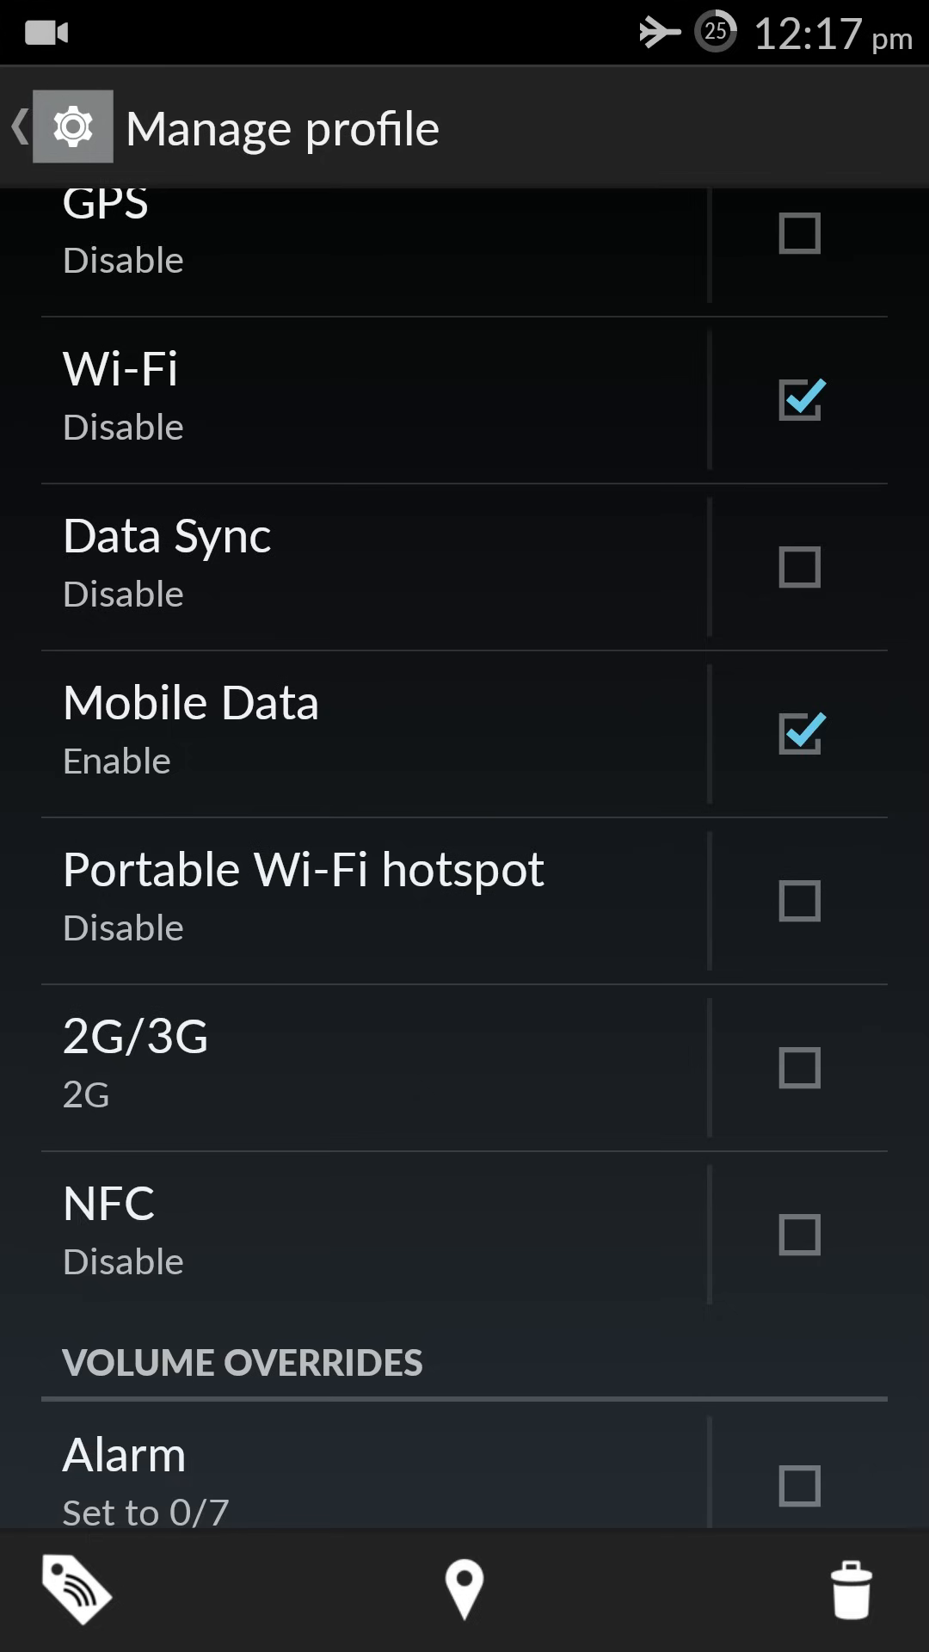
Turn on Work's 2G/3G network mode override and set it to 3G
scroll("down", 3)
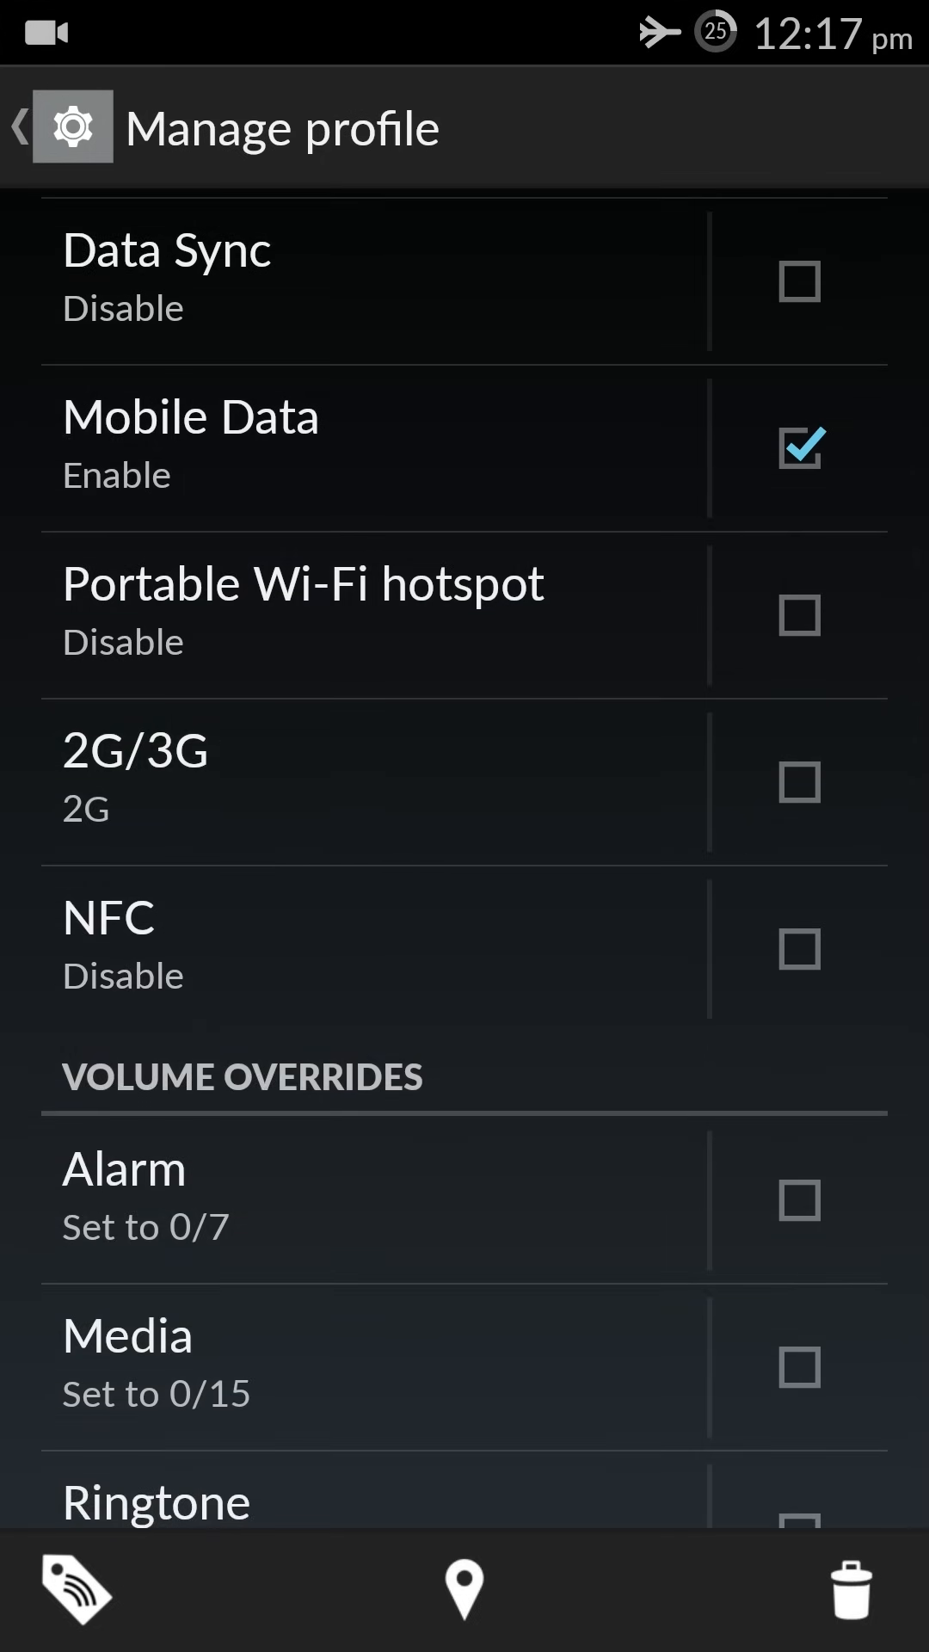
left_click(135, 750)
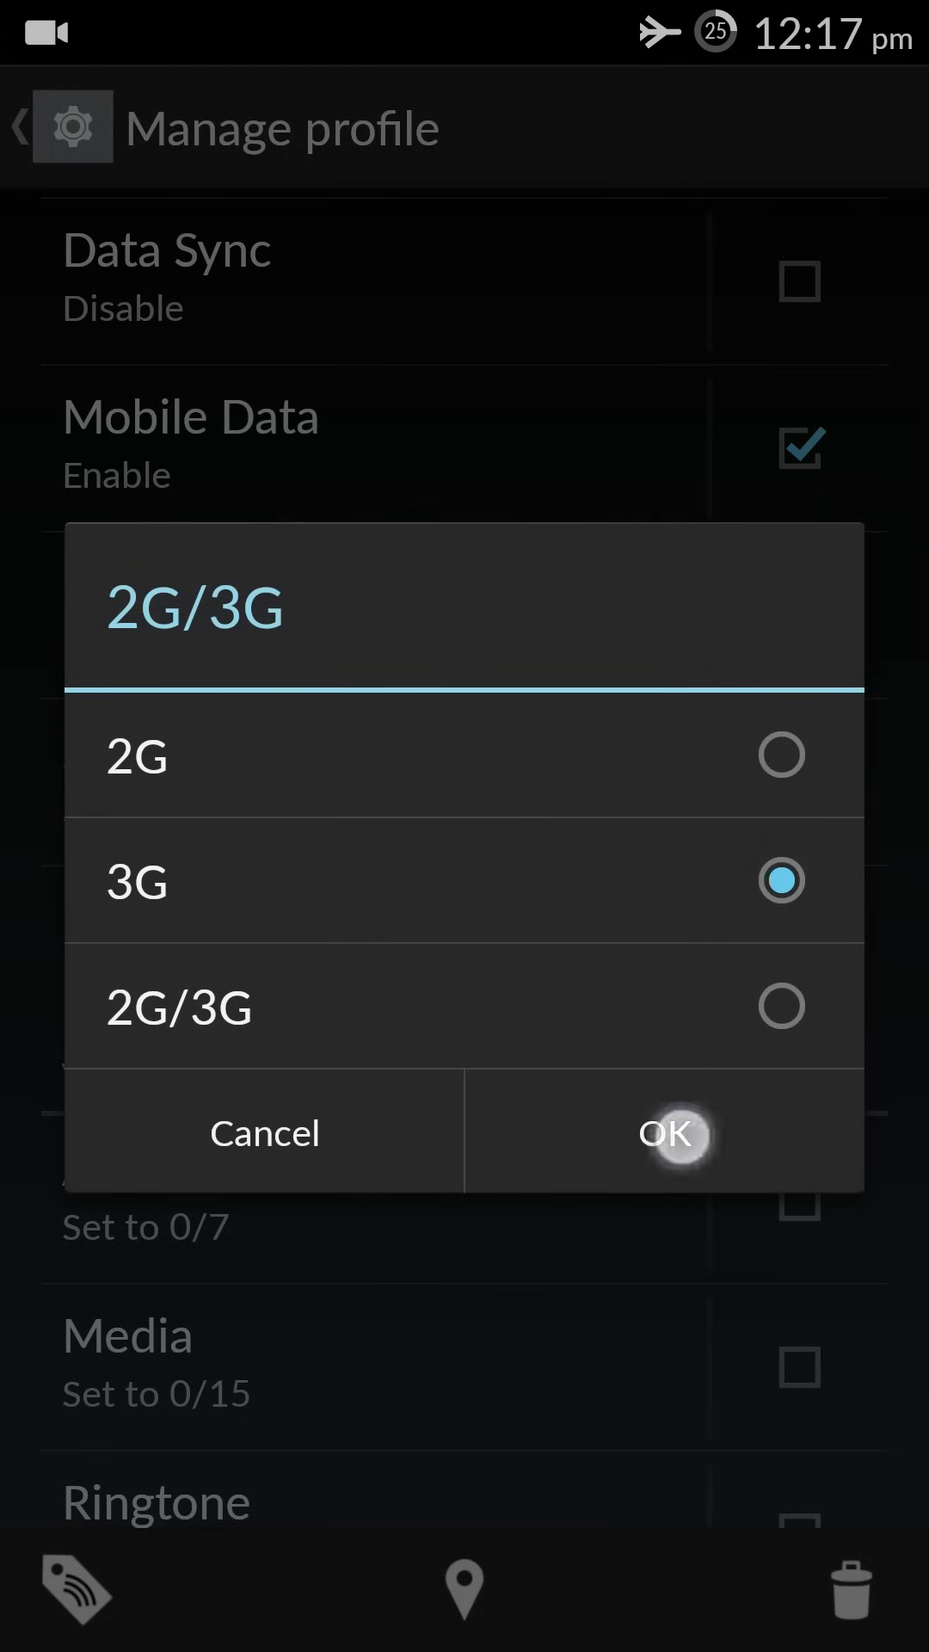
left_click(663, 1134)
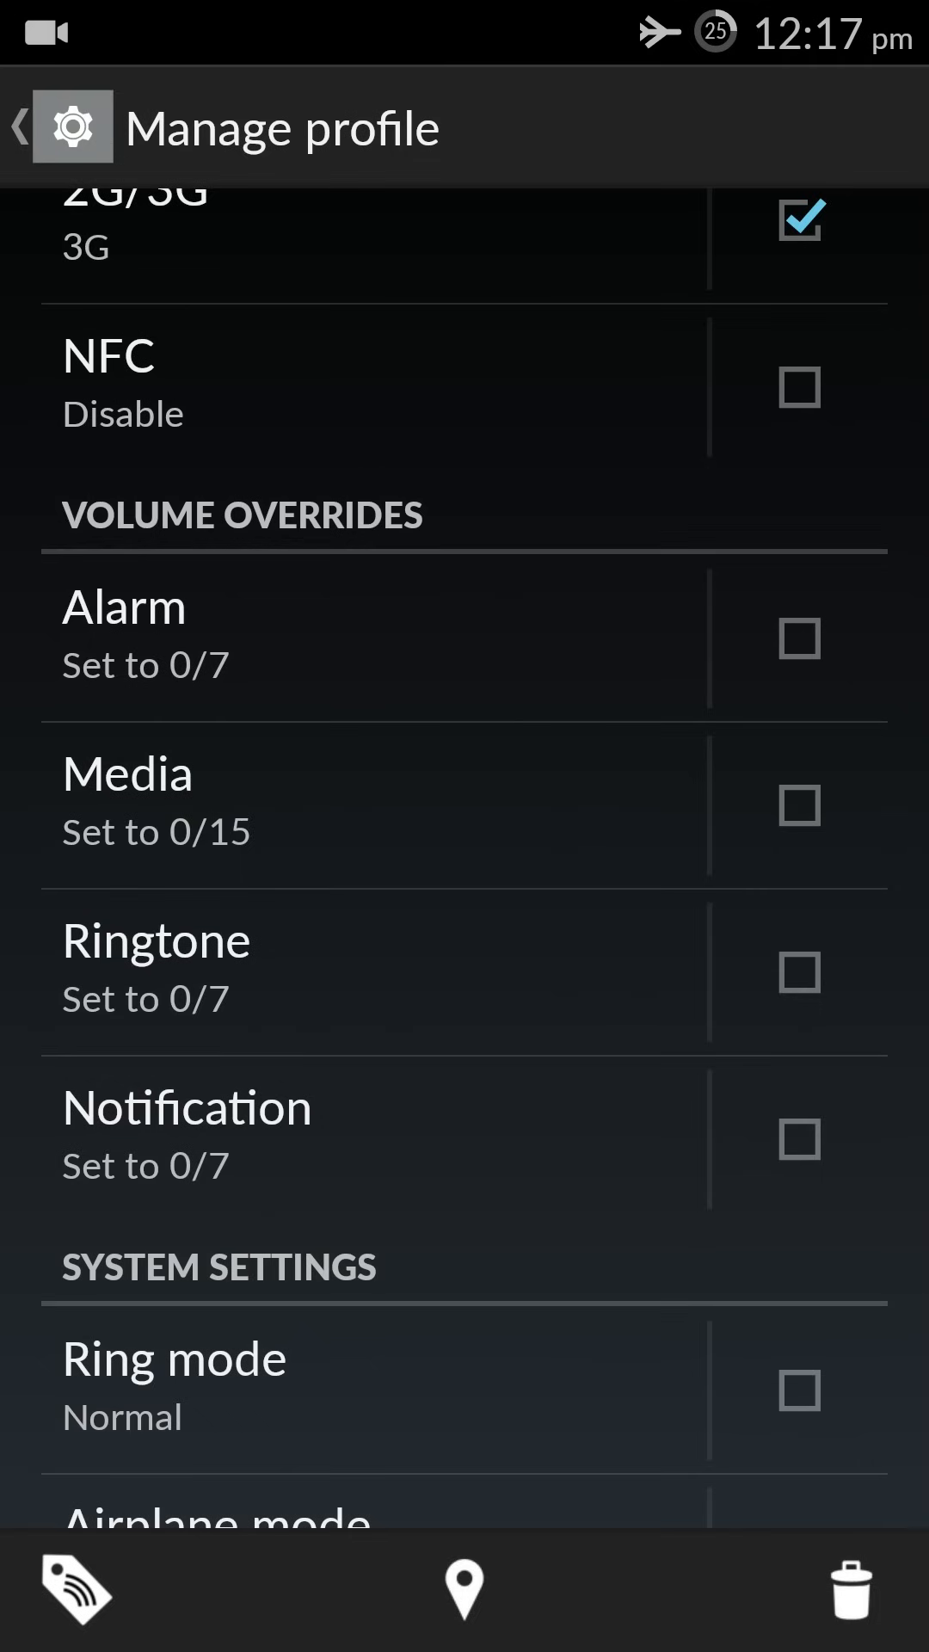
Enable Work's Ringtone volume override and set it to 2/7
left_click(800, 971)
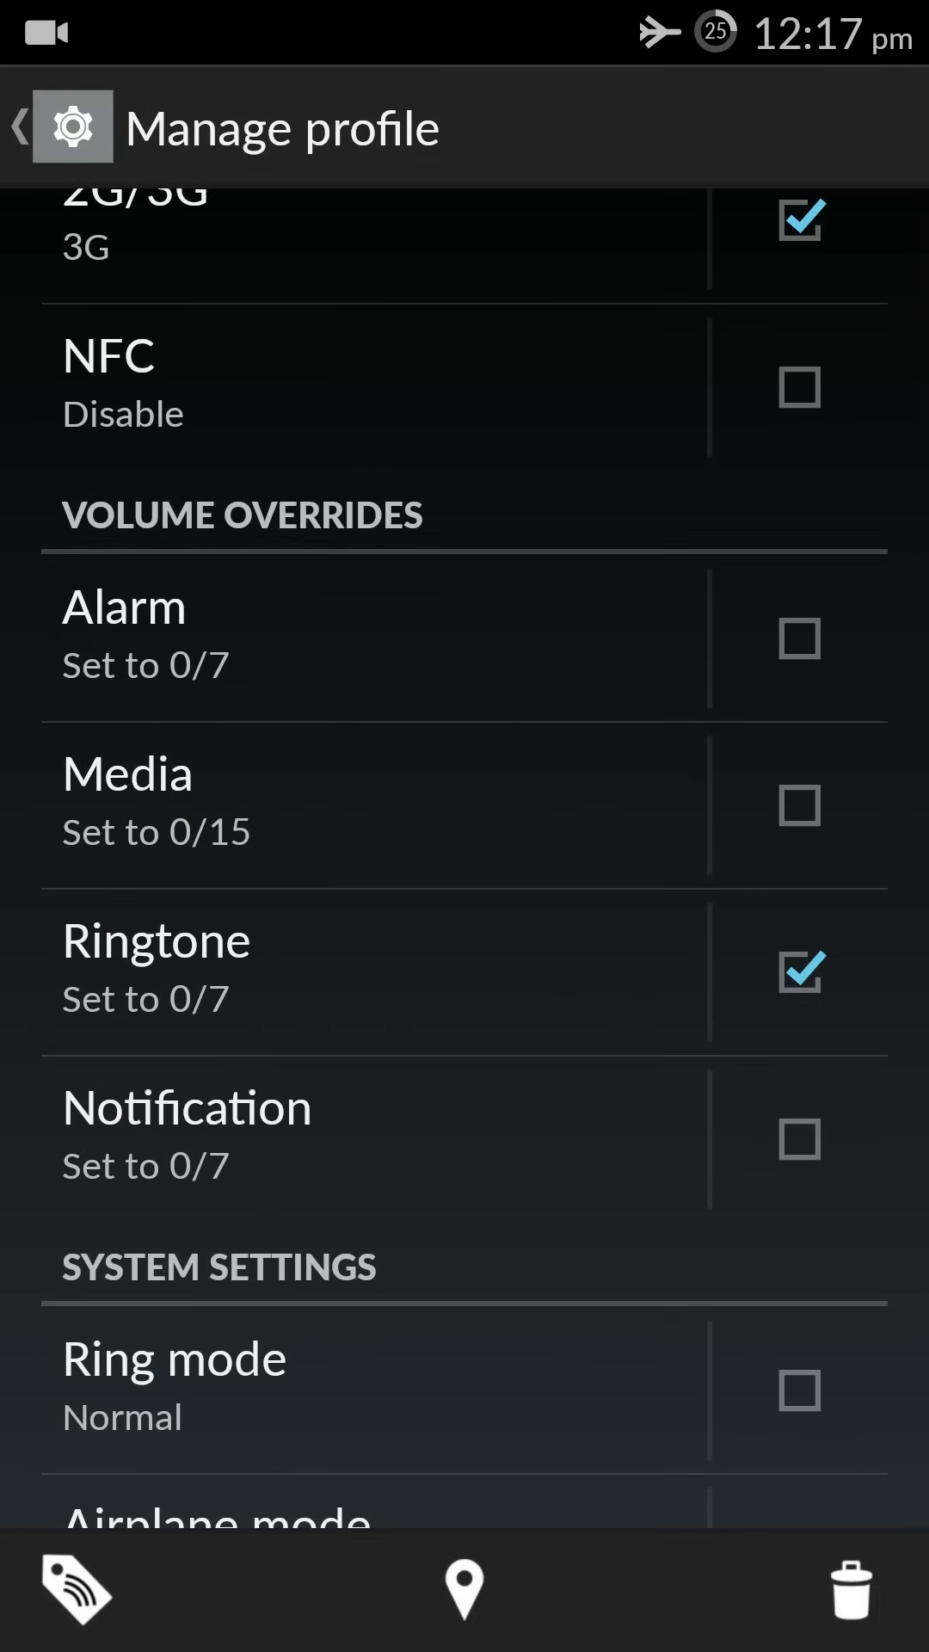
left_click(155, 939)
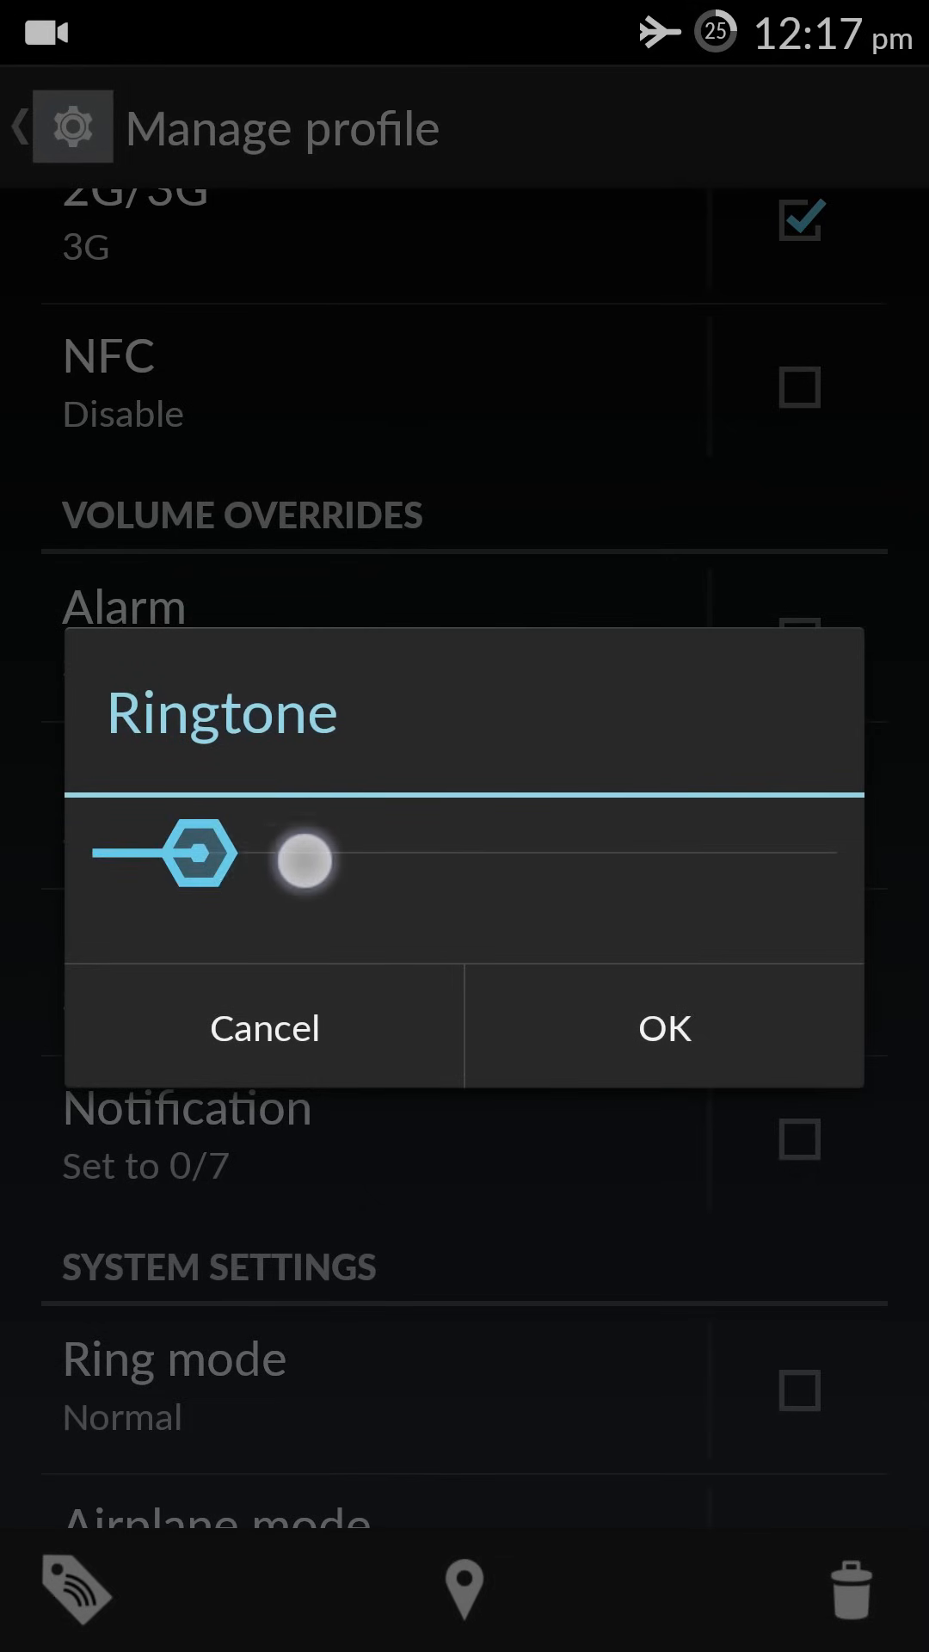
left_click(663, 1027)
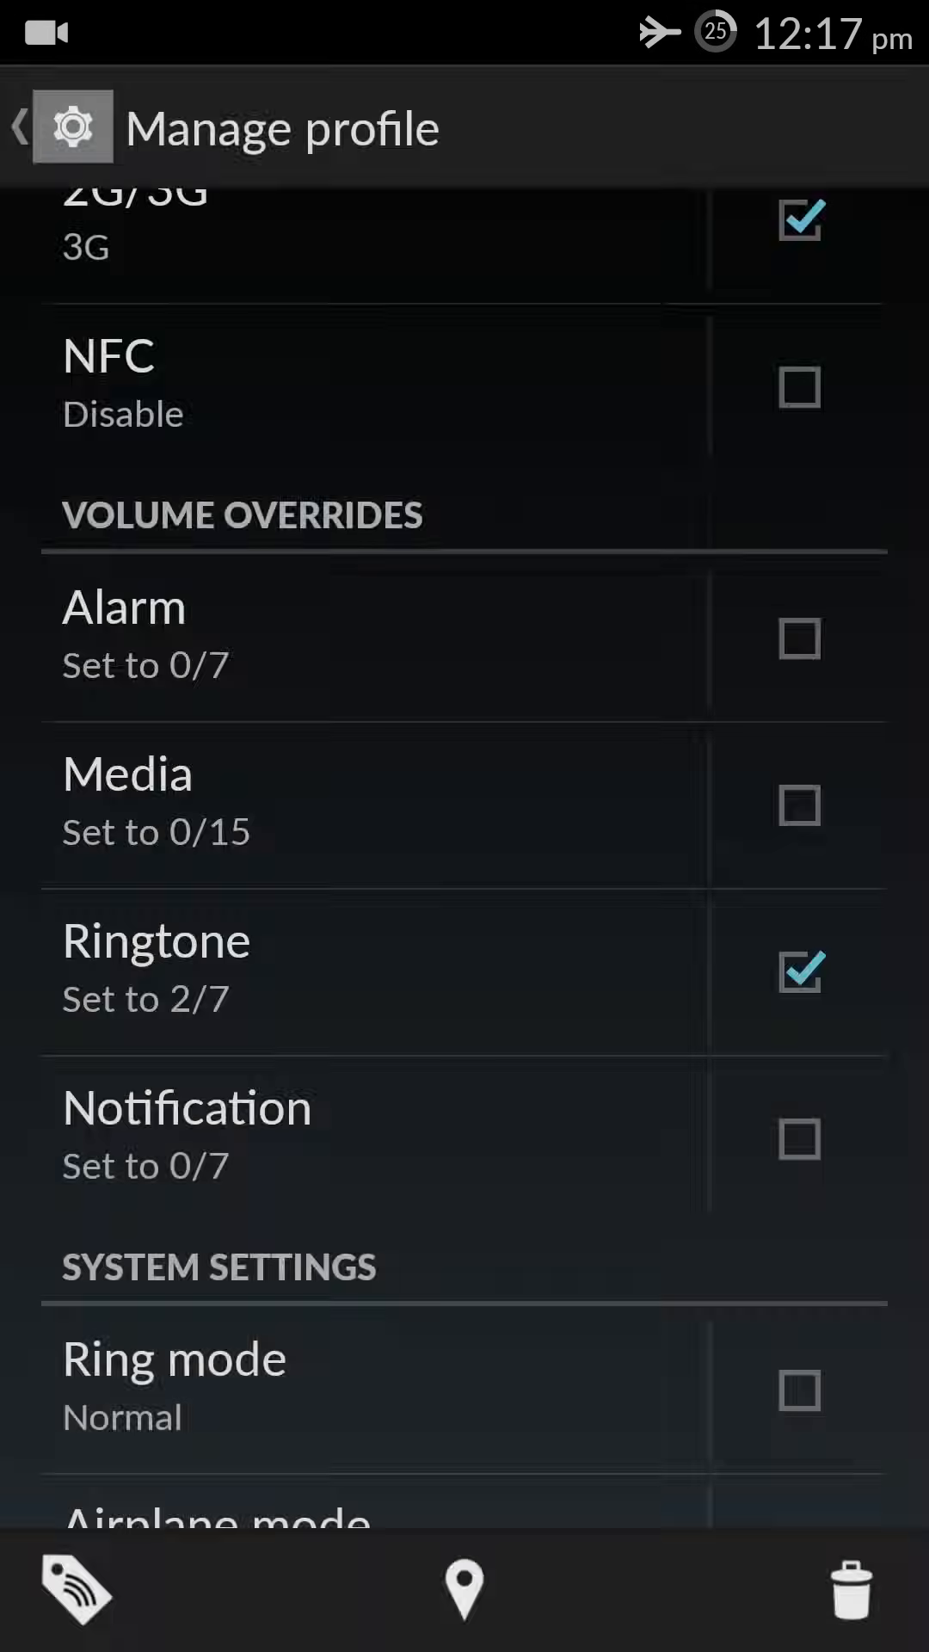
Enable Work's Notification volume override and set it to 1/7
left_click(802, 1138)
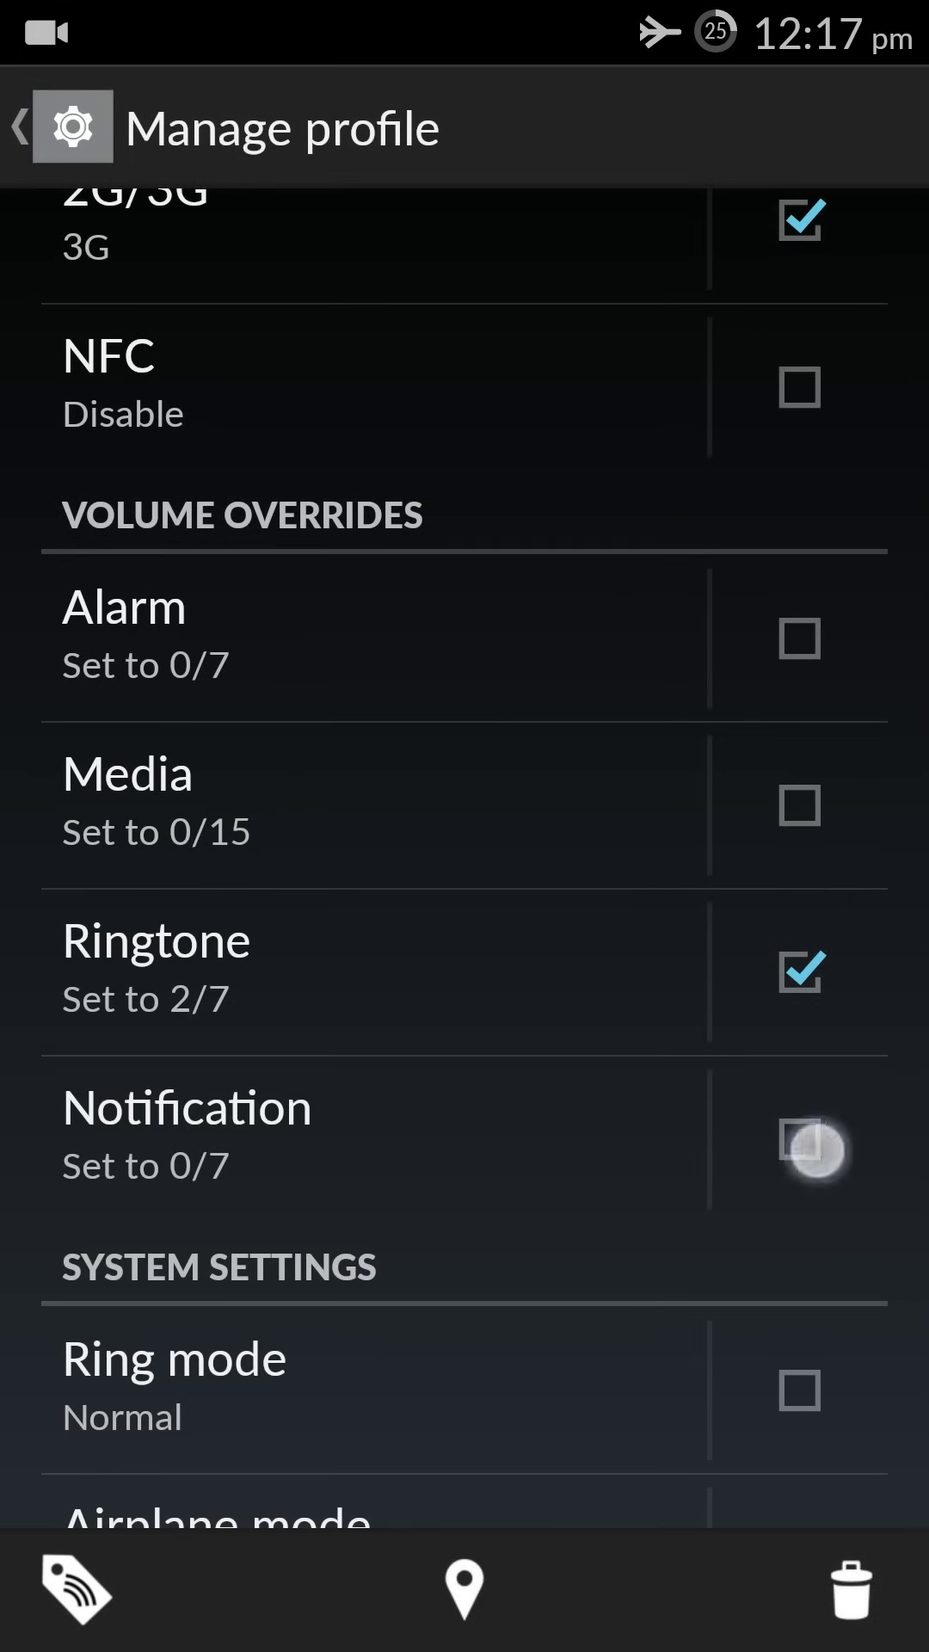
left_click(799, 1148)
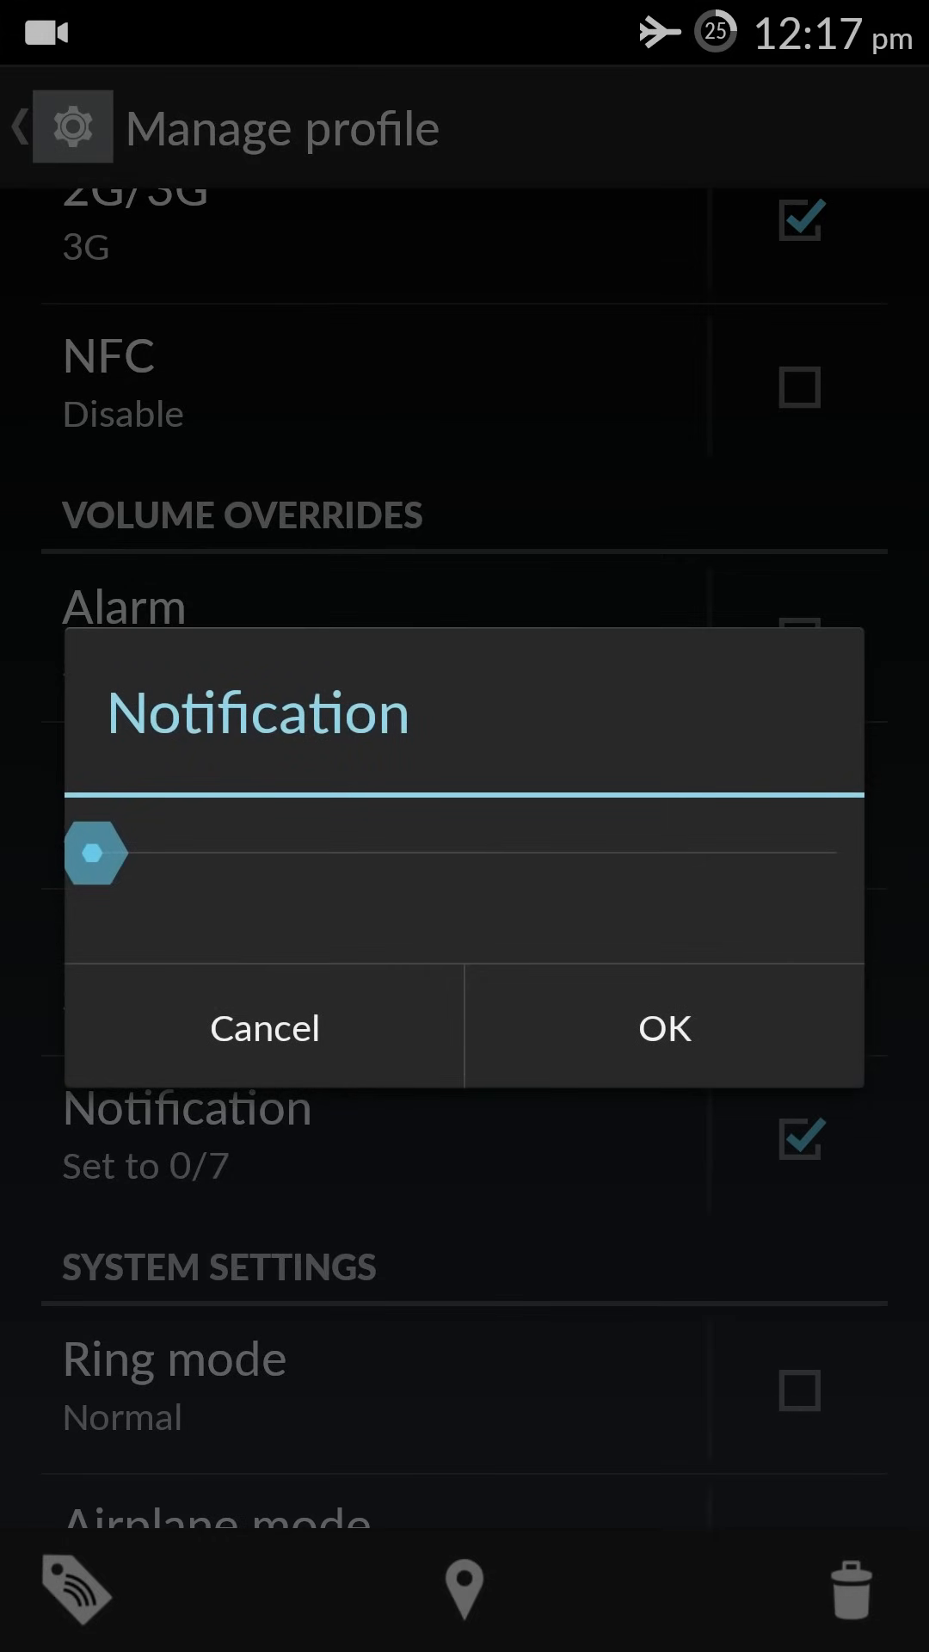
left_click_drag(93, 853, 316, 854)
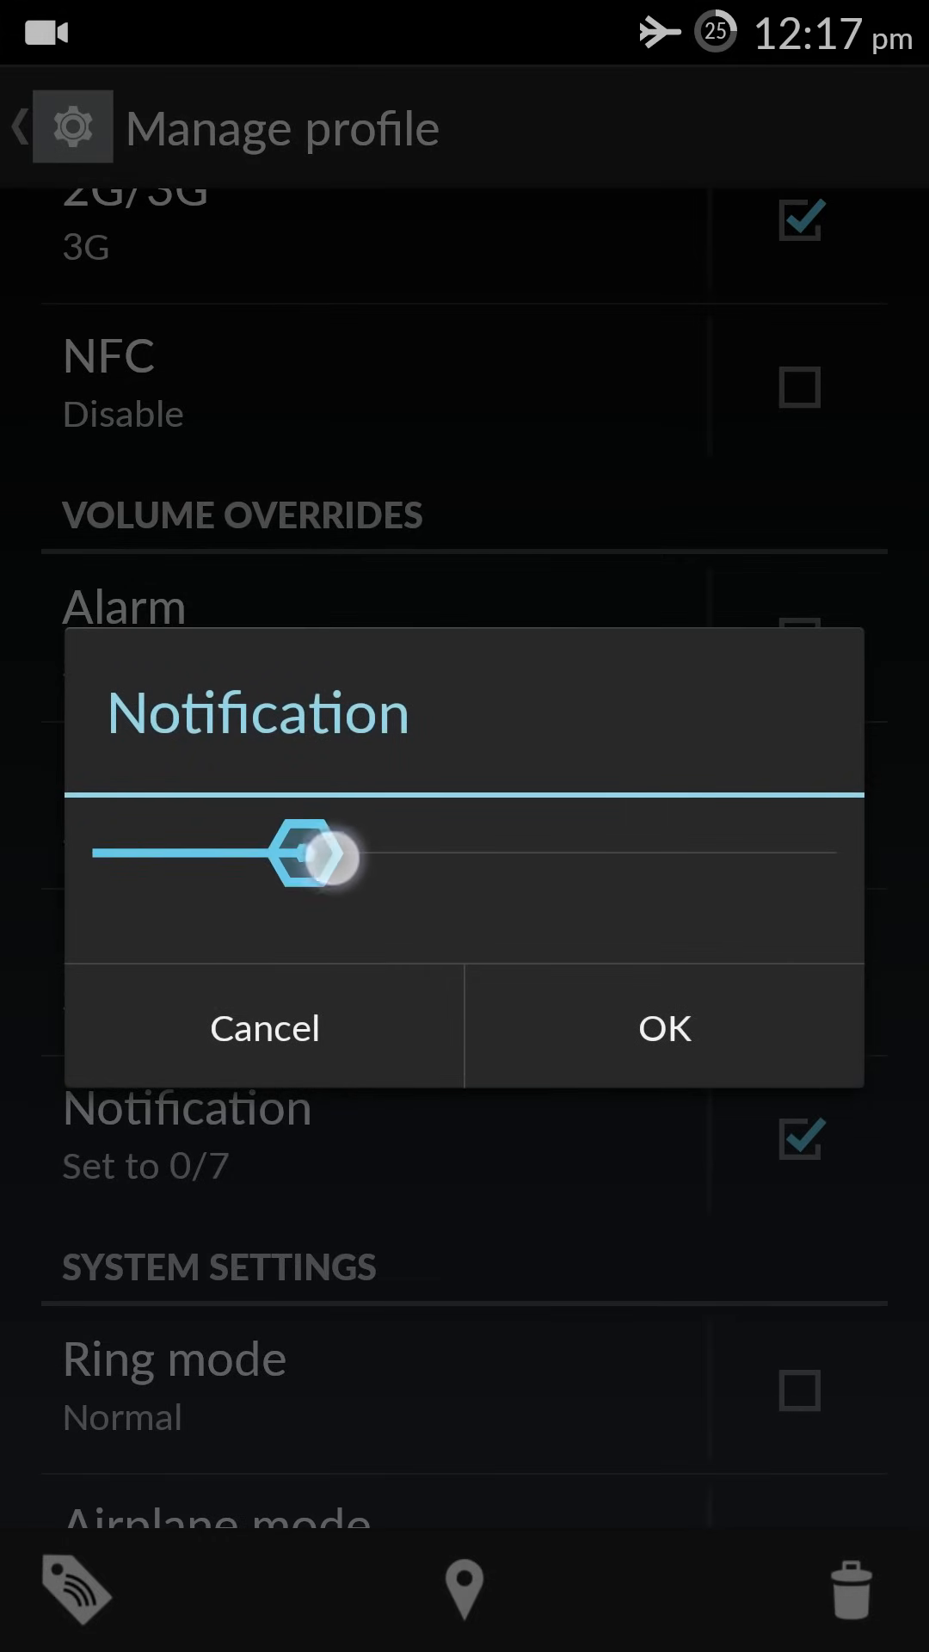
left_click_drag(327, 855, 100, 859)
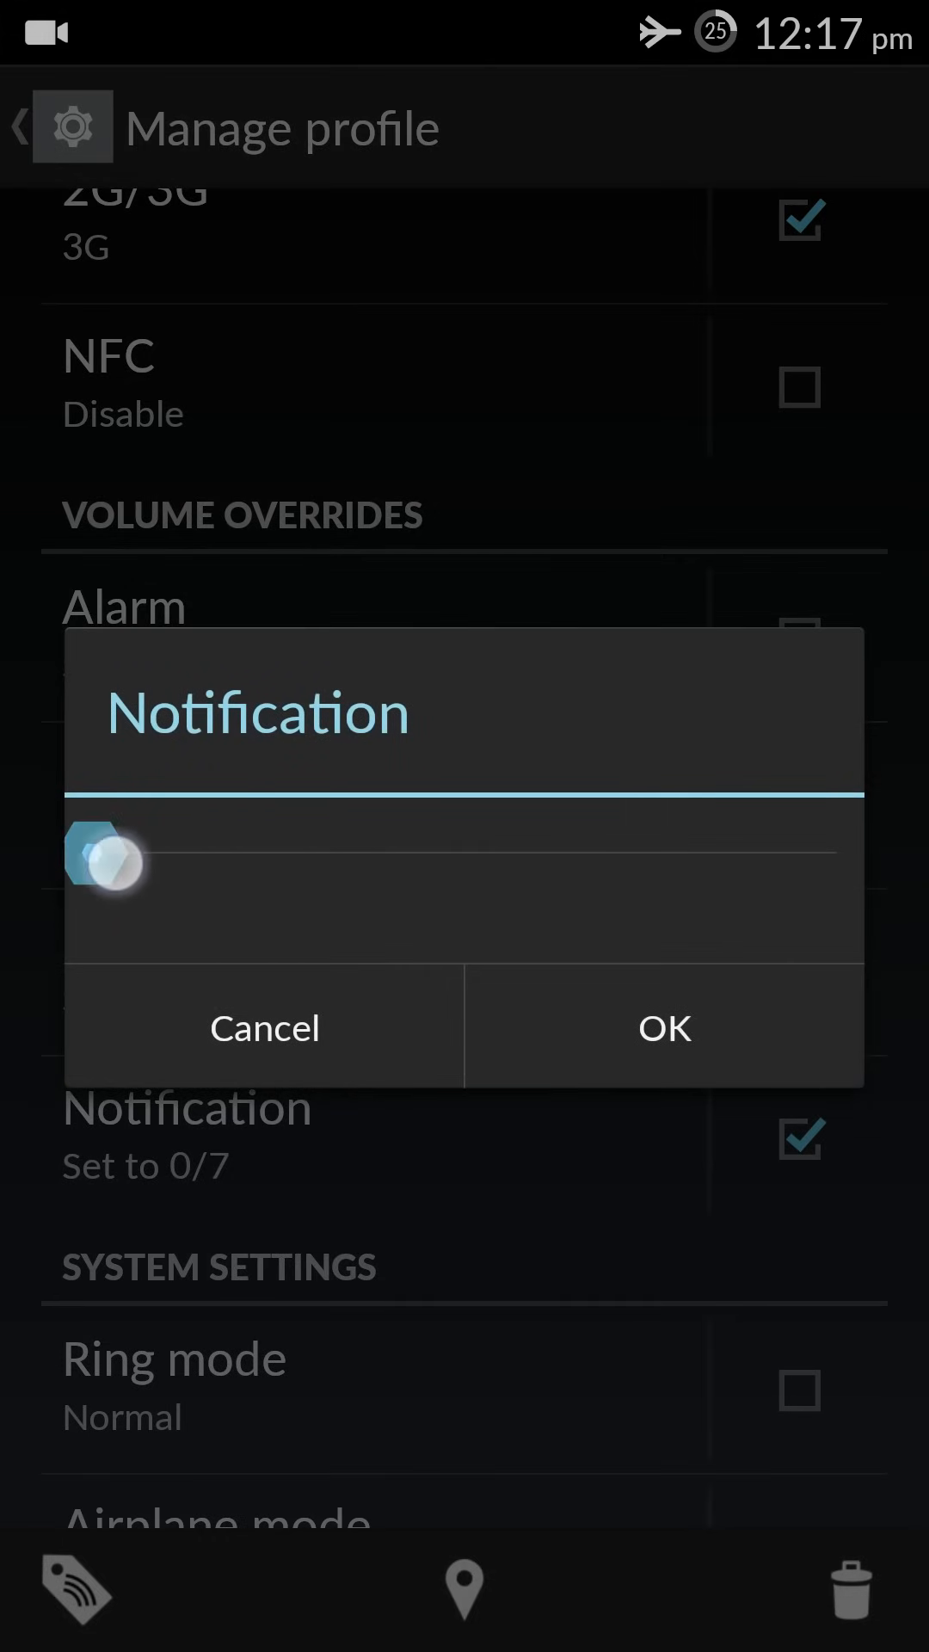
left_click(663, 1028)
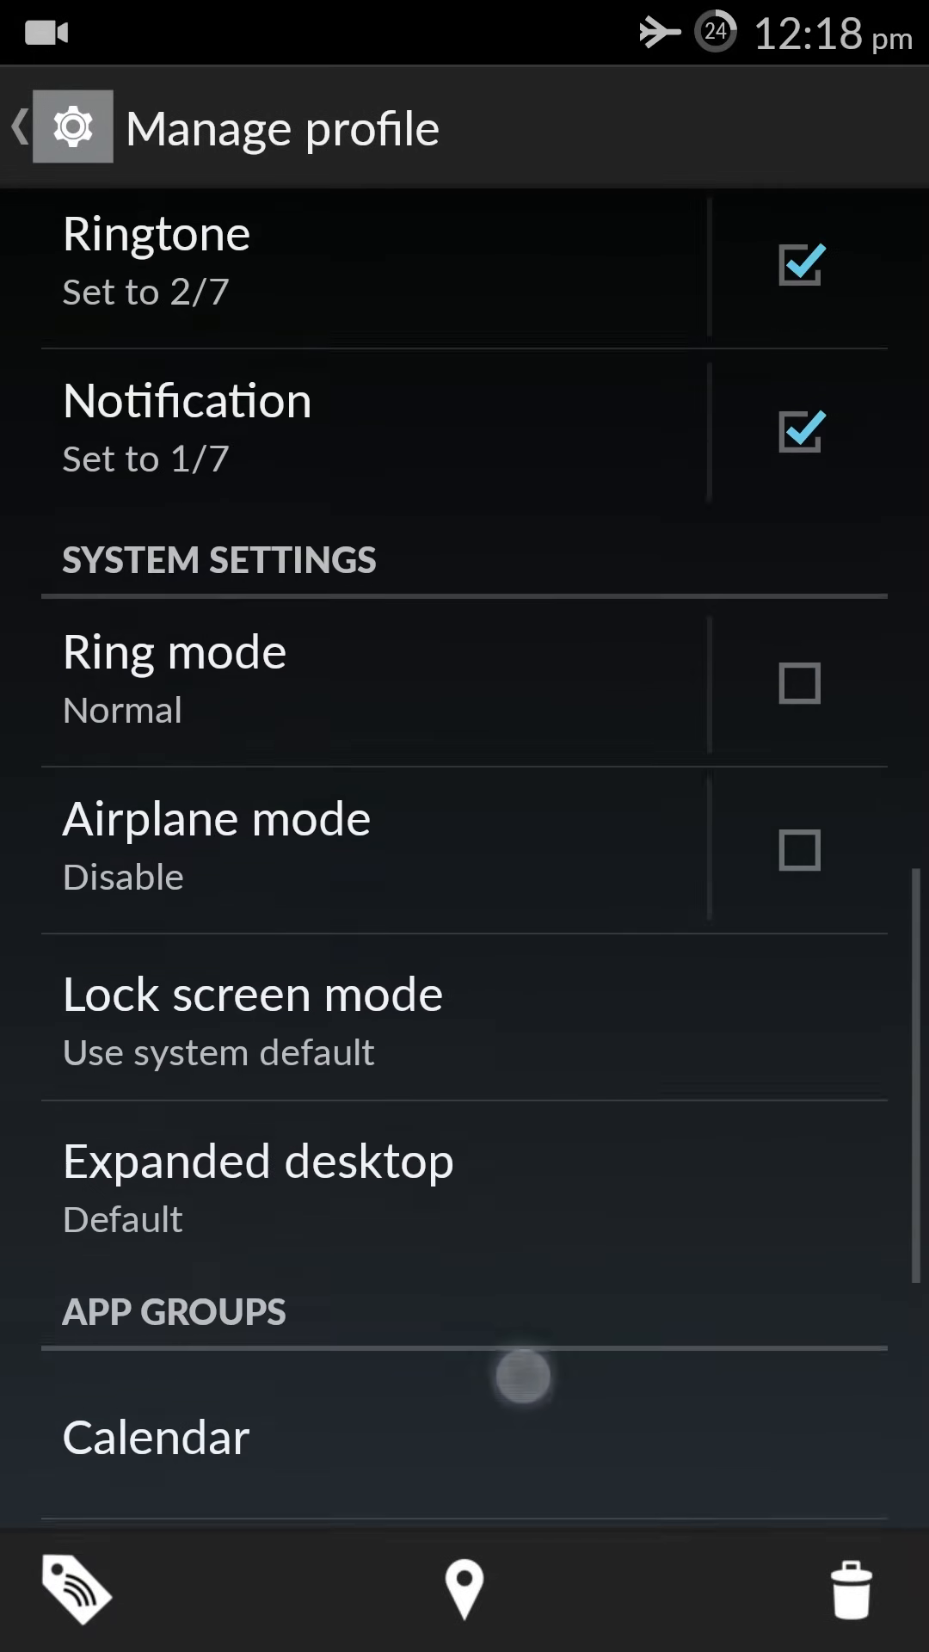
Scroll the Work profile settings, then return to the Profiles list with Default active
scroll("down", 3)
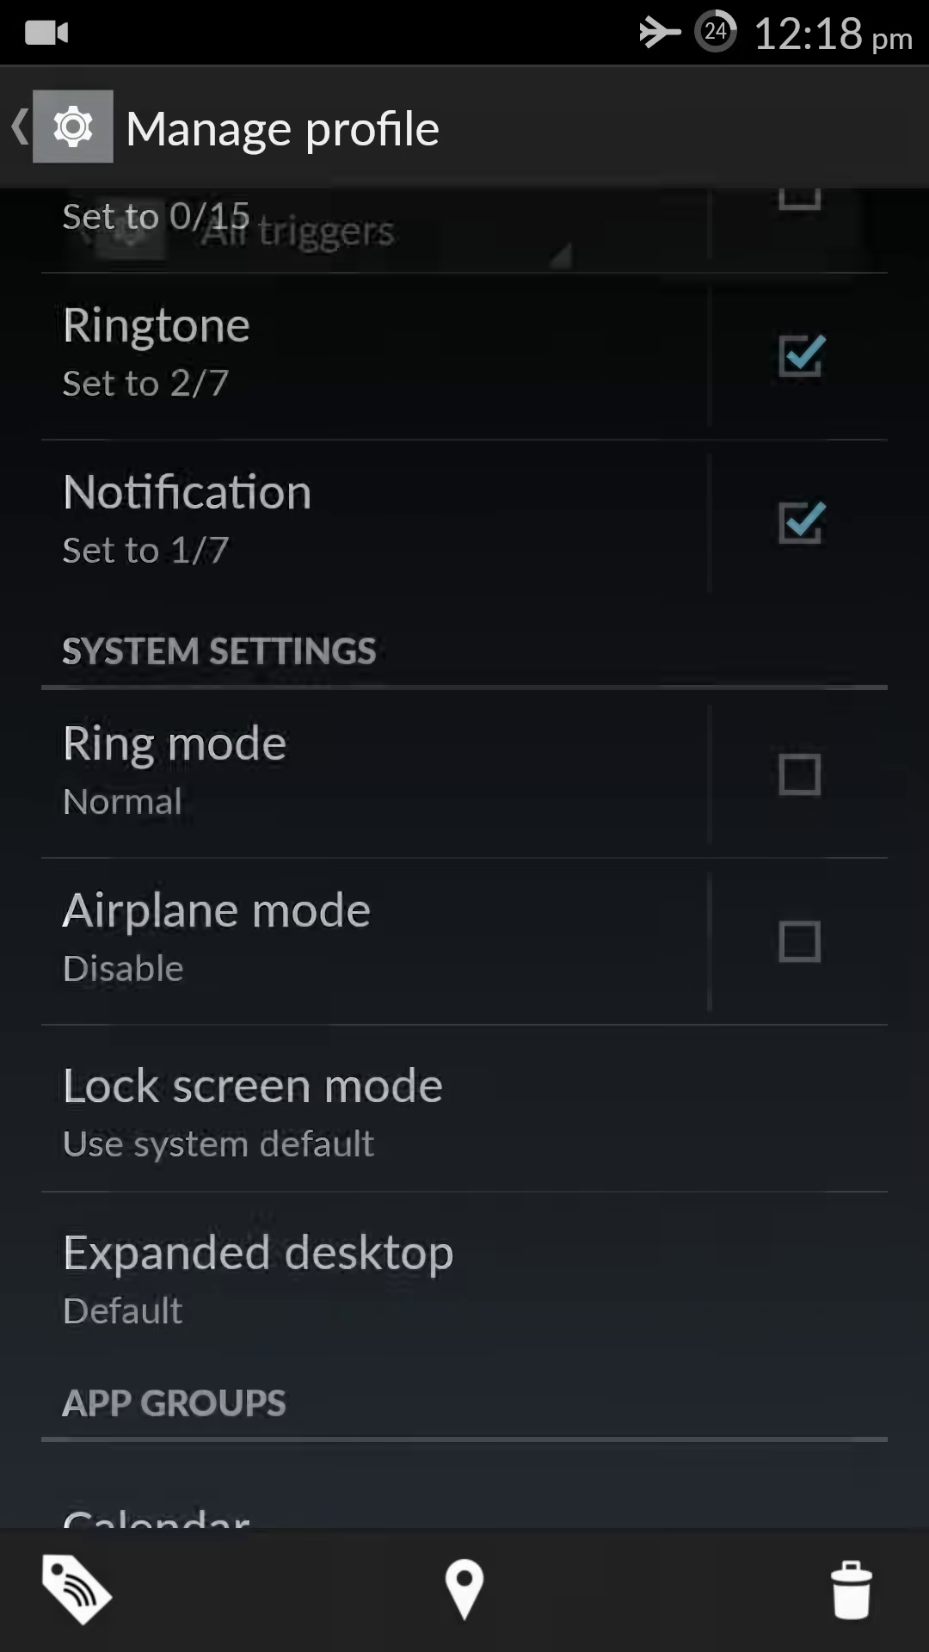
left_click(268, 127)
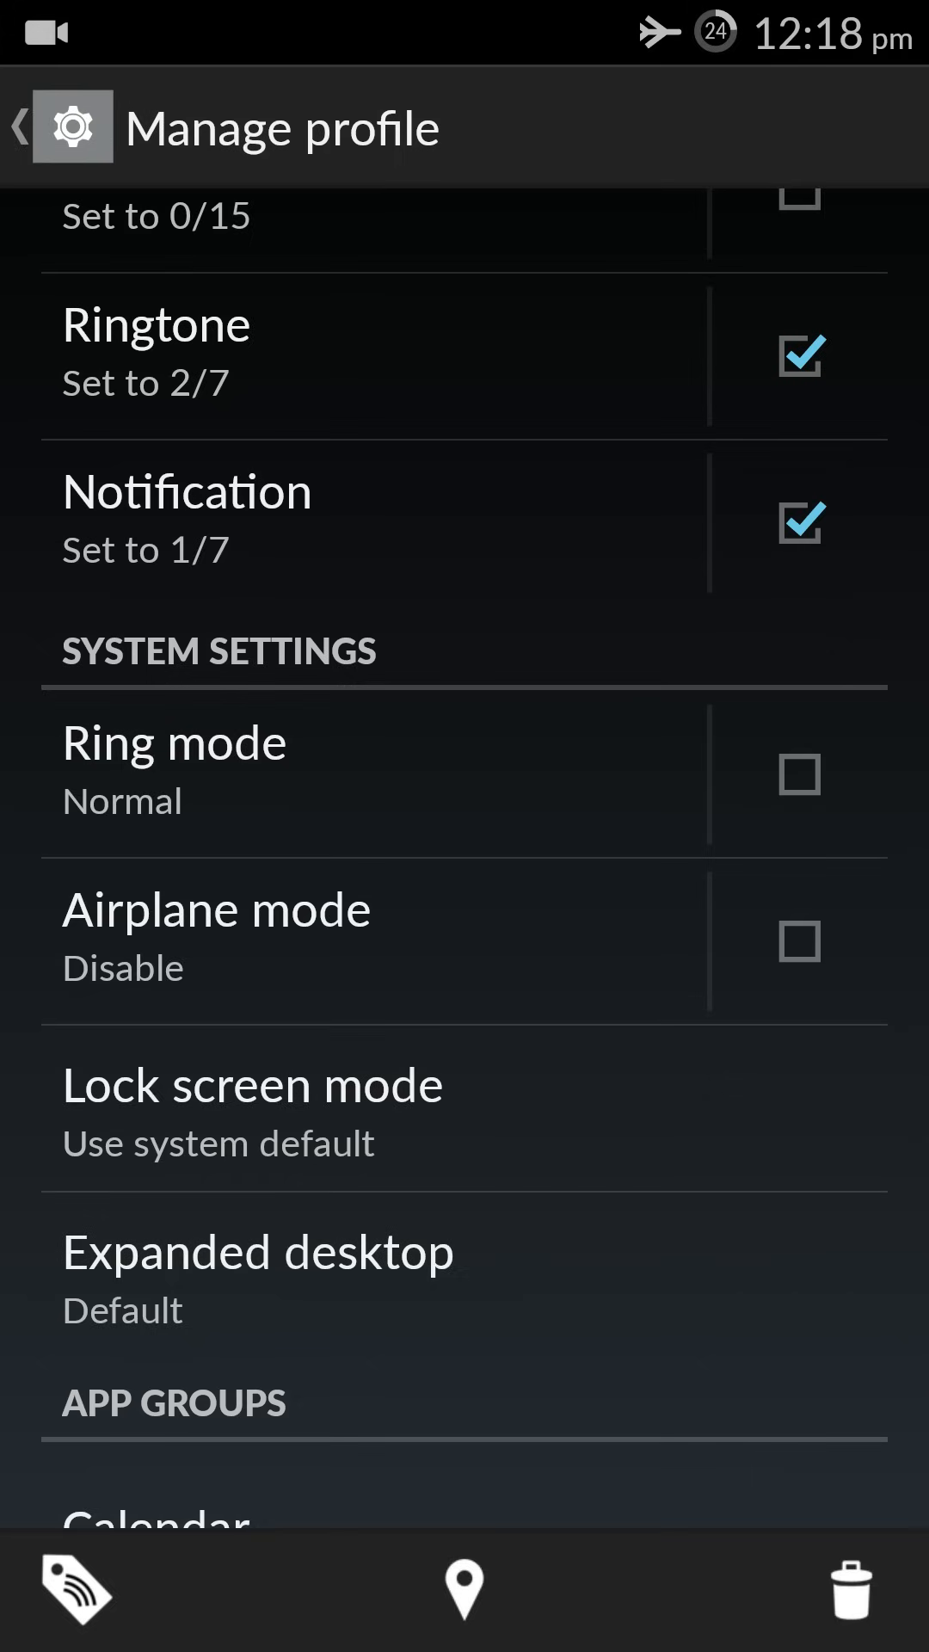
left_click(19, 124)
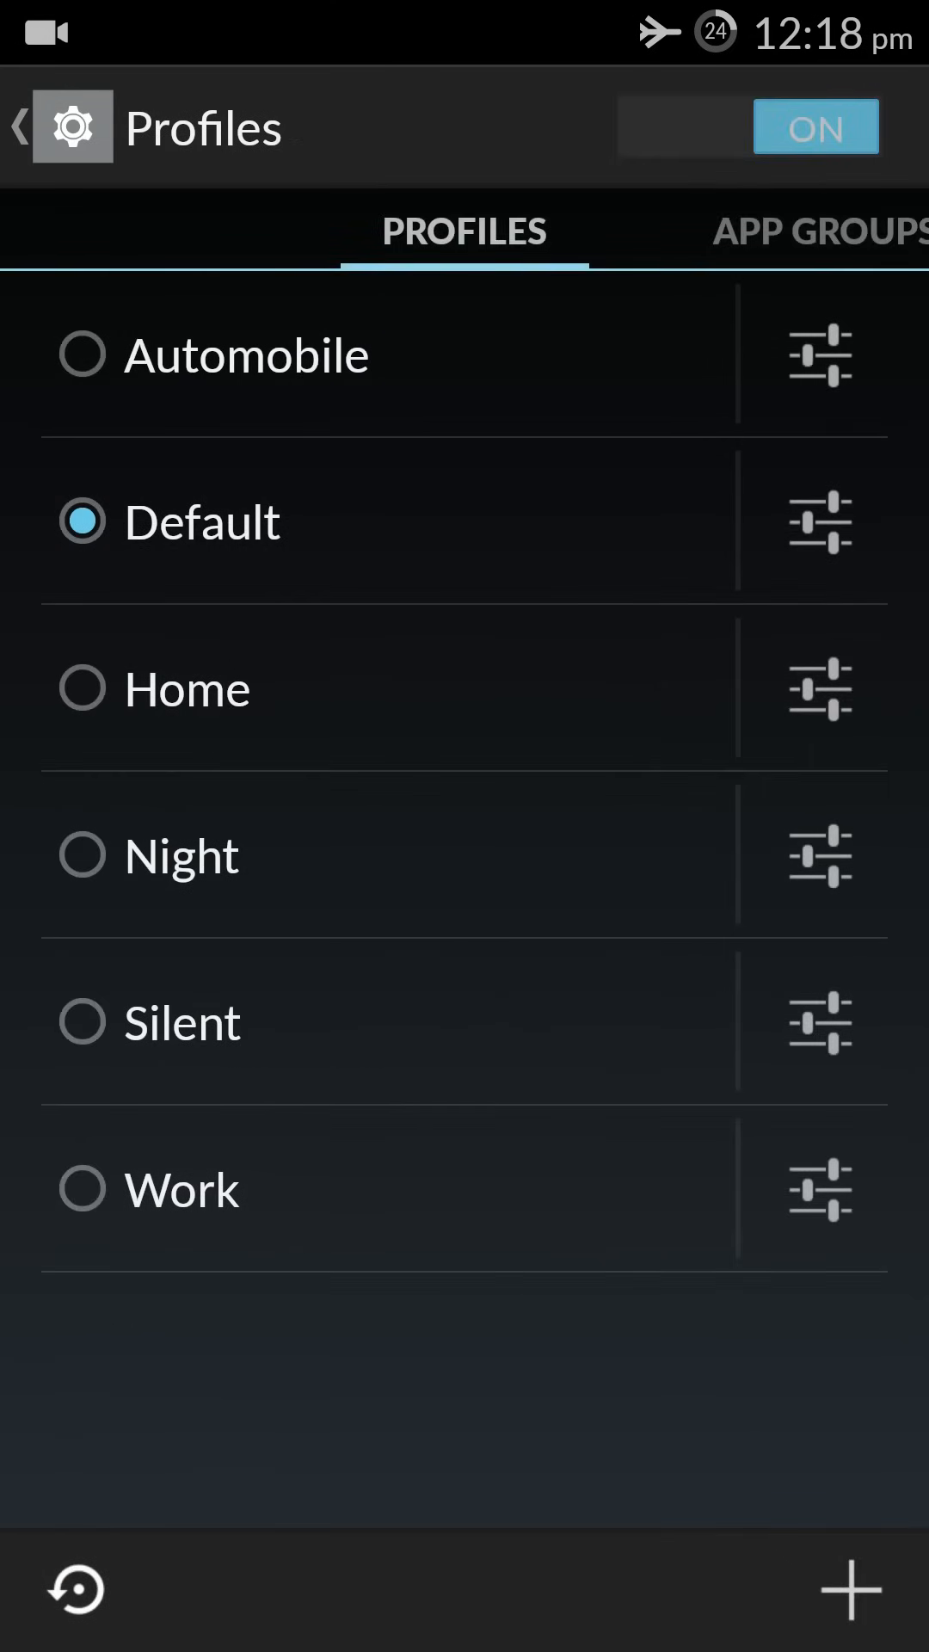
left_click(19, 127)
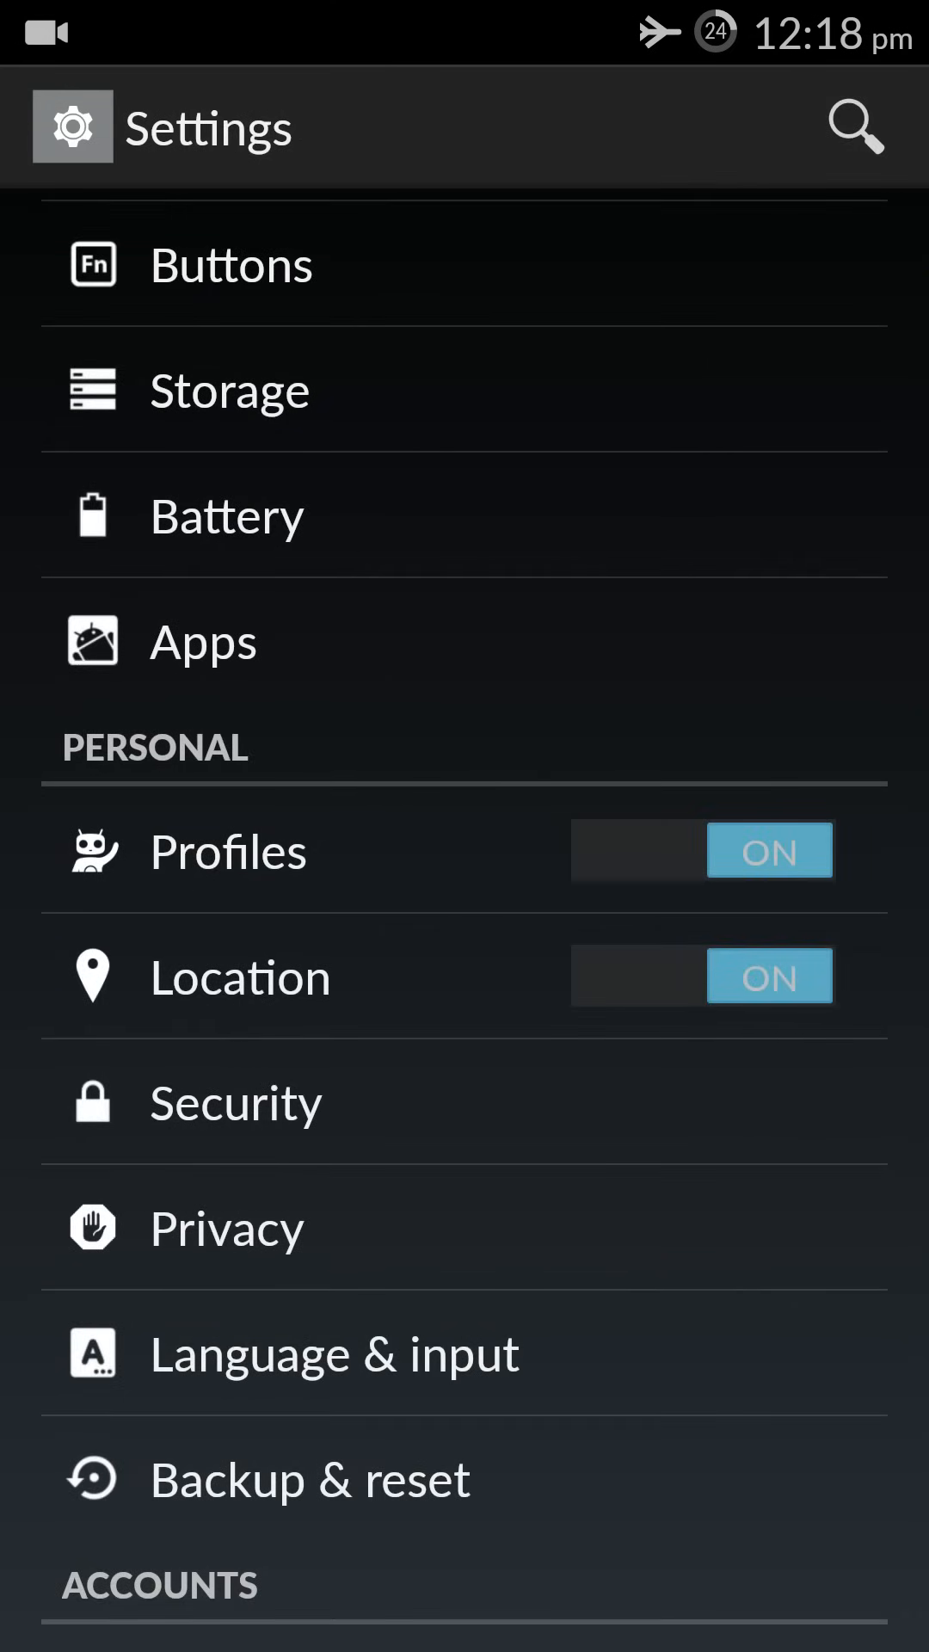
left_click(229, 851)
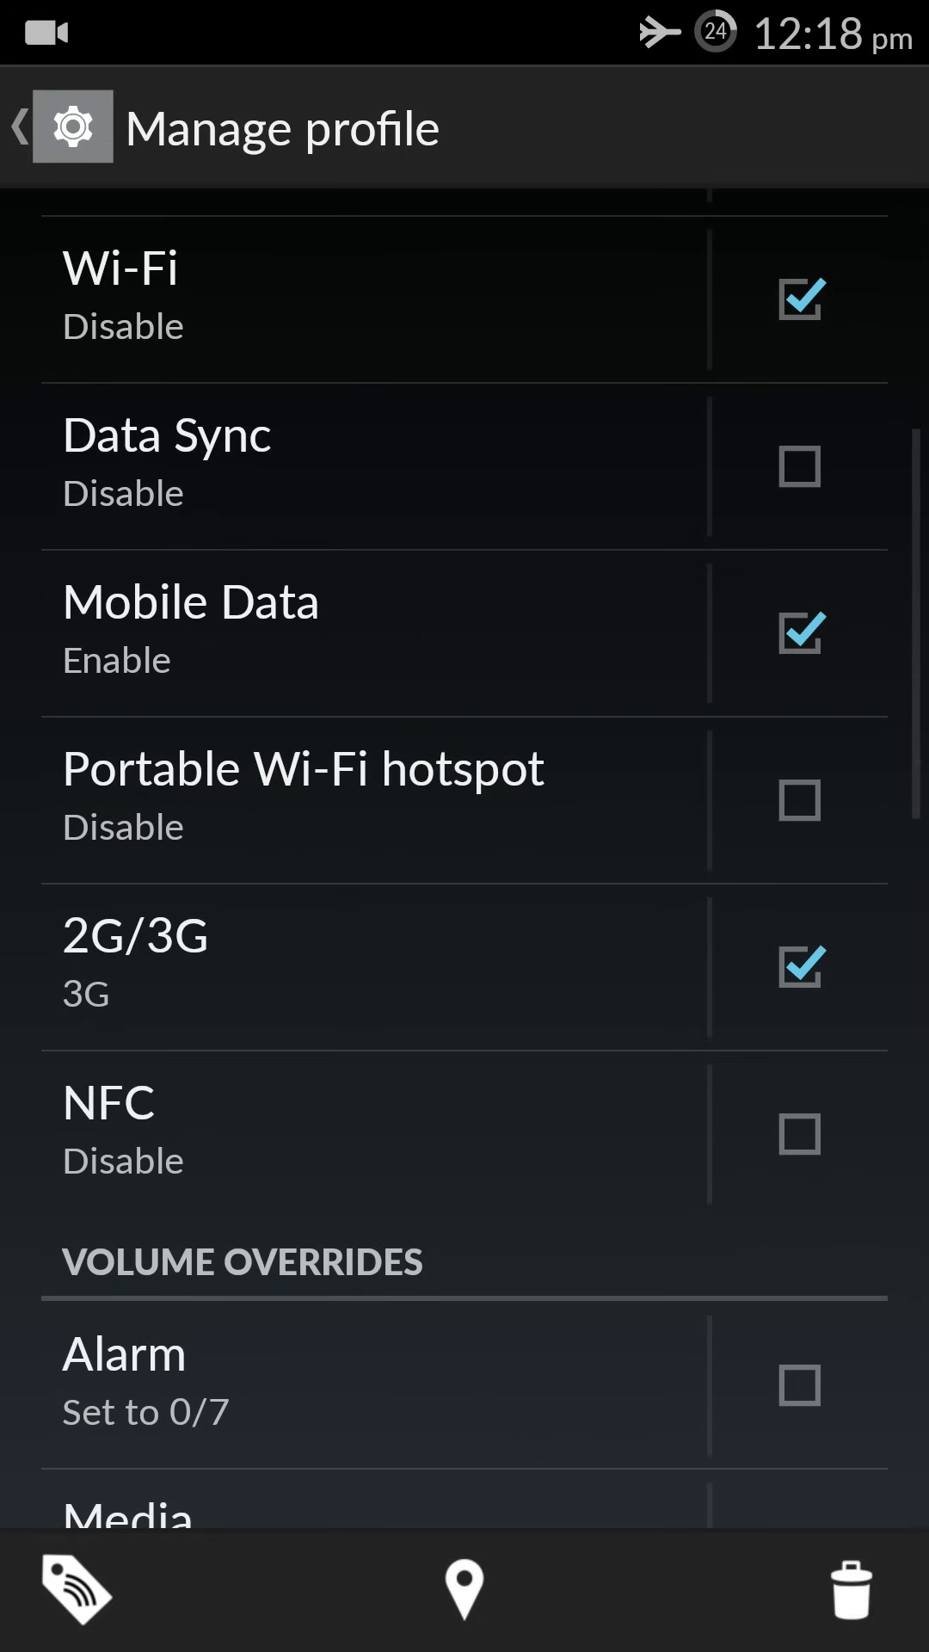
scroll("down", 3)
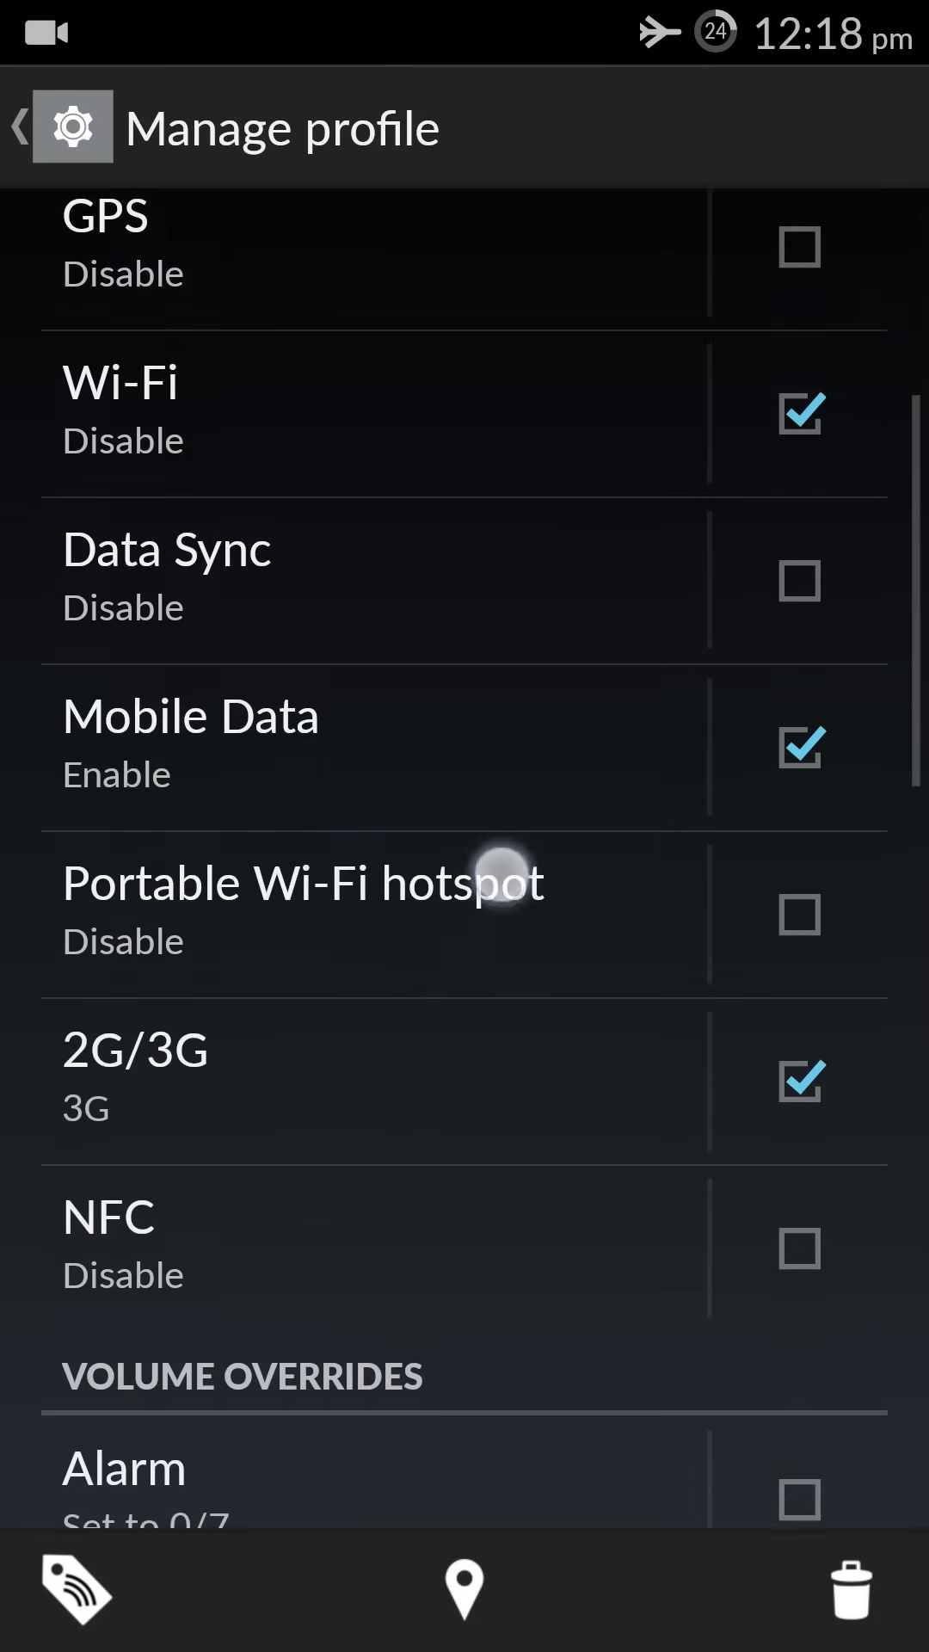
scroll("down", 3)
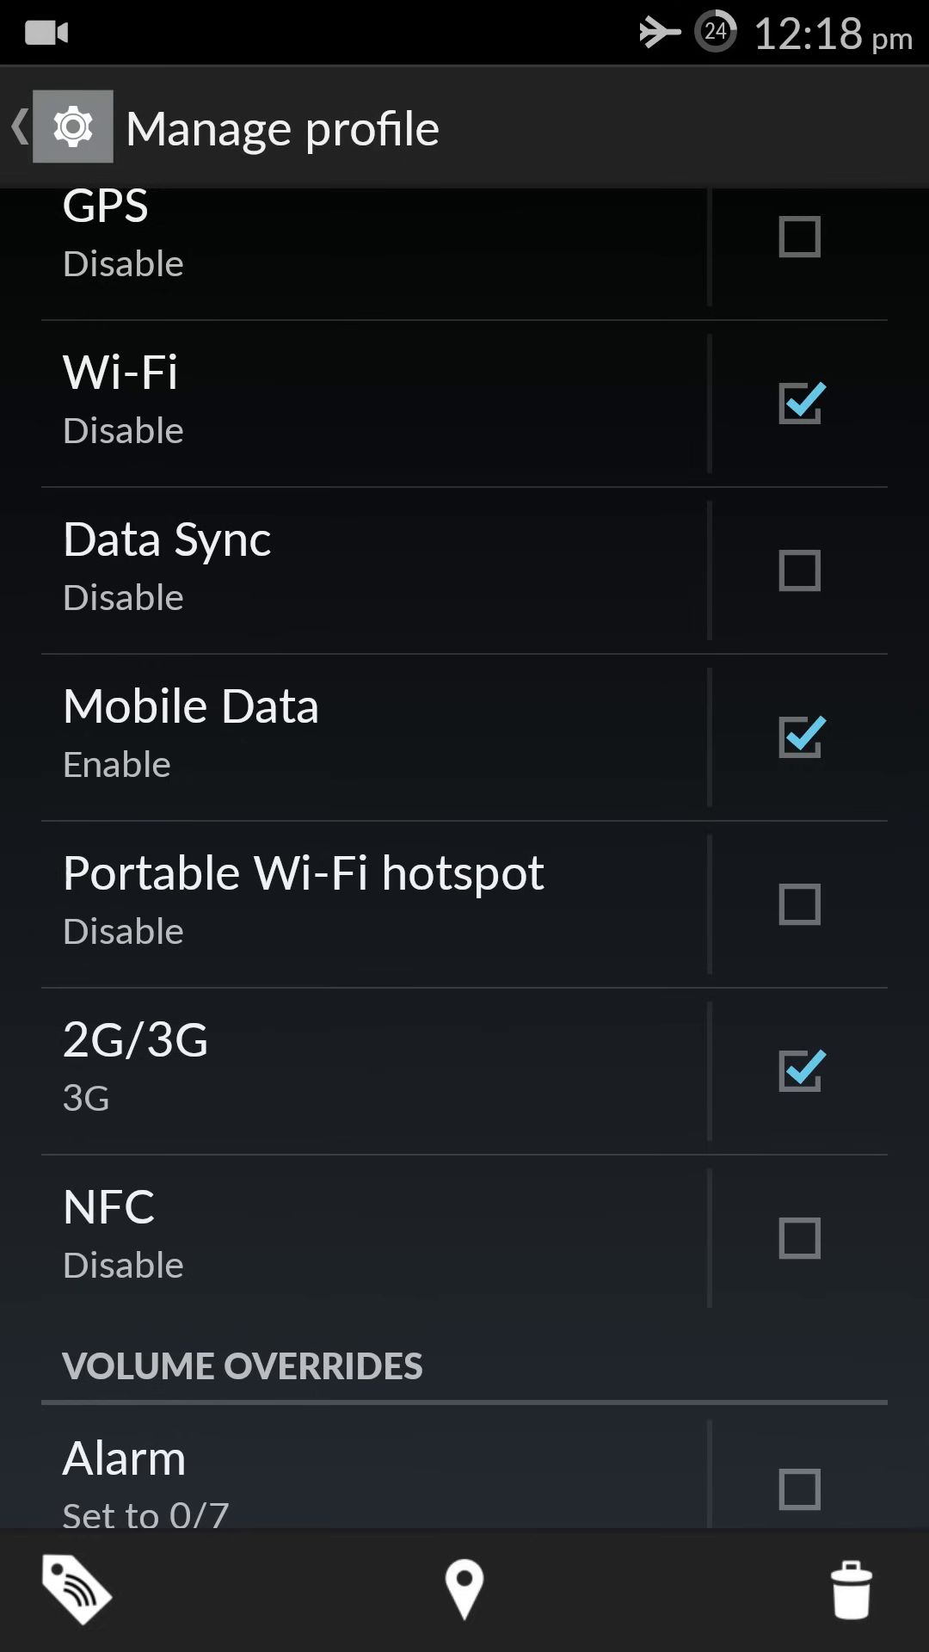
scroll("down", 3)
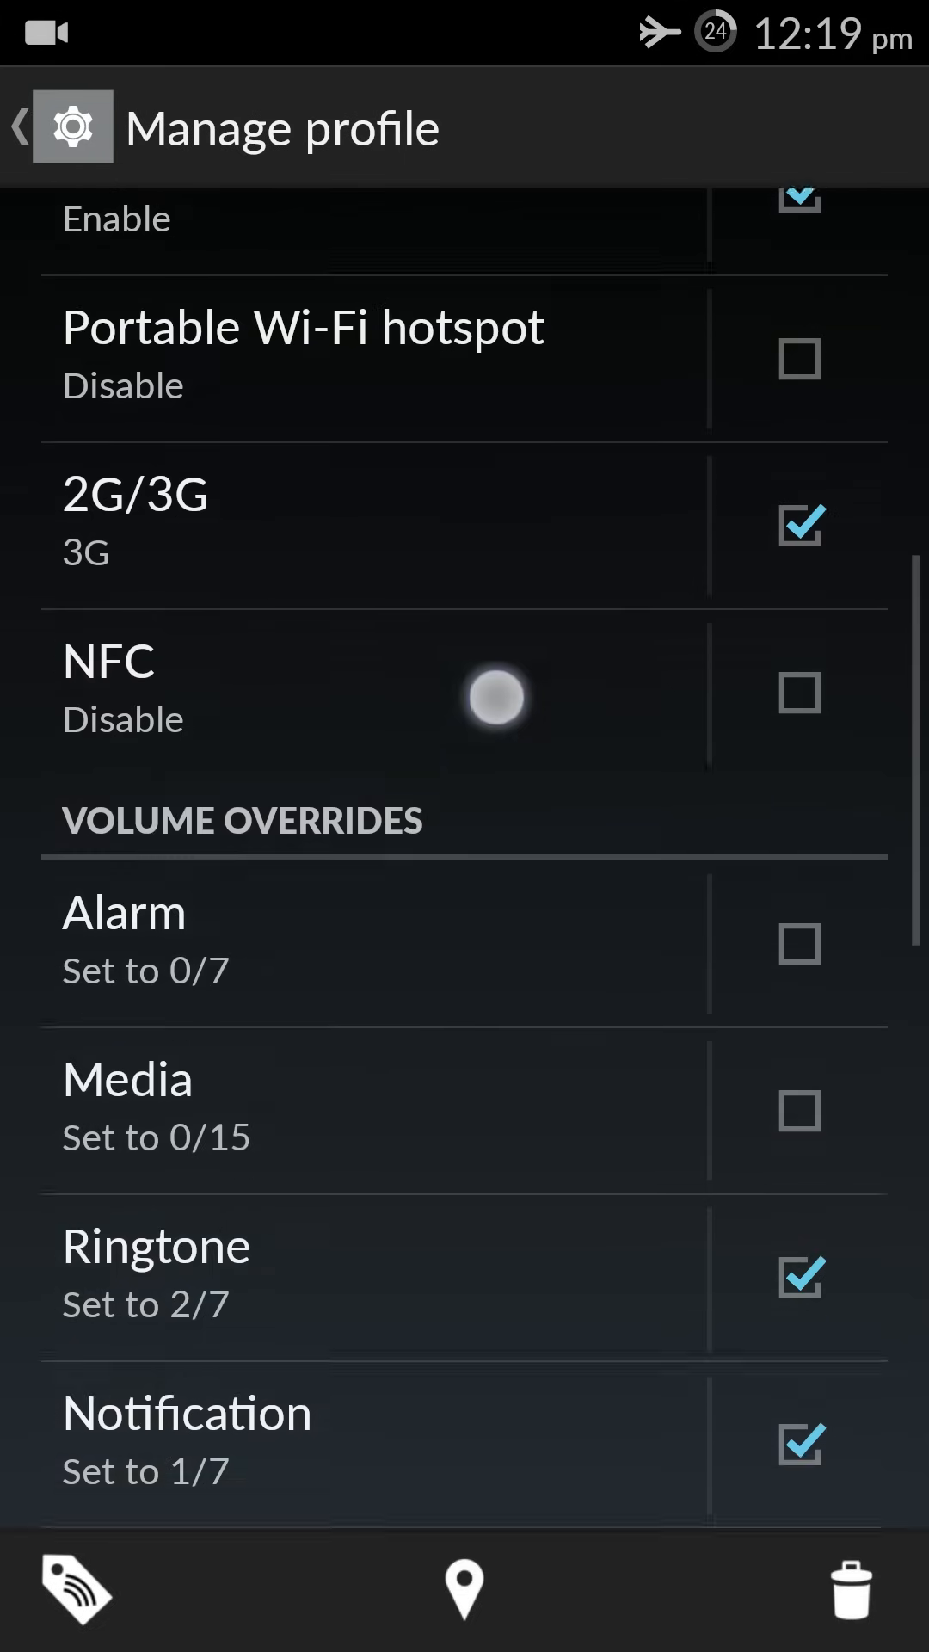
scroll("down", 3)
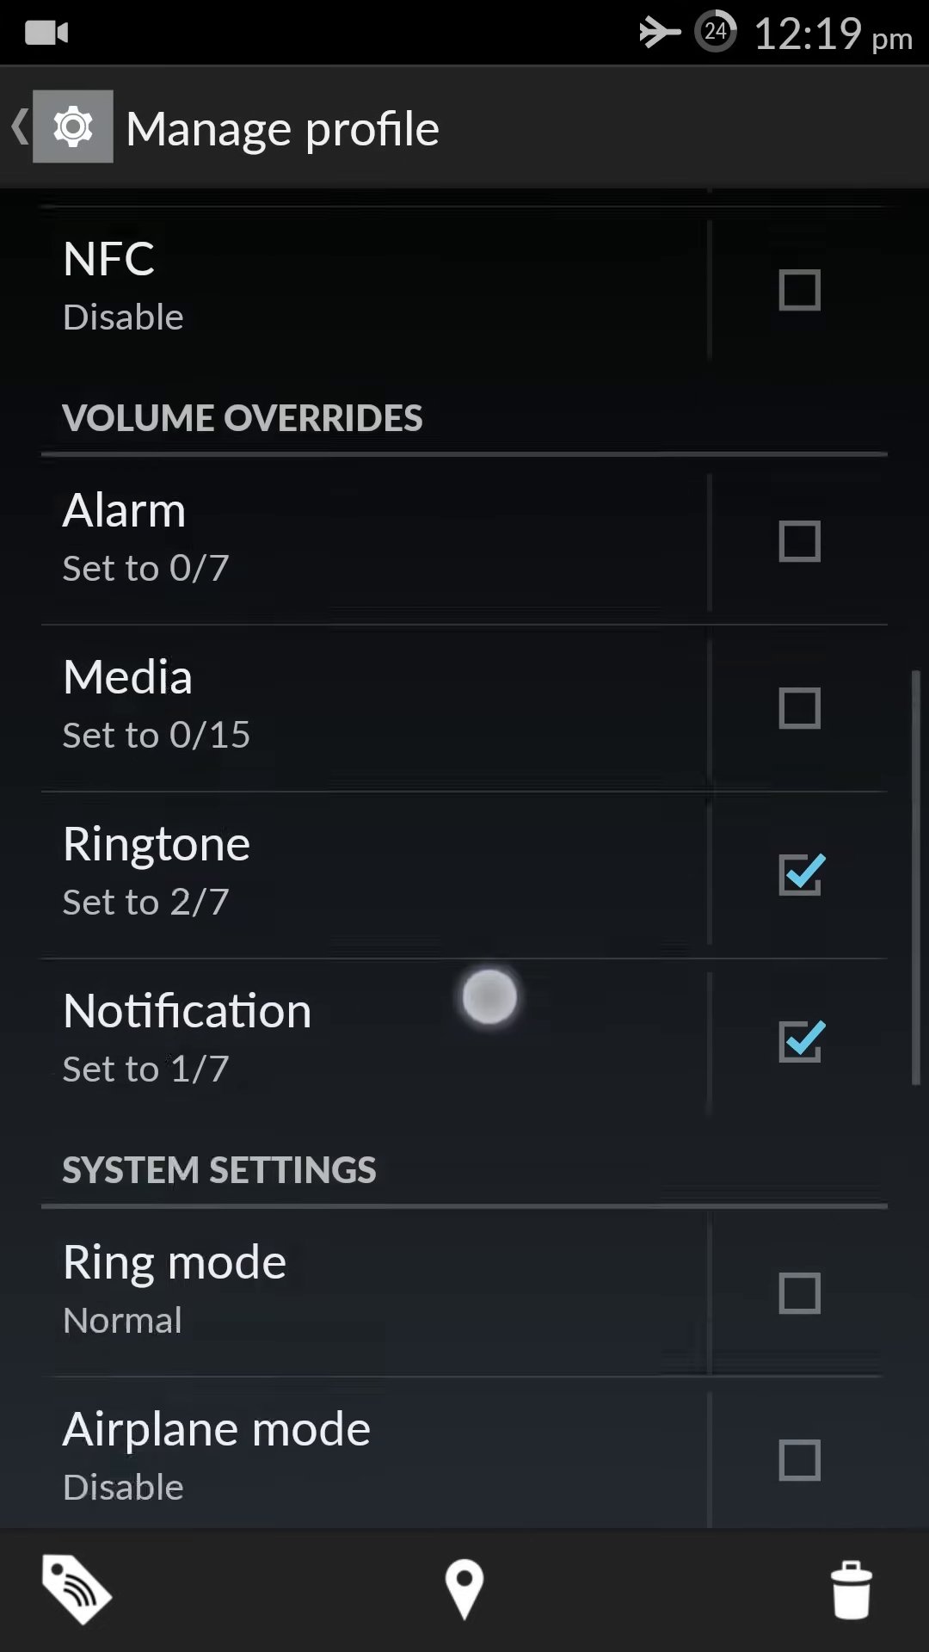
left_click(20, 126)
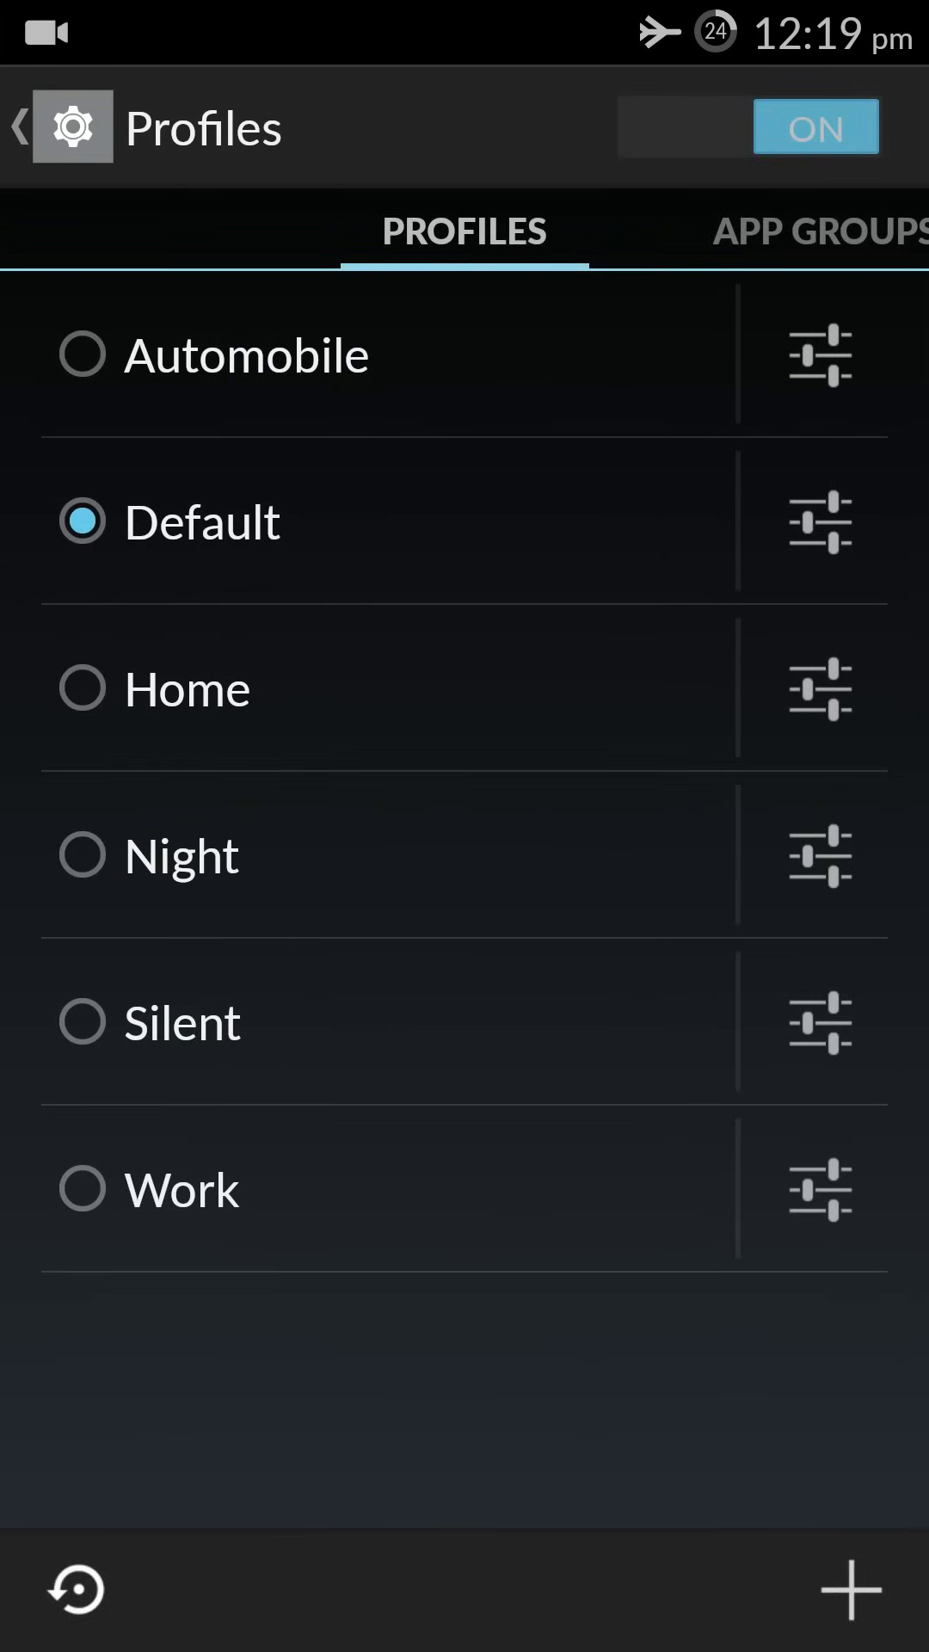
left_click(820, 687)
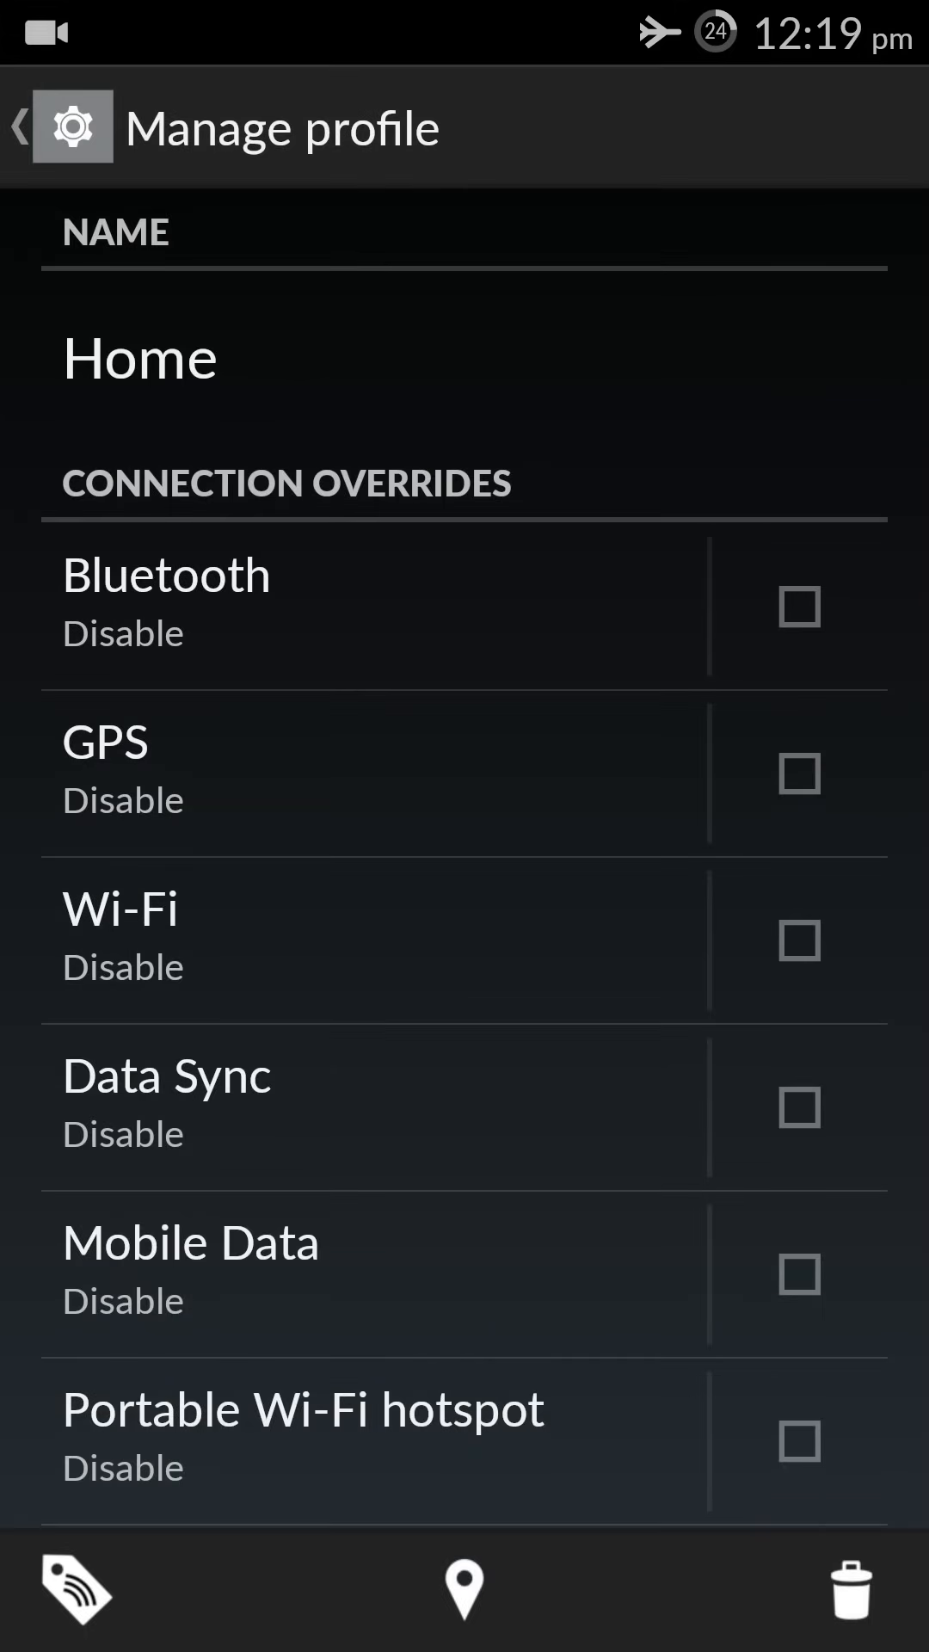
Set Home's Wi-Fi override to Enable and turn on its Mobile Data override (Disable)
left_click(800, 940)
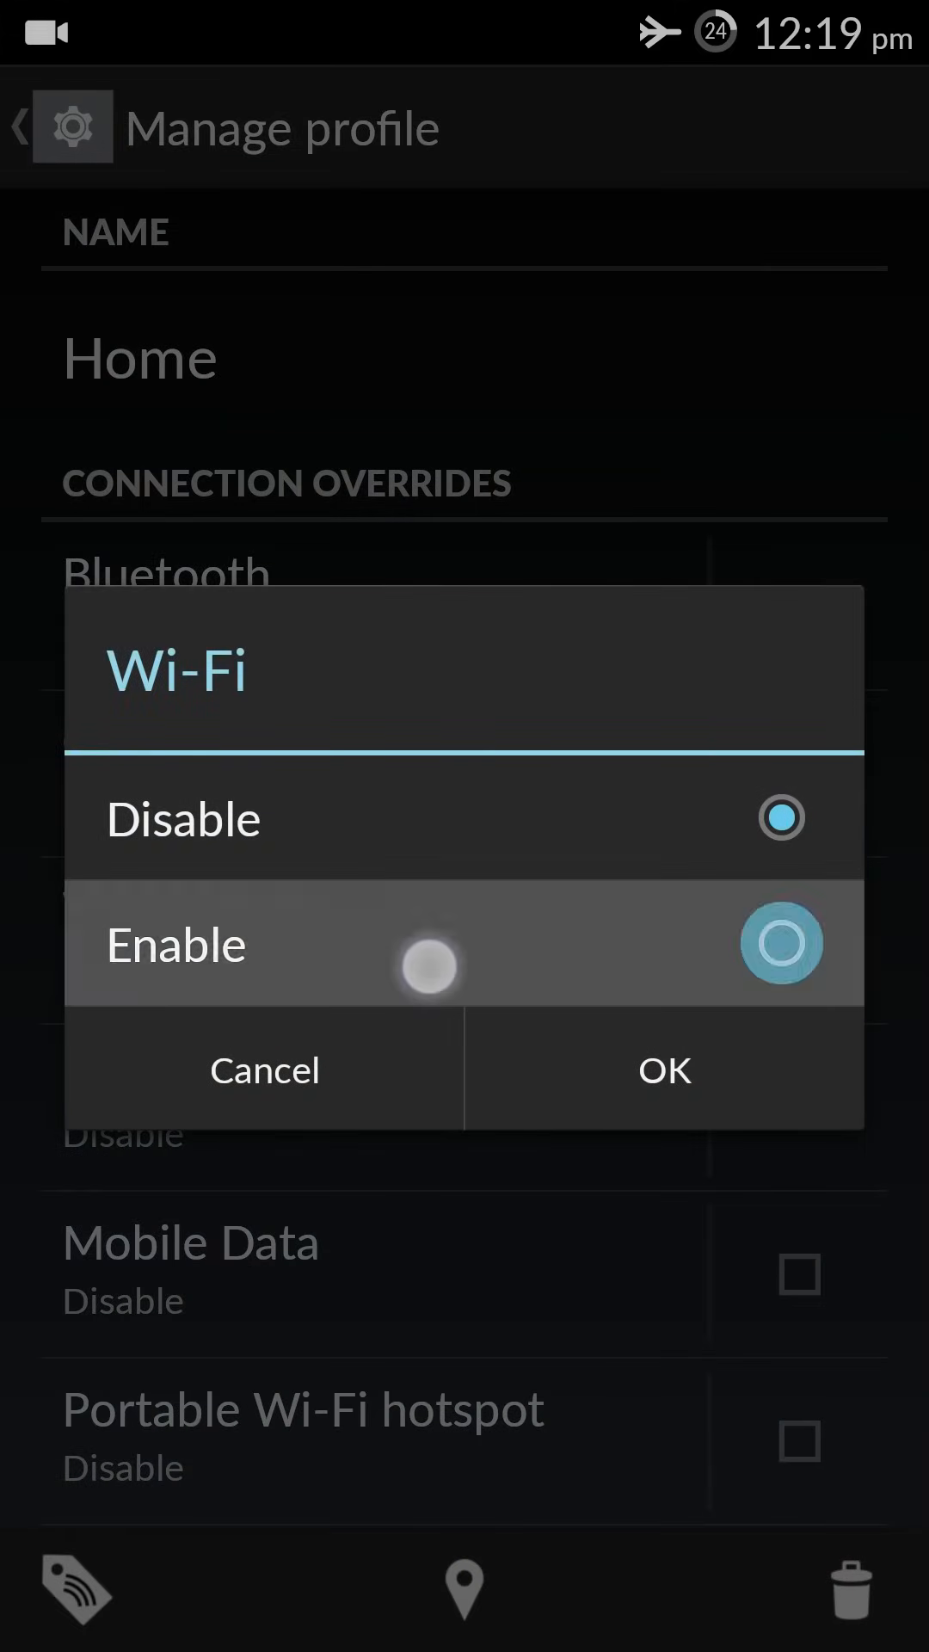
left_click(663, 1070)
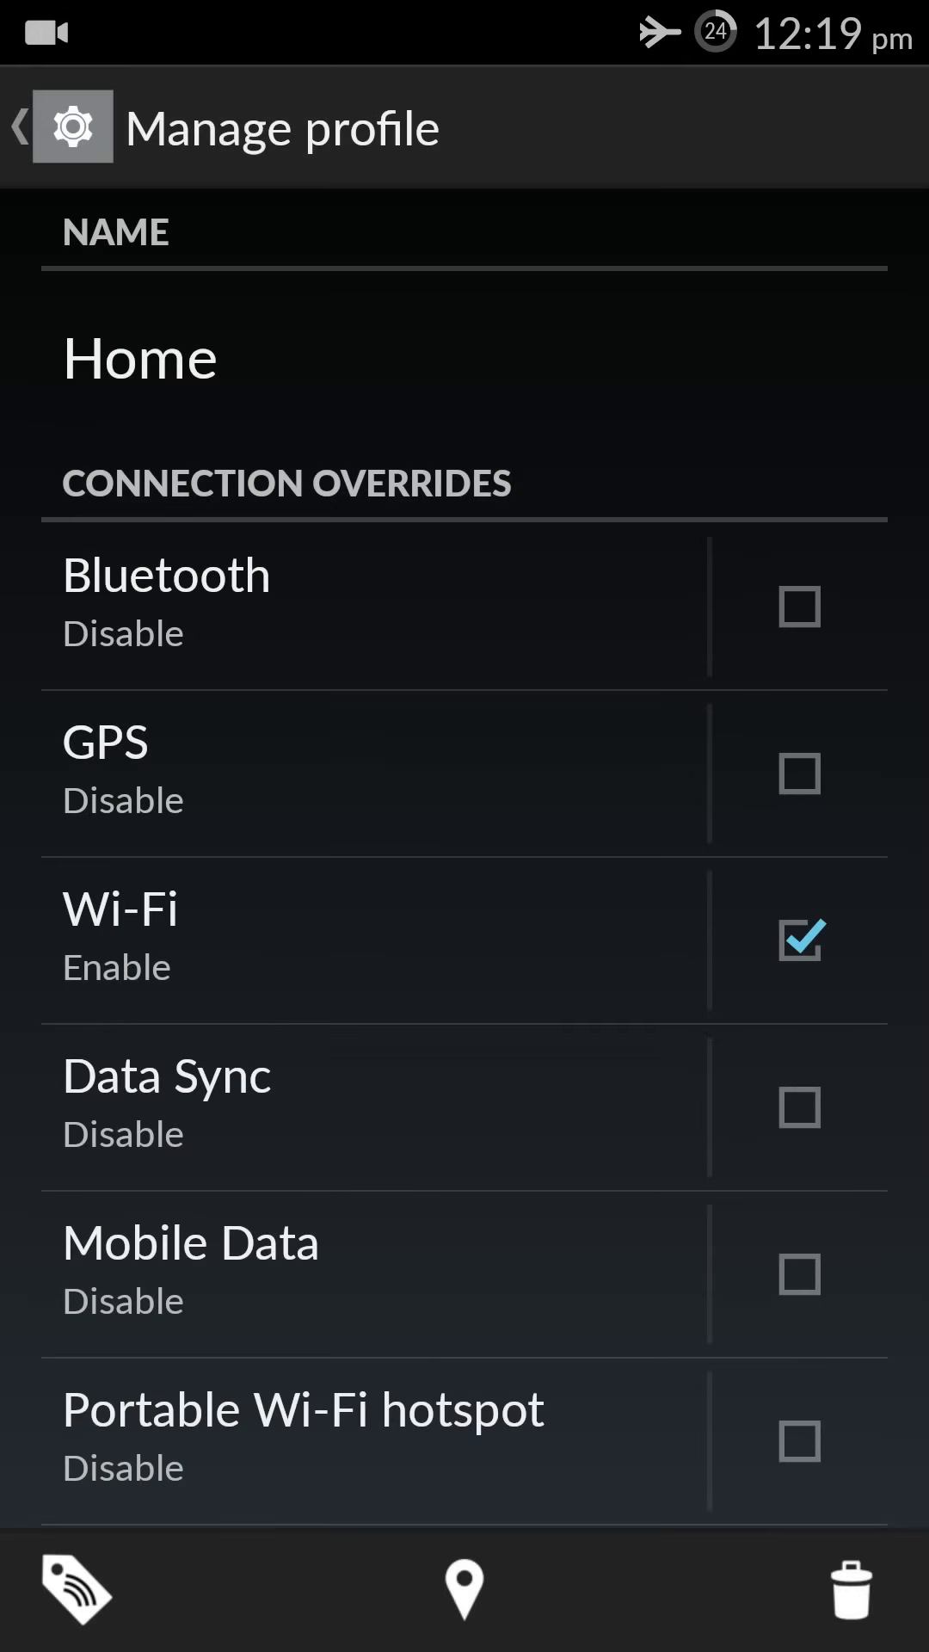
left_click(800, 1273)
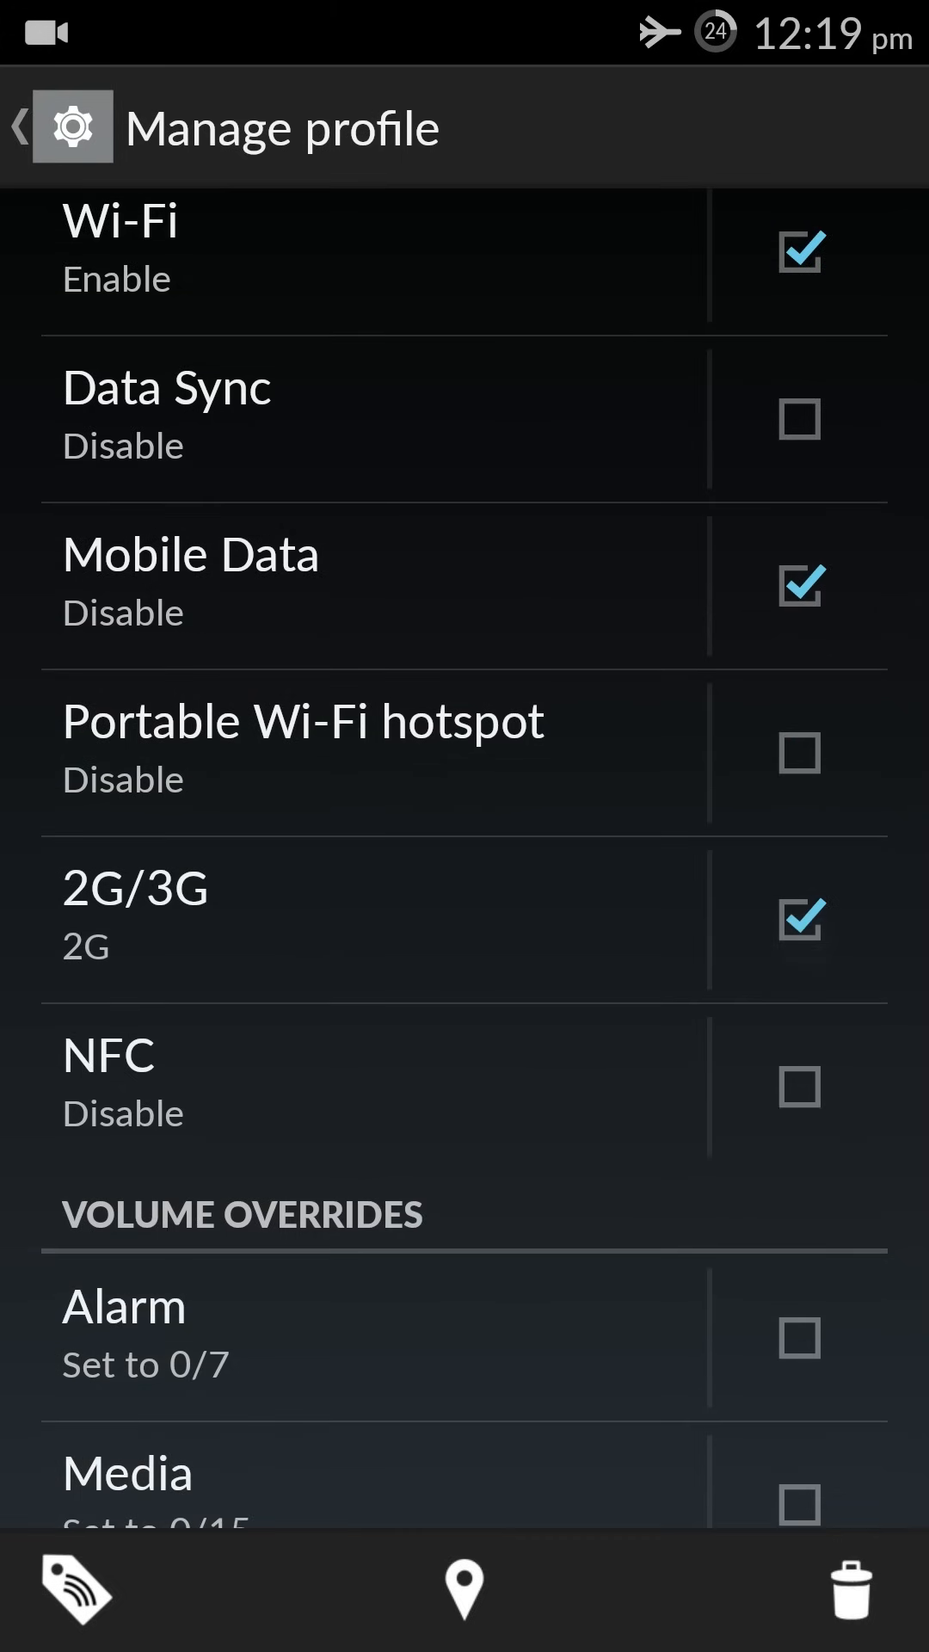
Set Home's network mode to 2G and its ringtone volume to 5/7
left_click(135, 888)
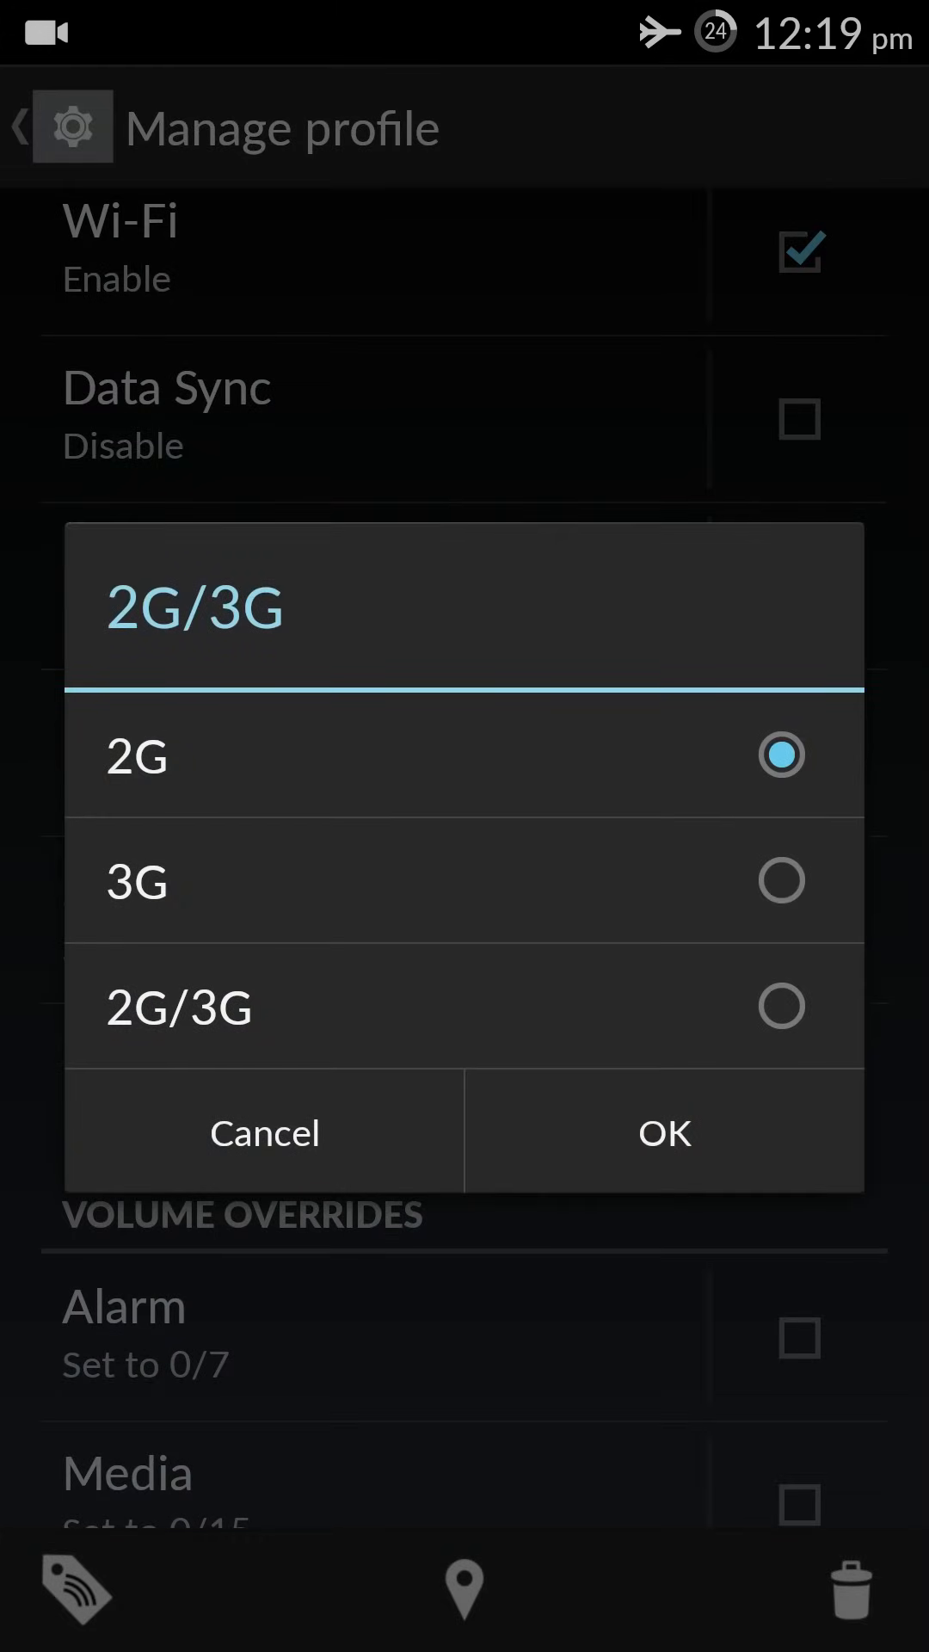
left_click(663, 1132)
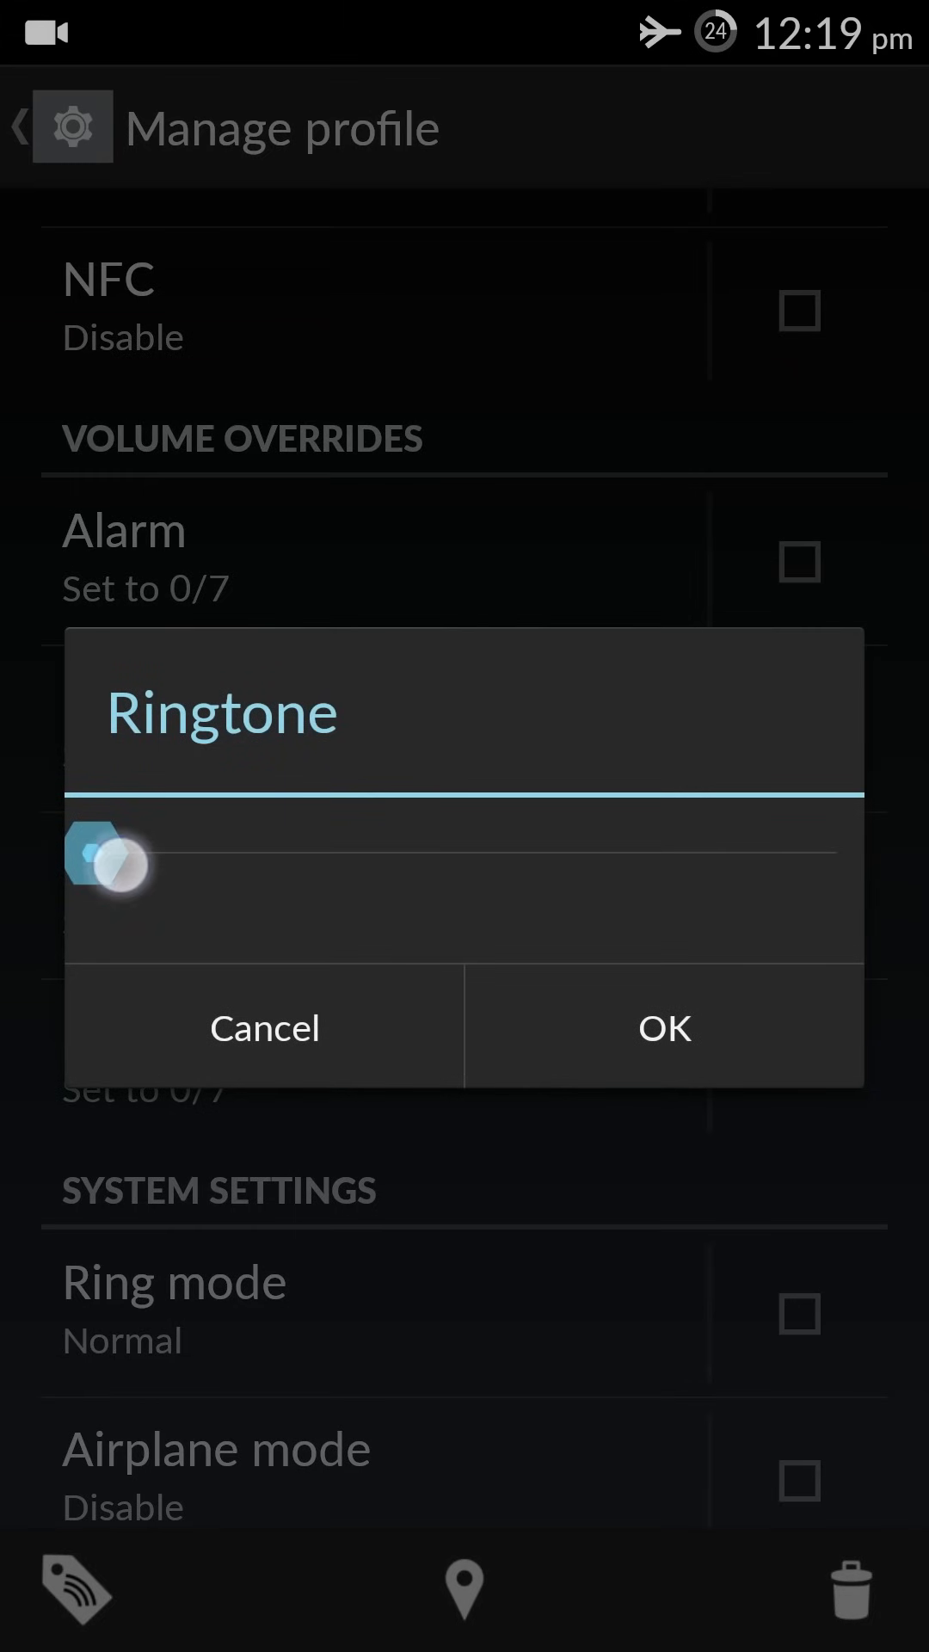
left_click_drag(116, 869, 659, 869)
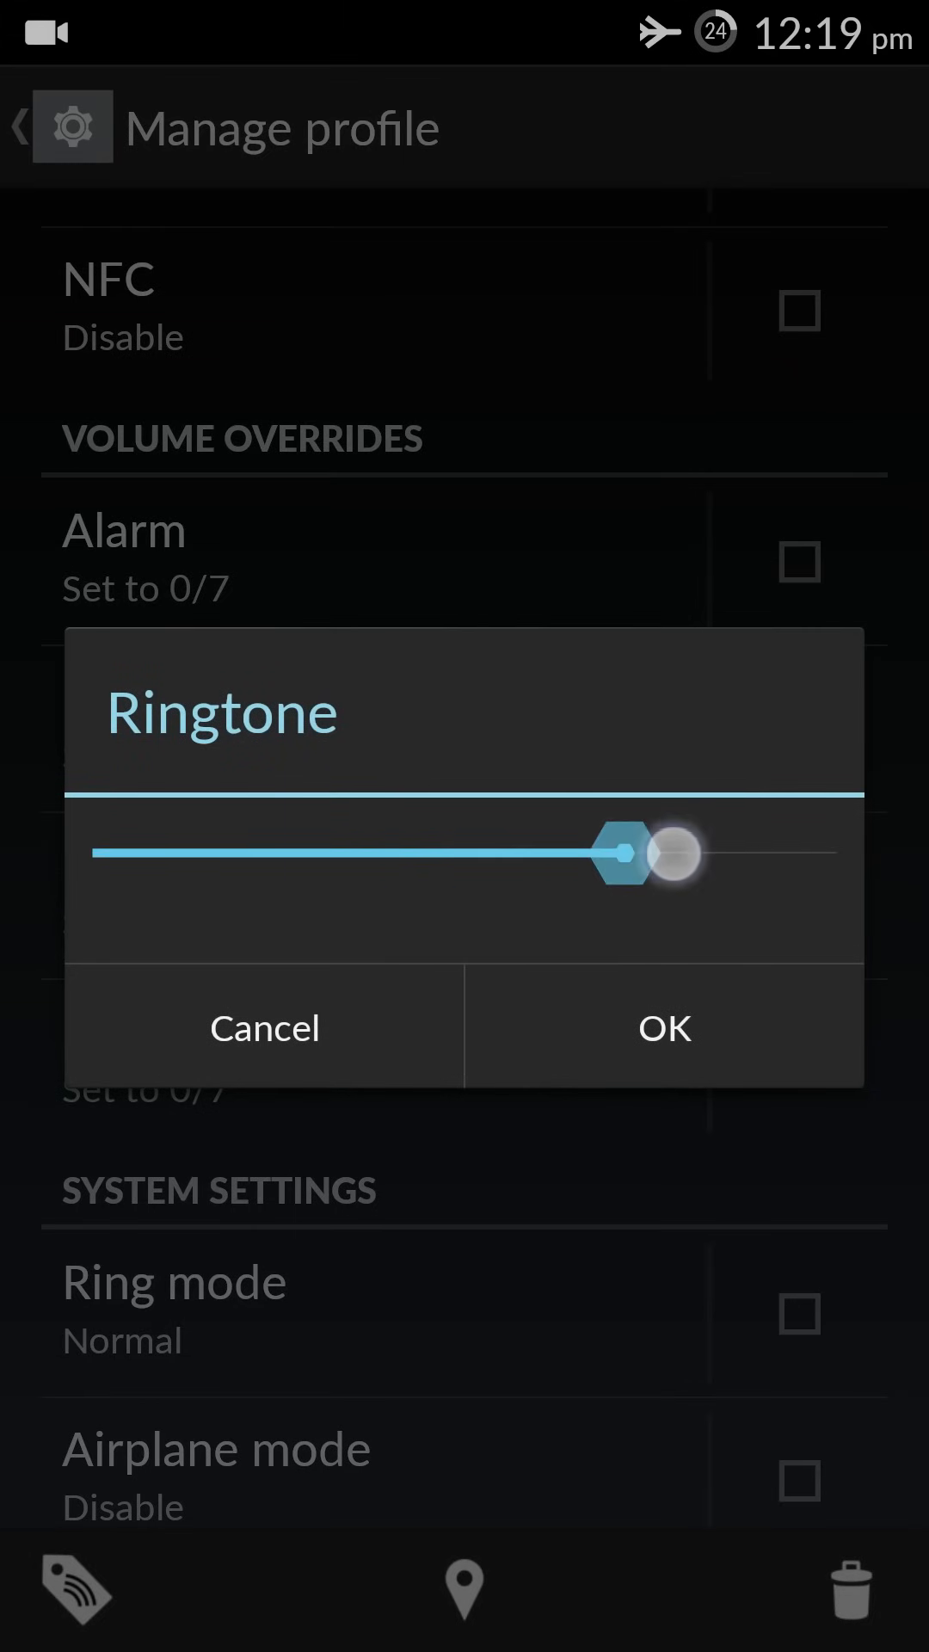
left_click(662, 1027)
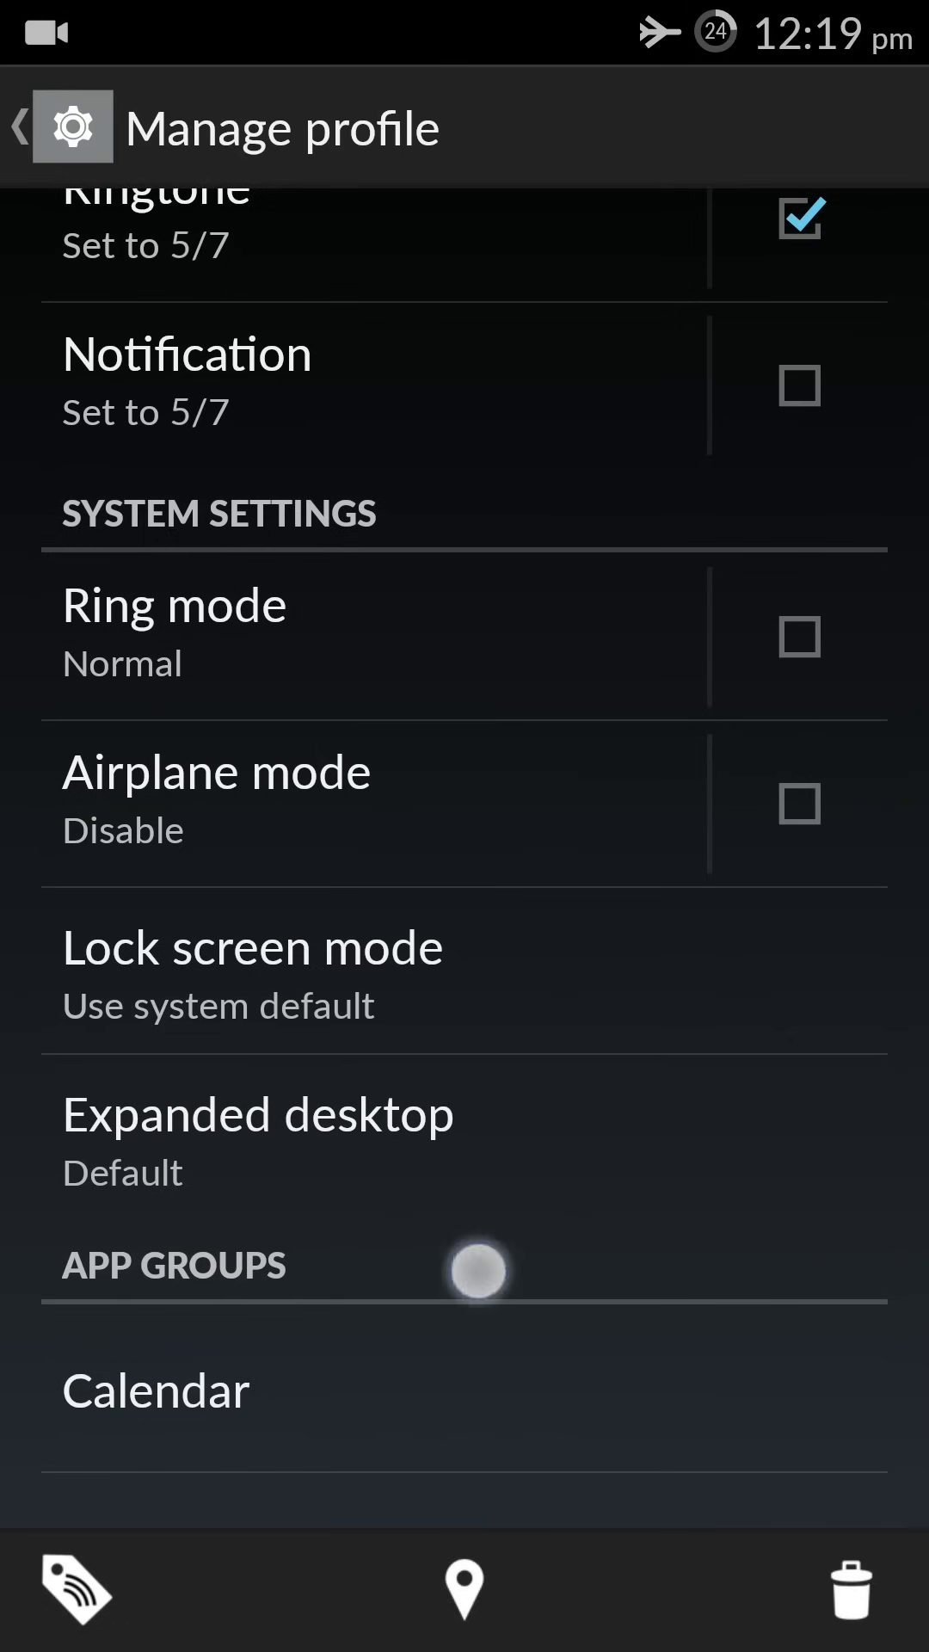
scroll("down", 3)
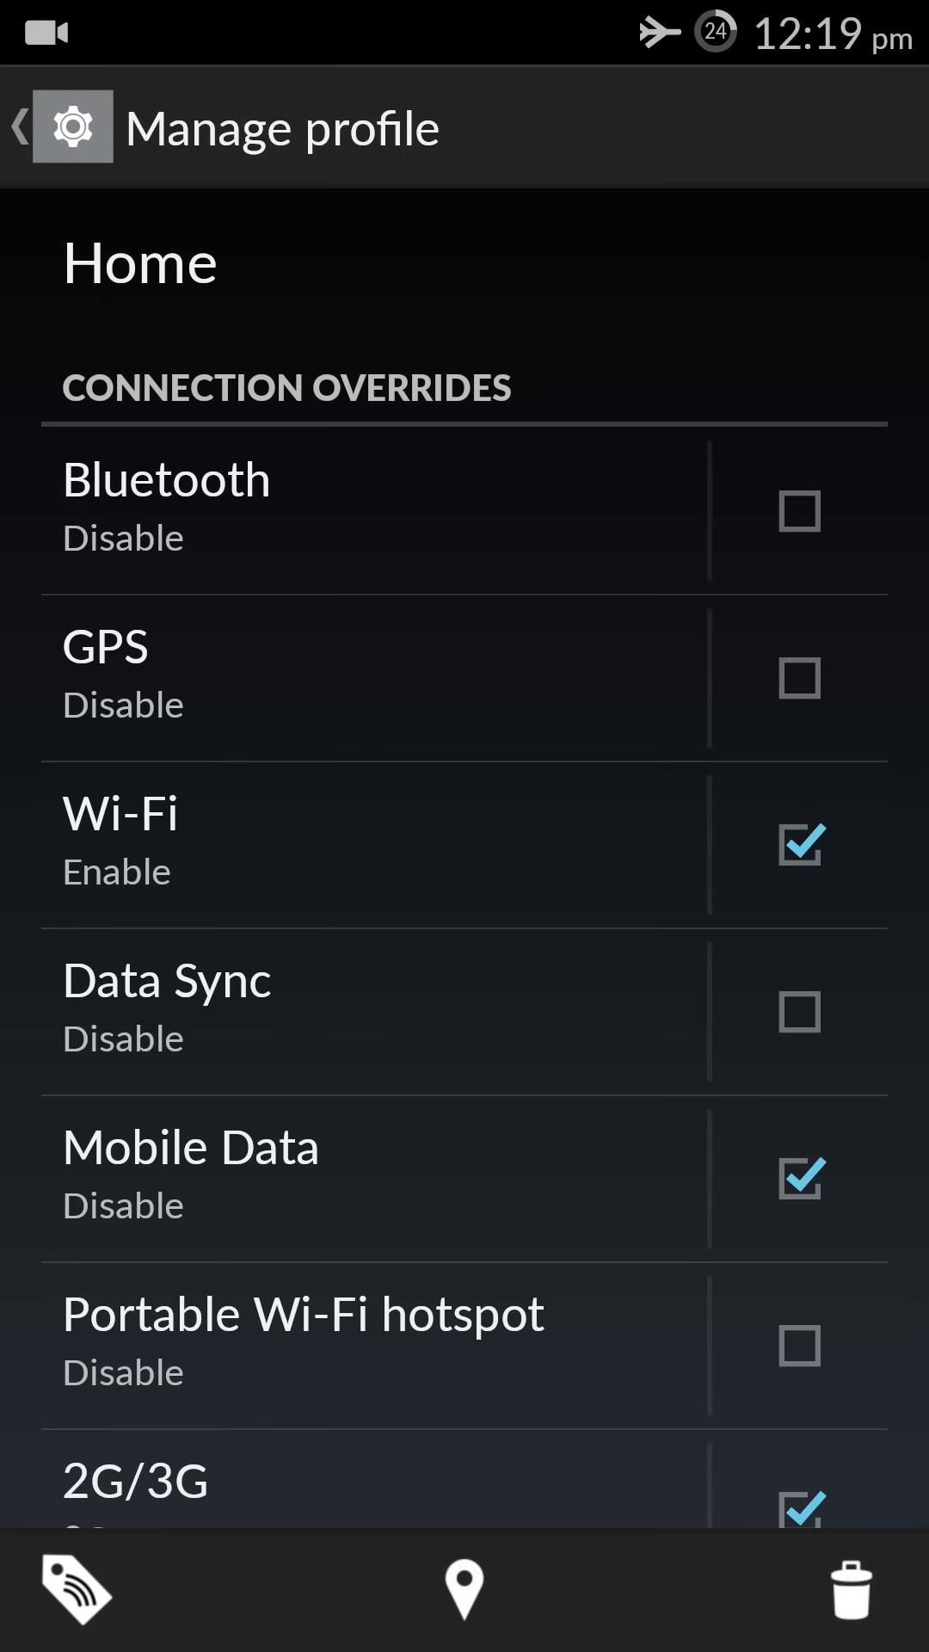
Leave Profiles for the home screen, then reopen Settings from the app drawer
left_click(18, 126)
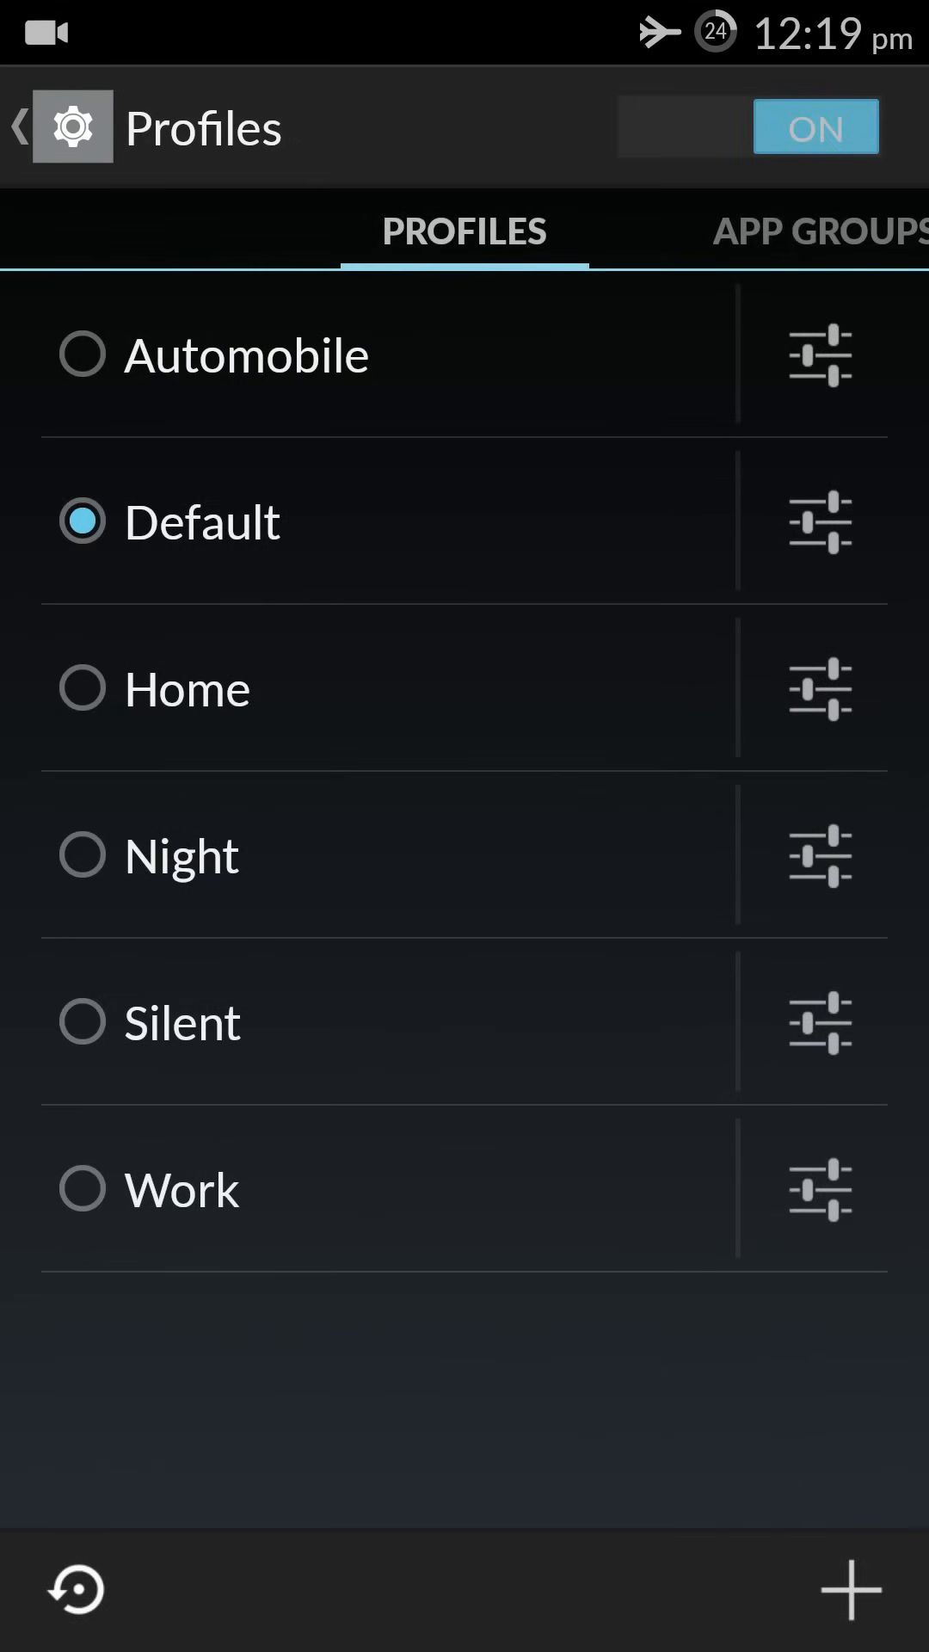
left_click(18, 127)
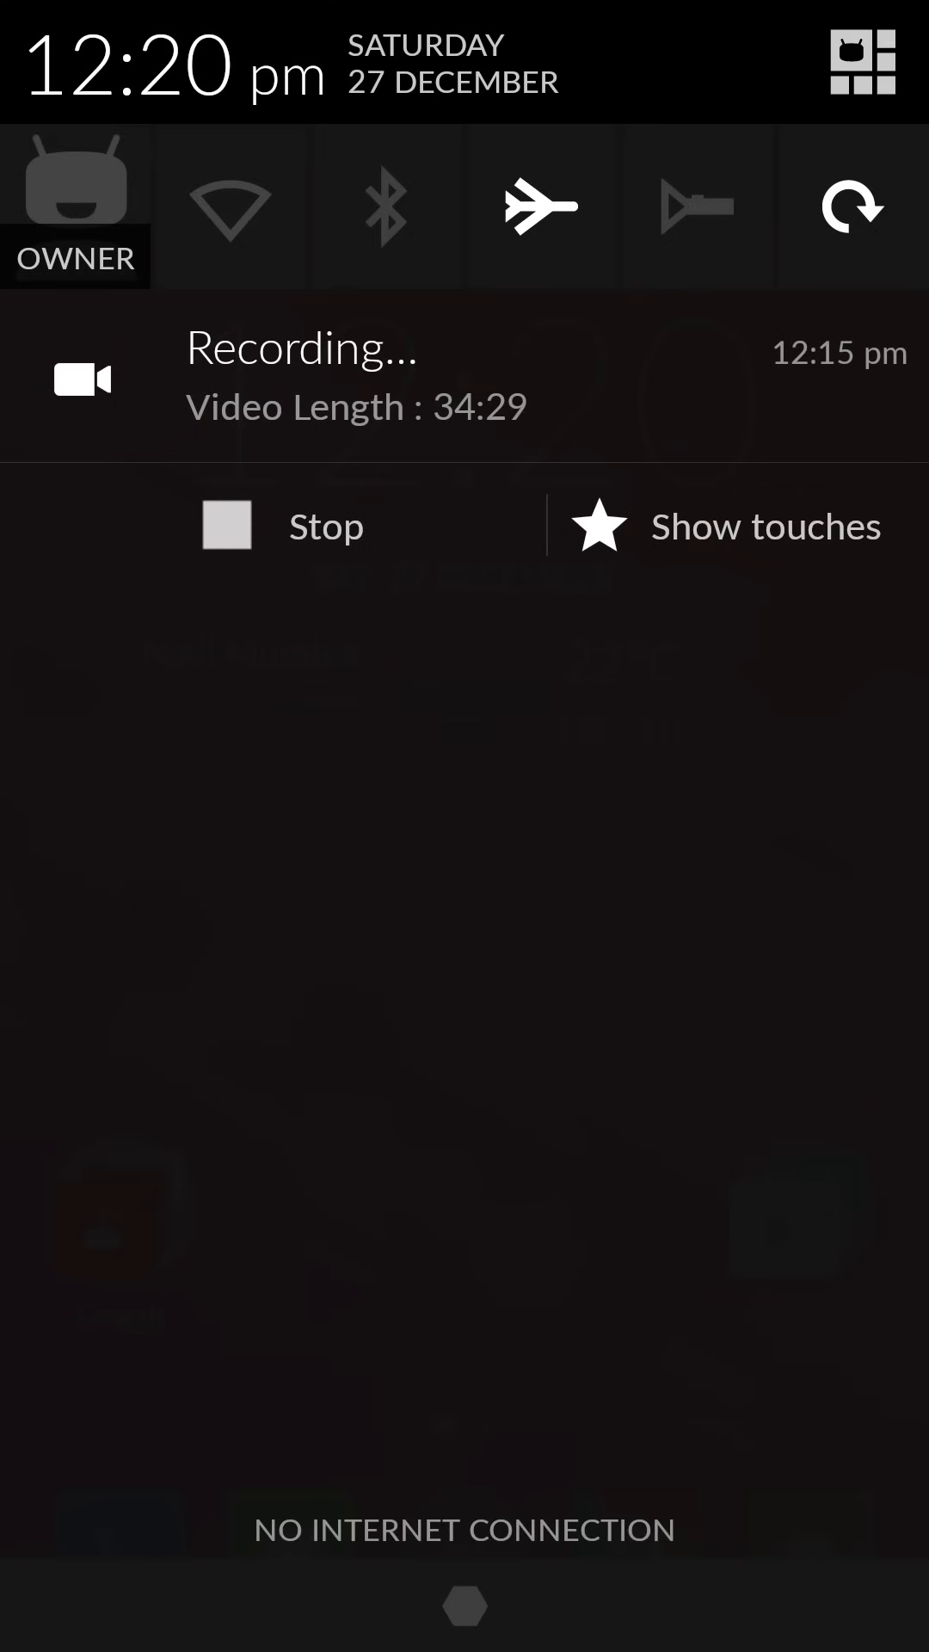
left_click(862, 63)
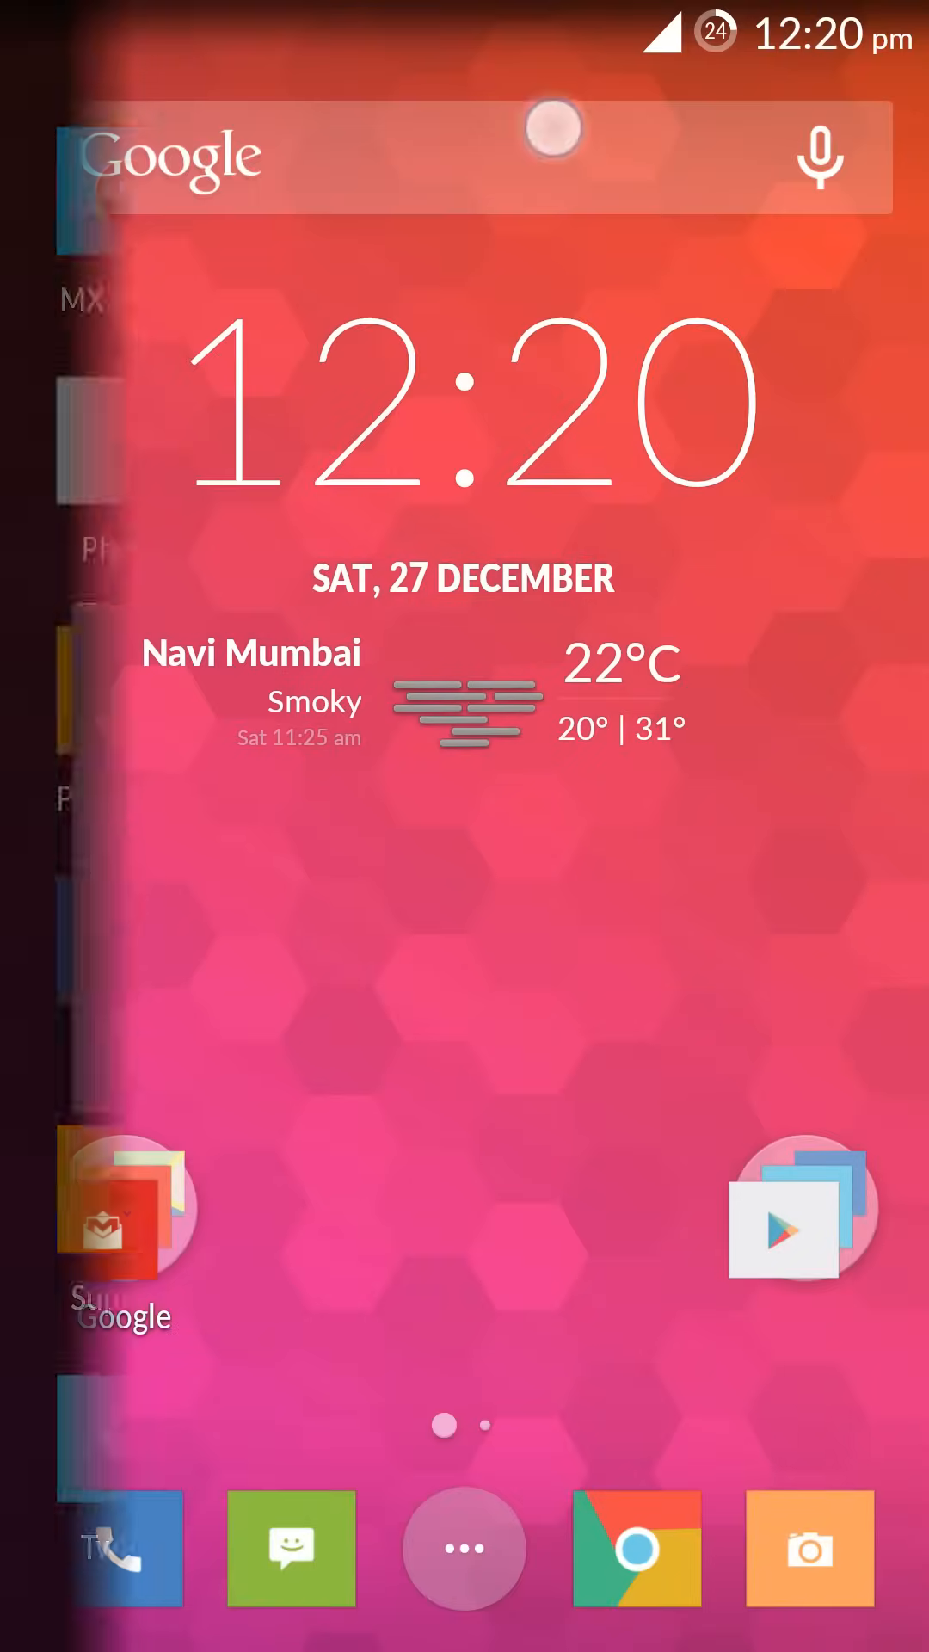
left_click(463, 1547)
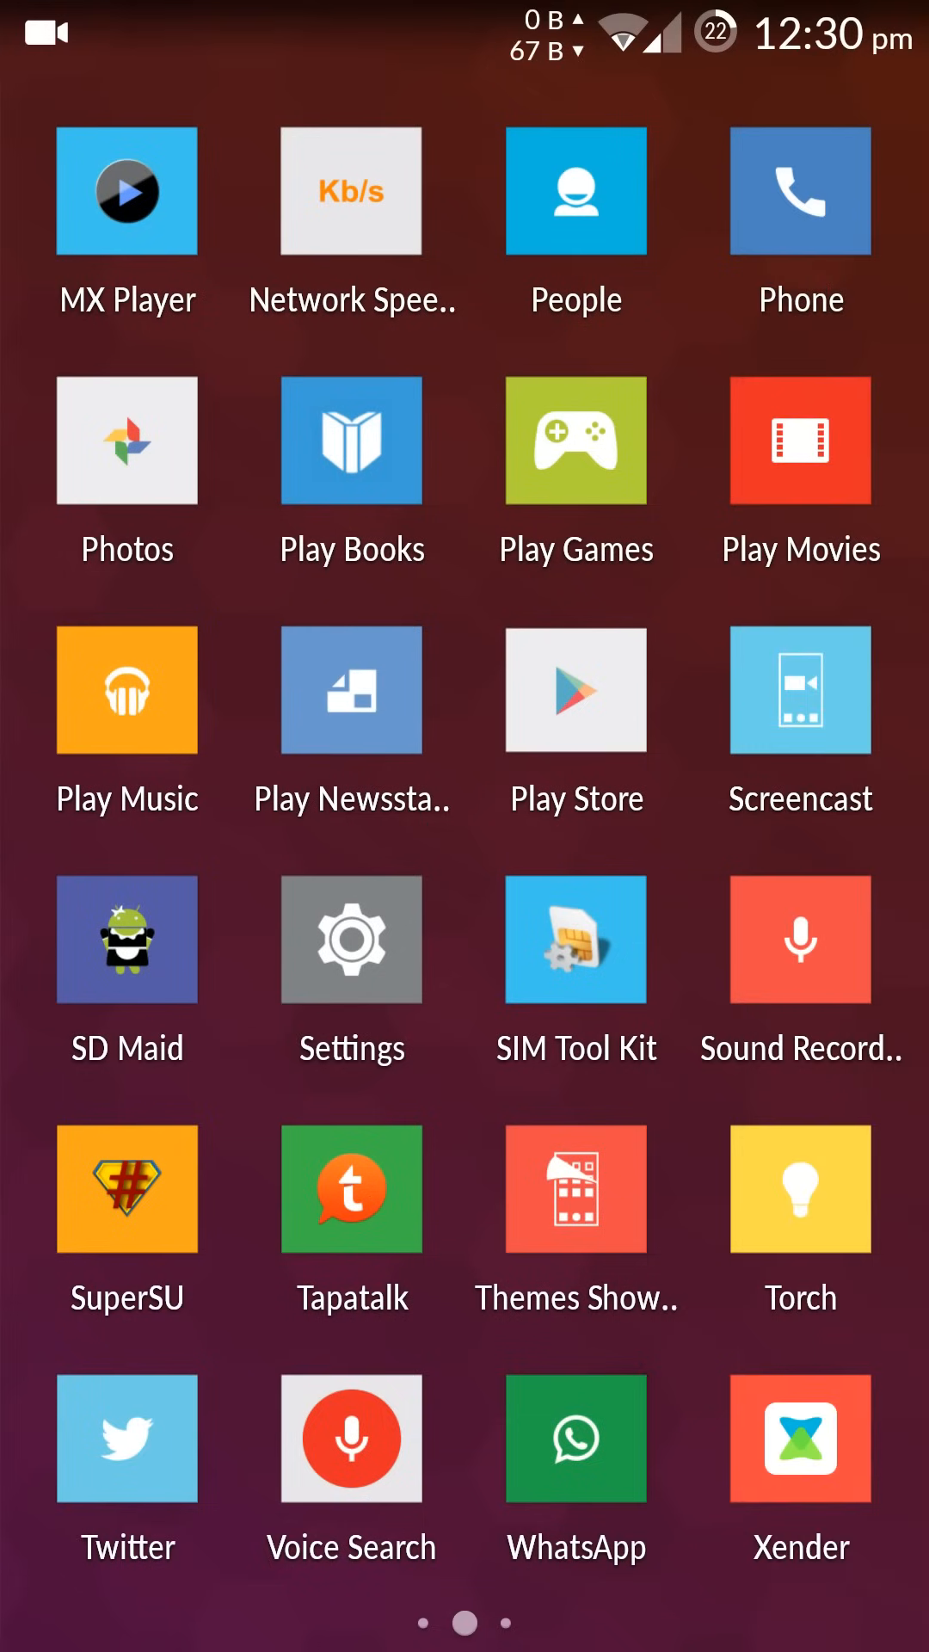
left_click(351, 940)
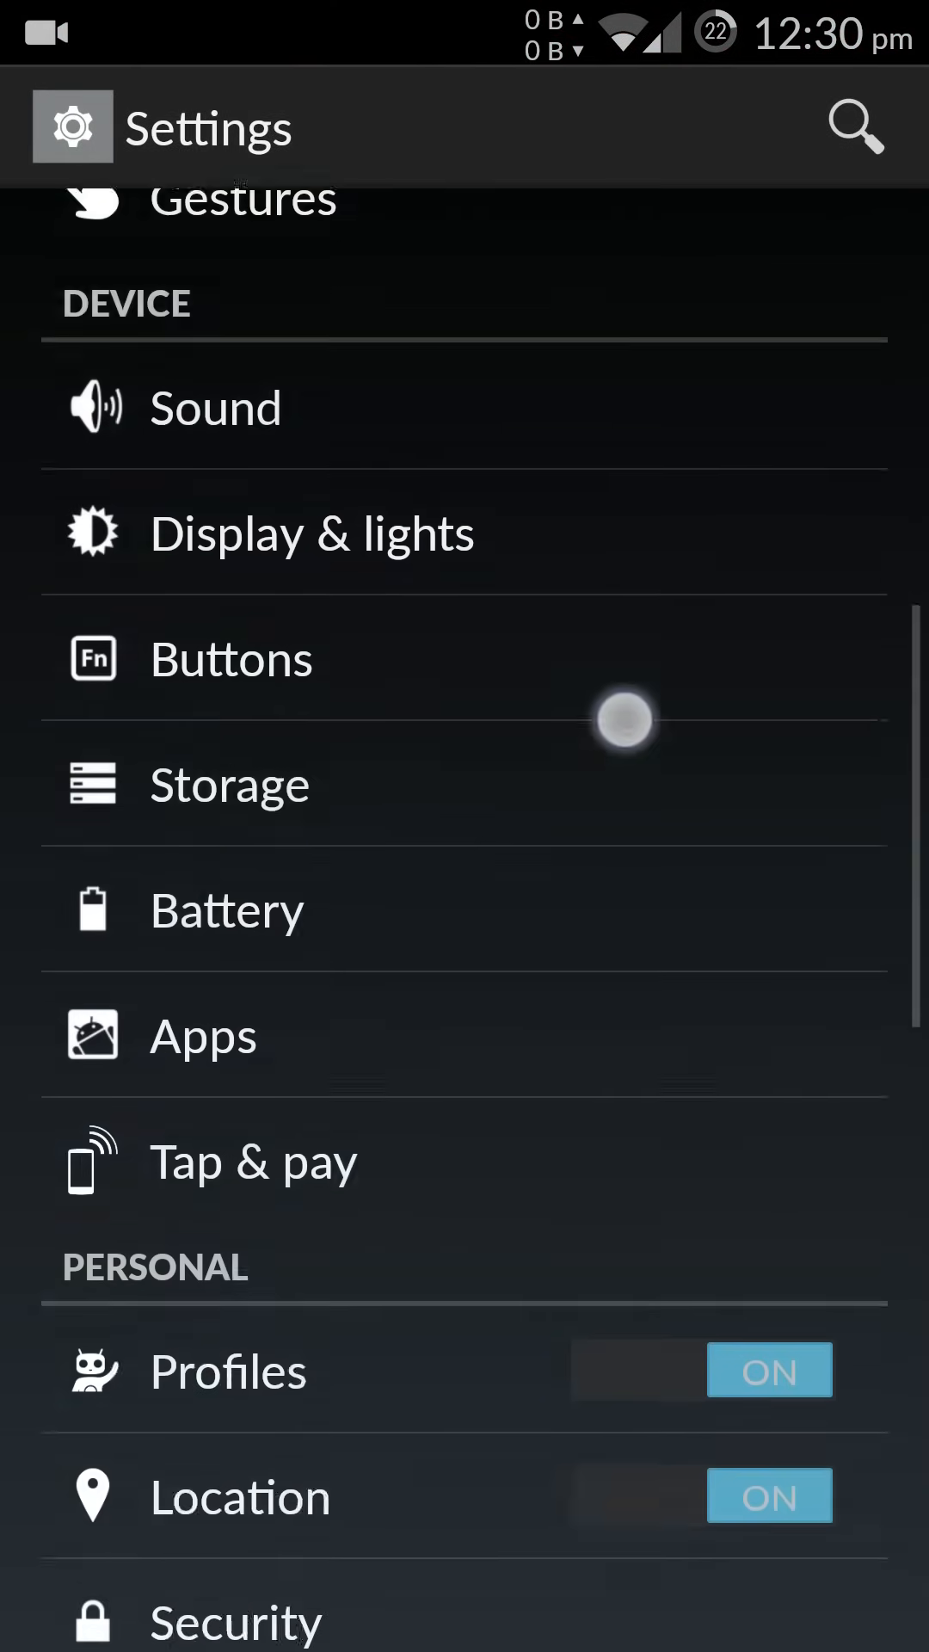
Give the Work profile a XWIN-UBU Wi-Fi trigger set to On disconnect
left_click(227, 1371)
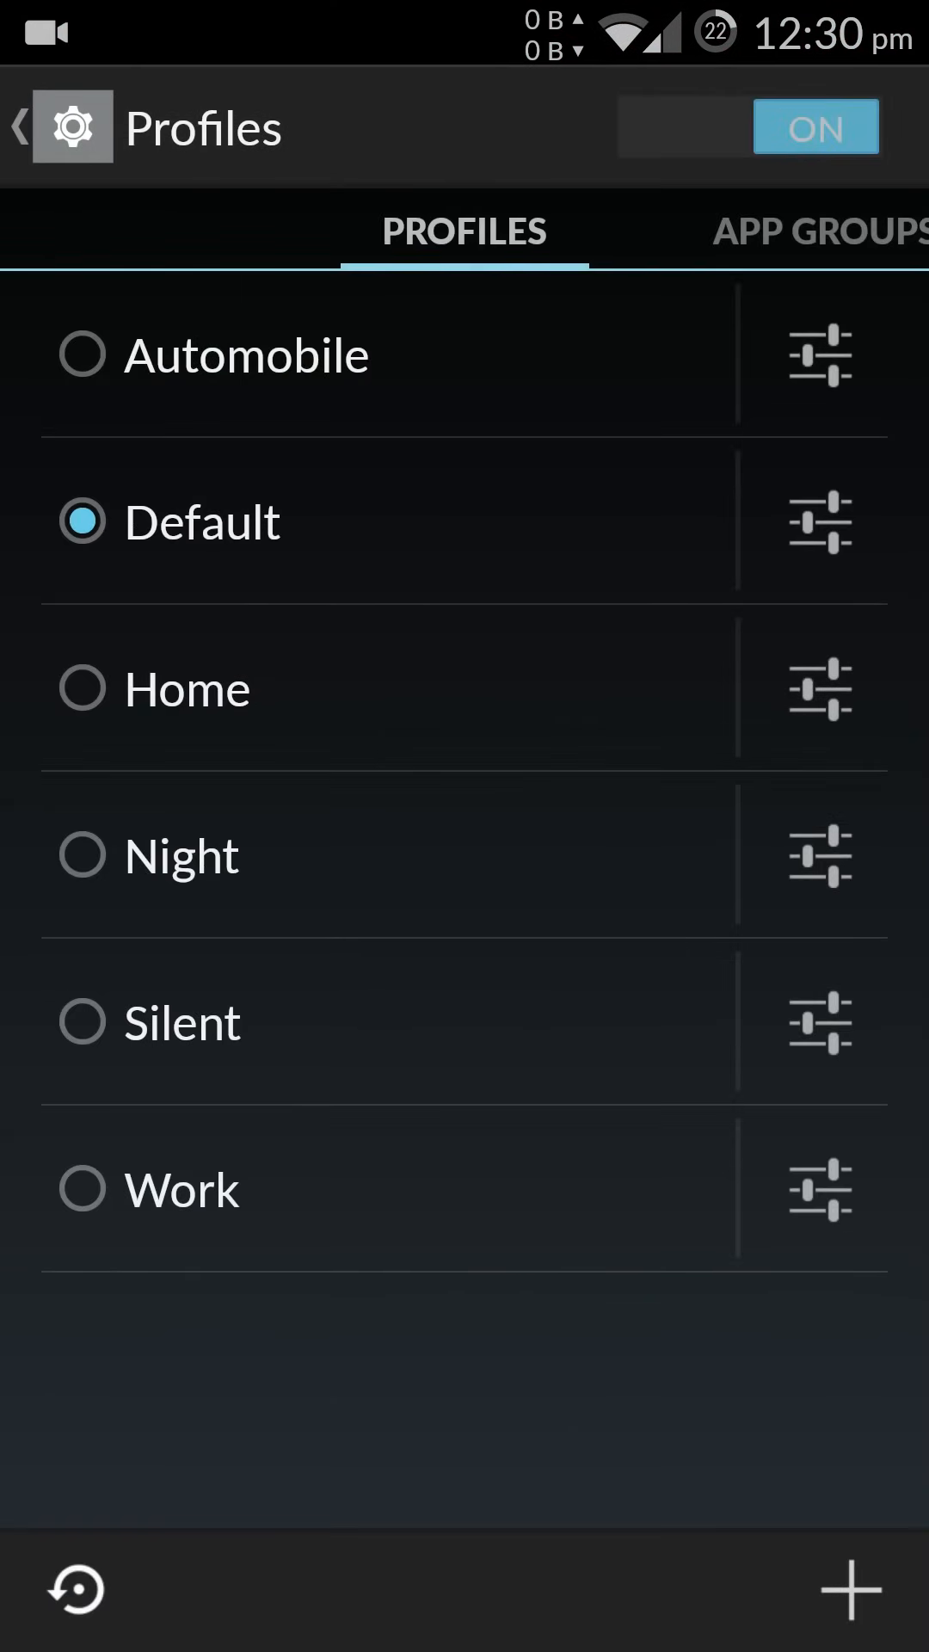
left_click(821, 1189)
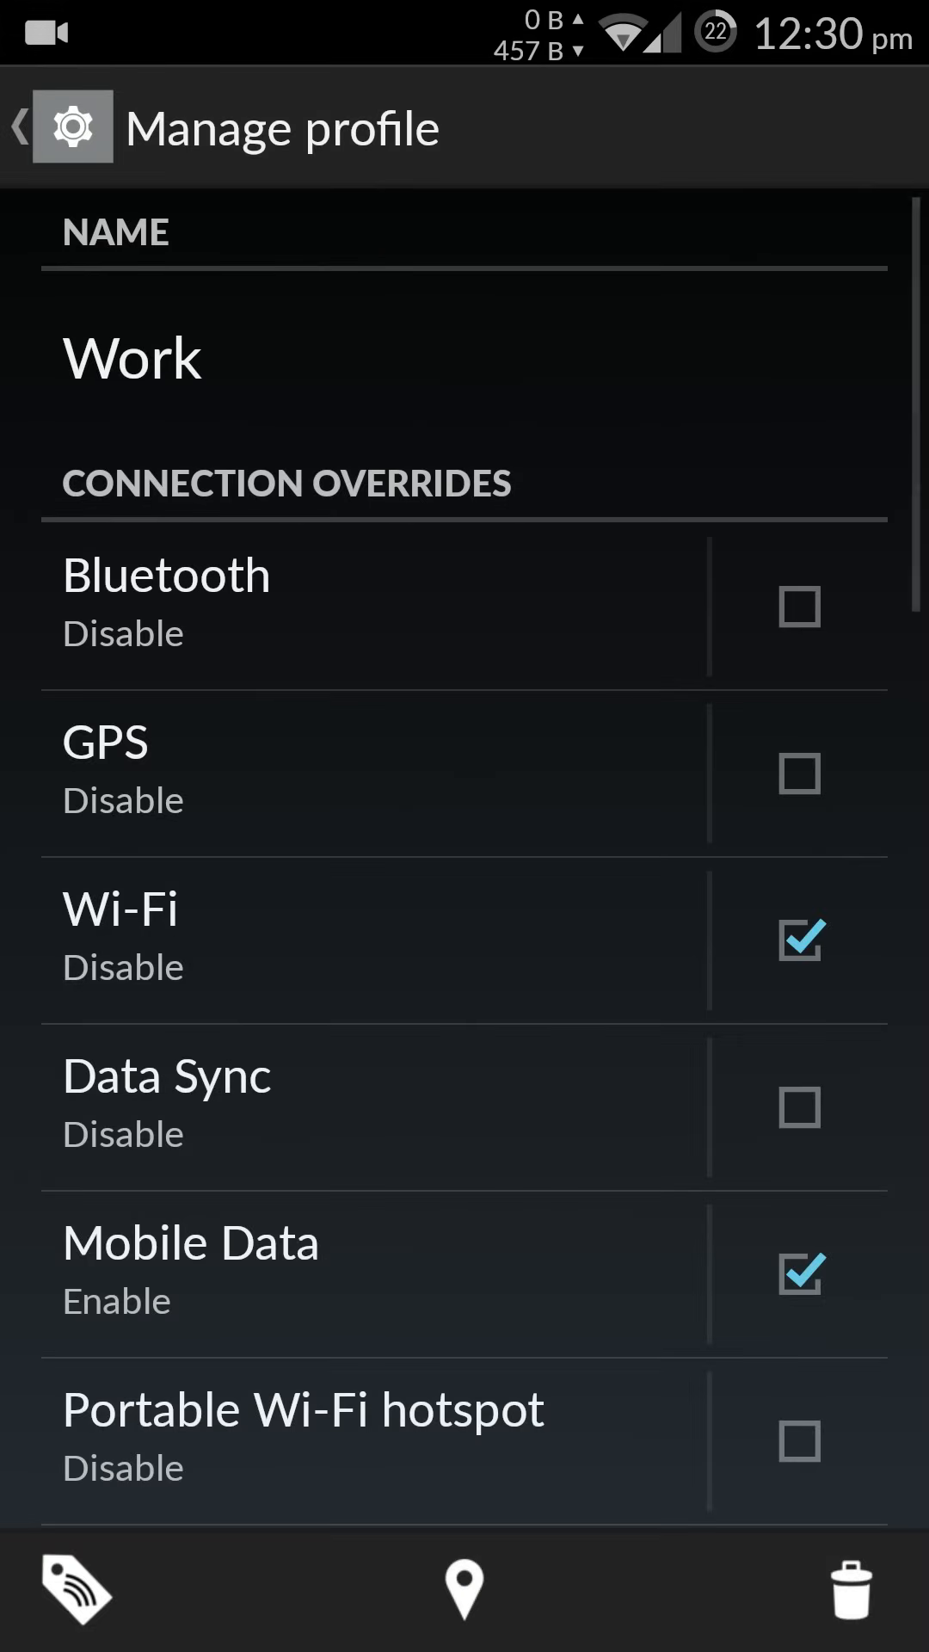
left_click(463, 1589)
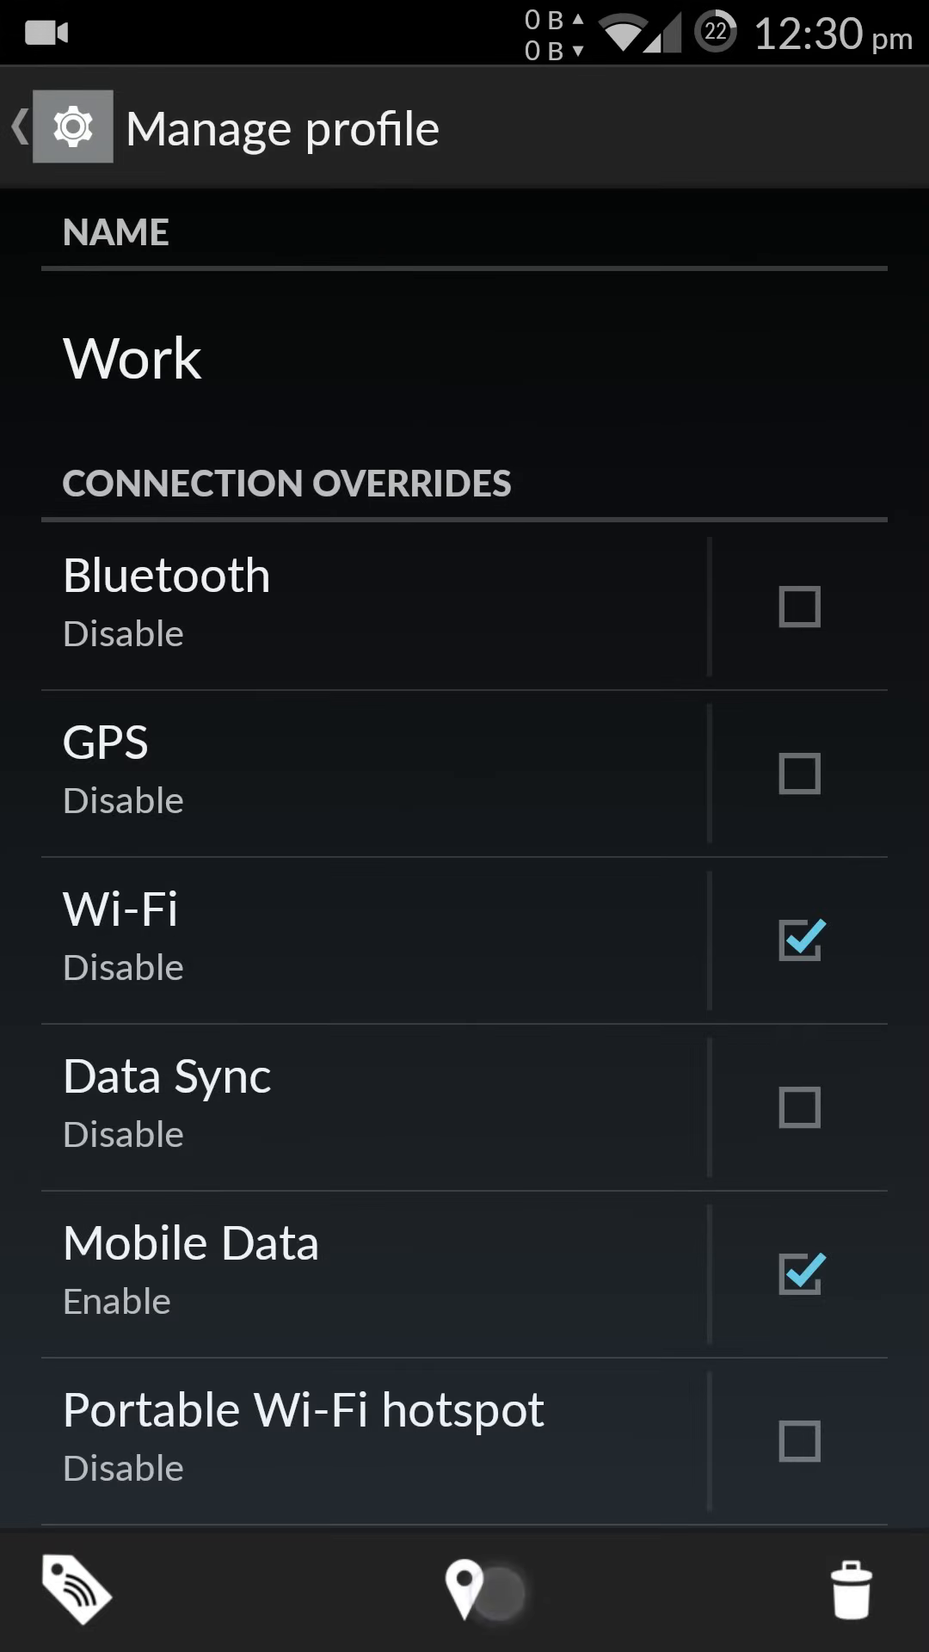
left_click(74, 1591)
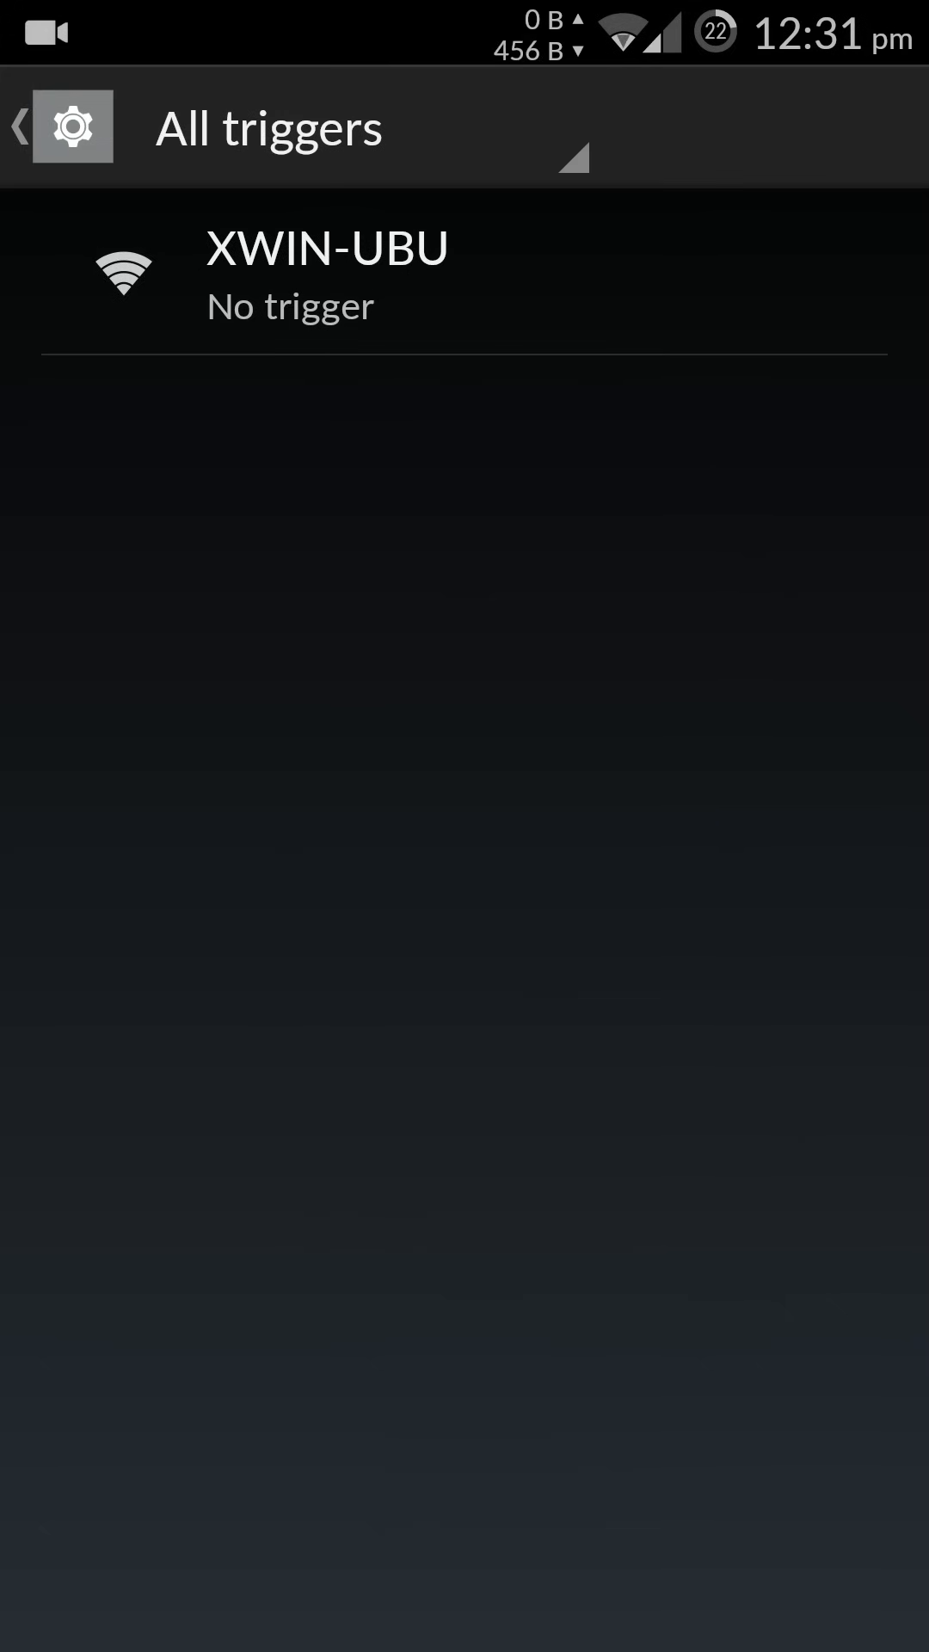
left_click(327, 277)
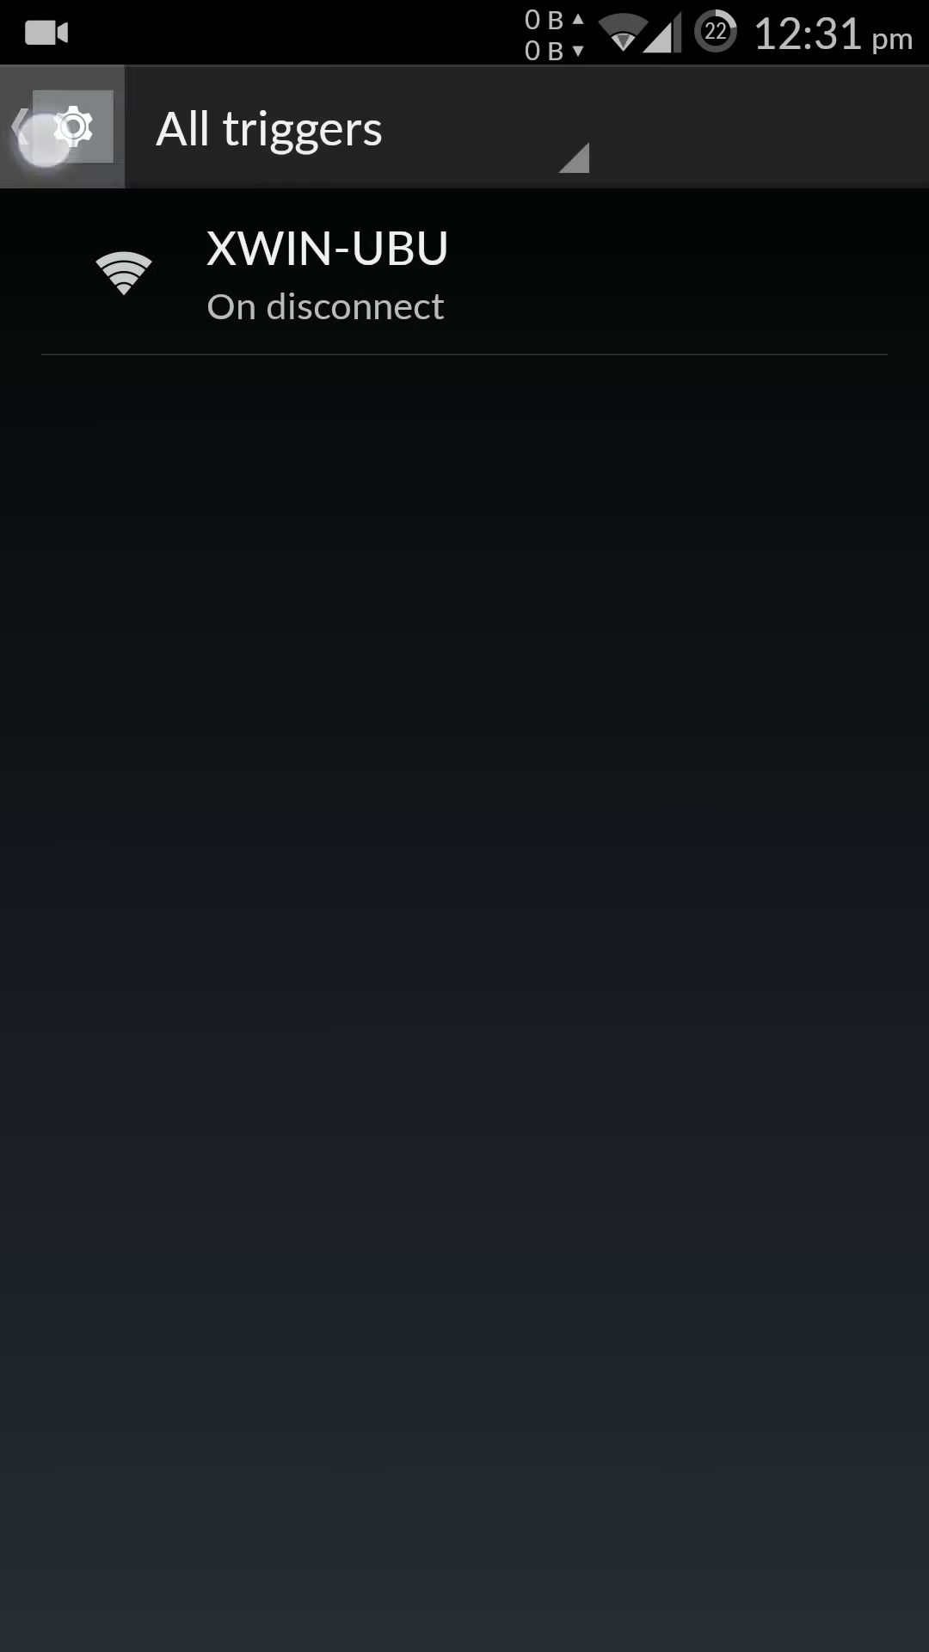
left_click(327, 276)
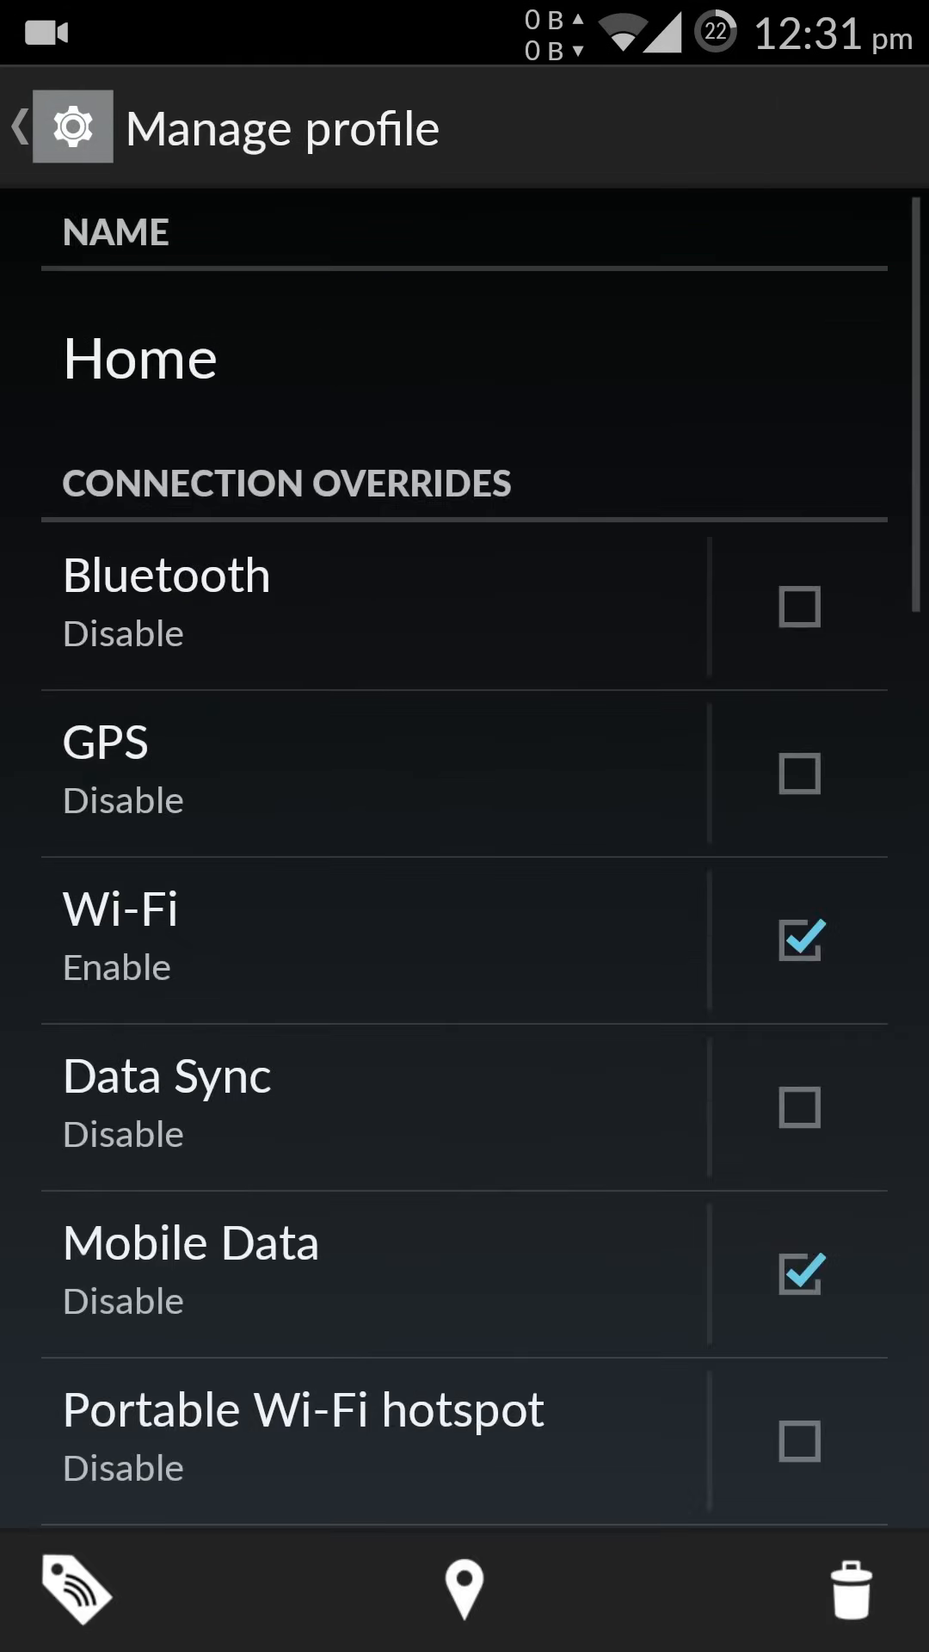
Set Home's XWIN-UBU Wi-Fi trigger to On connect and leave its settings
left_click(74, 1588)
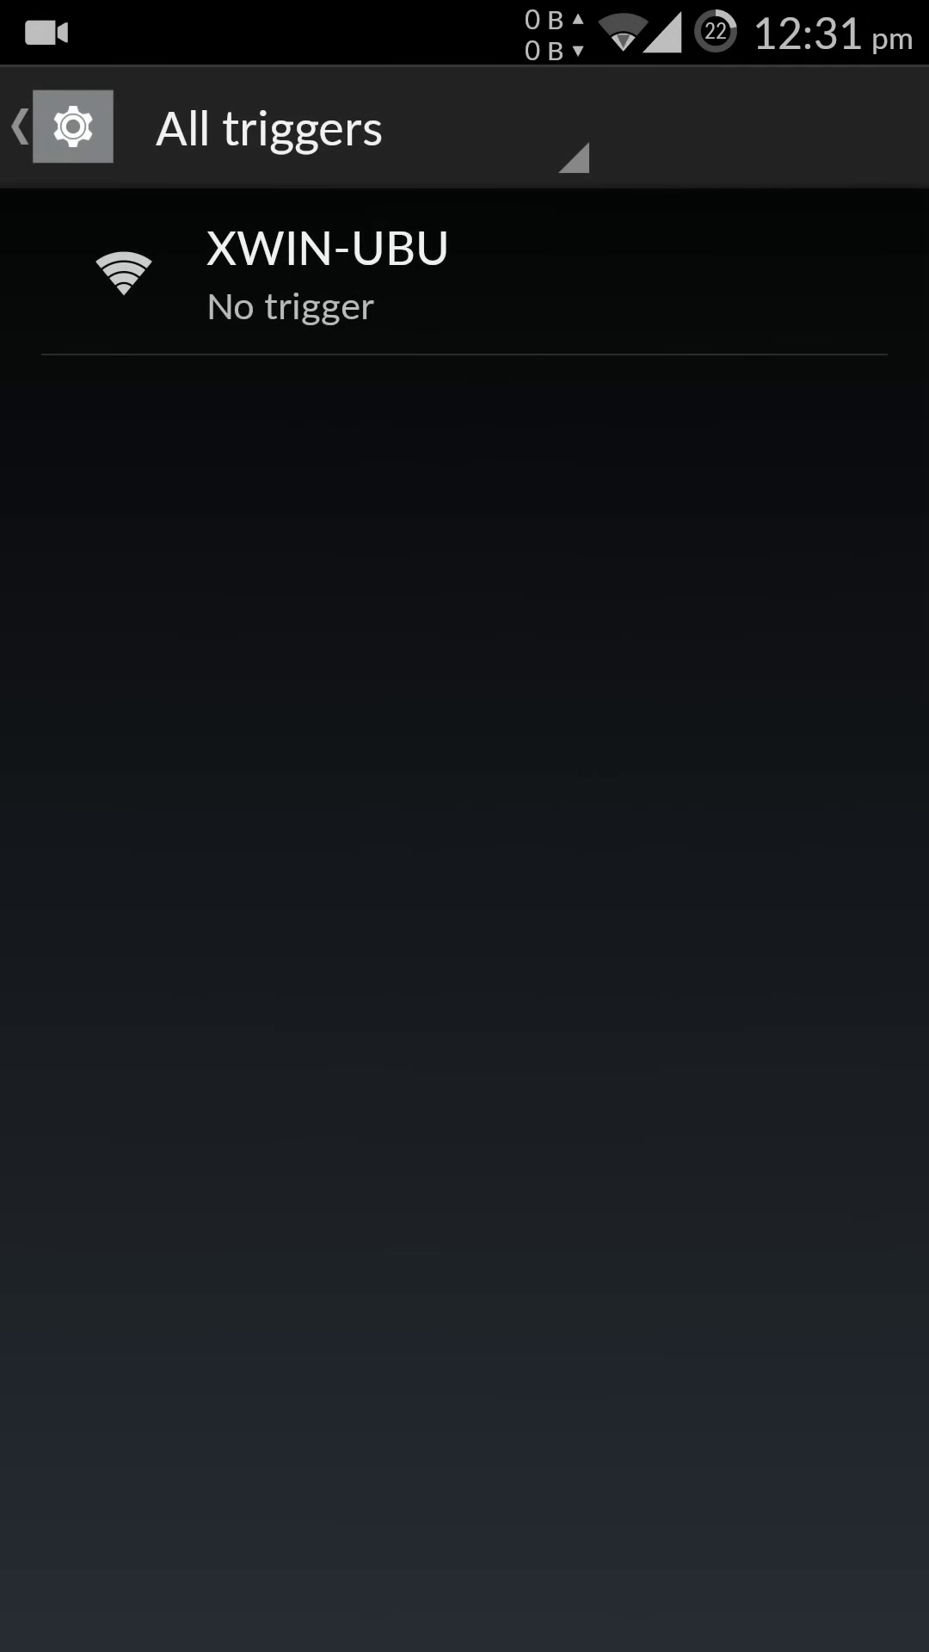
left_click(327, 274)
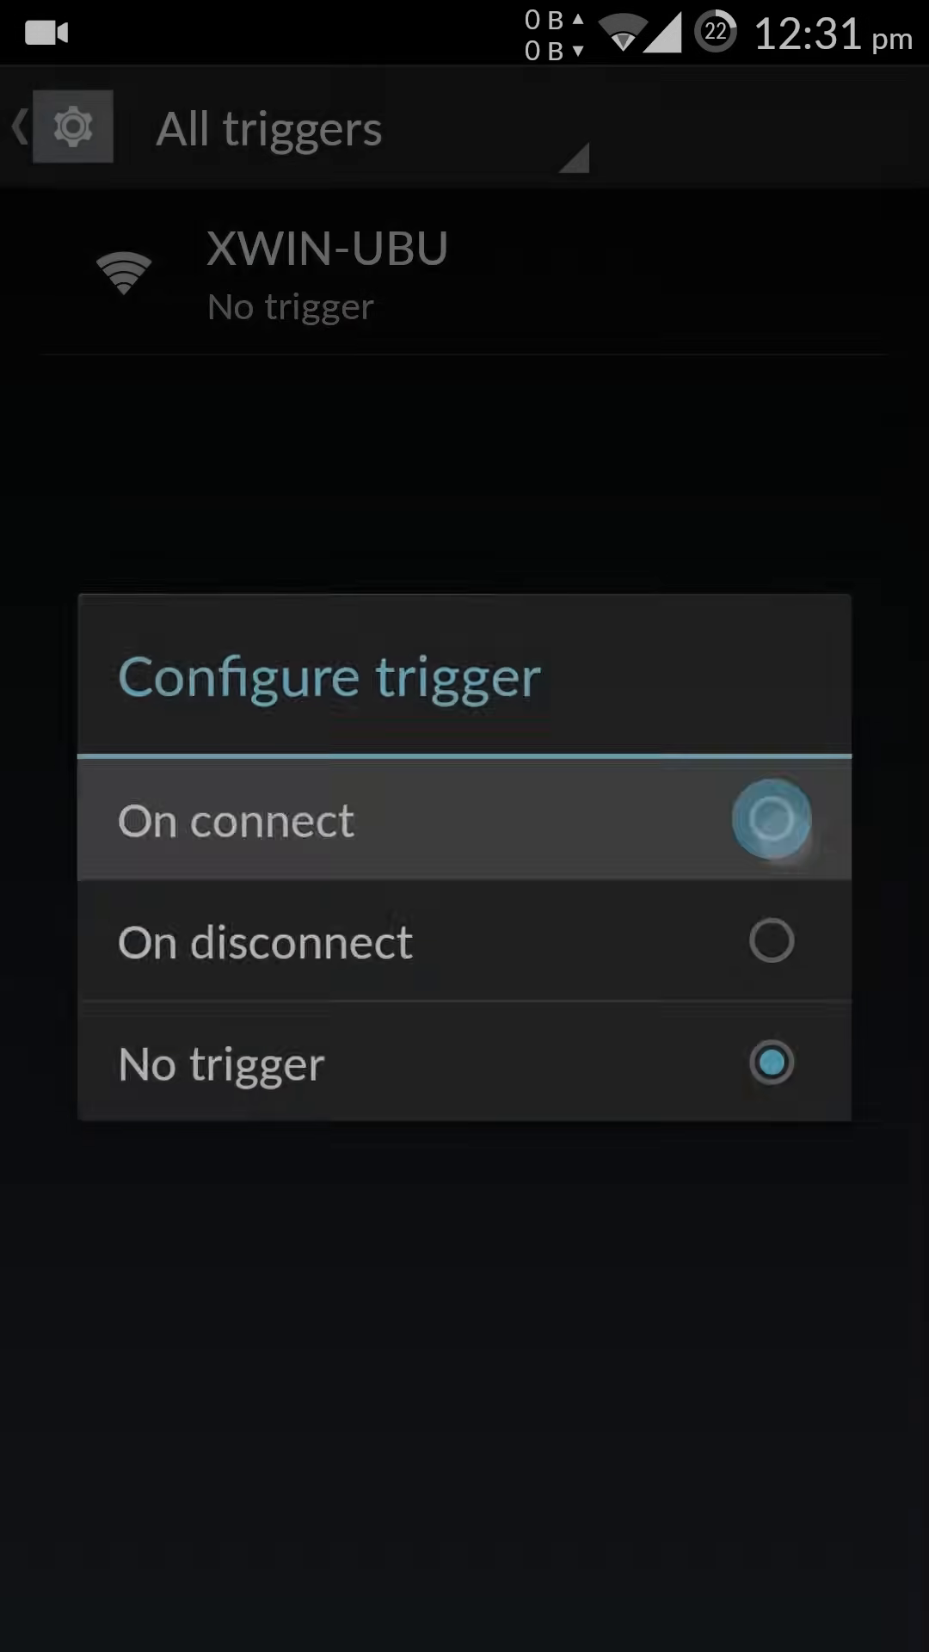
left_click(236, 820)
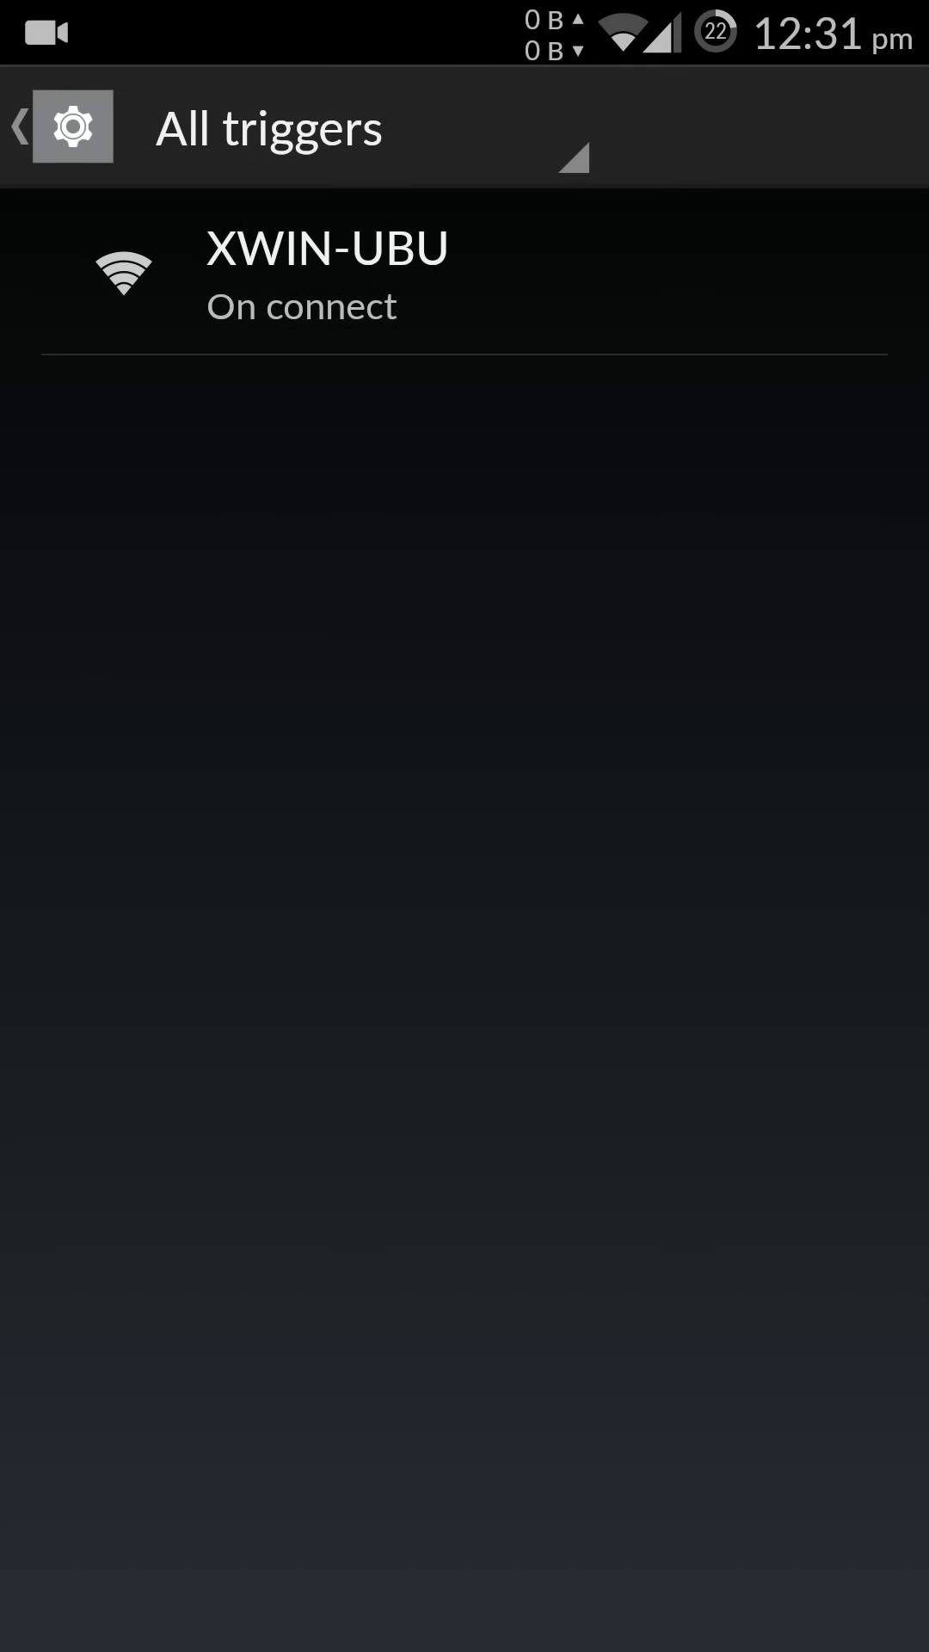
left_click(327, 277)
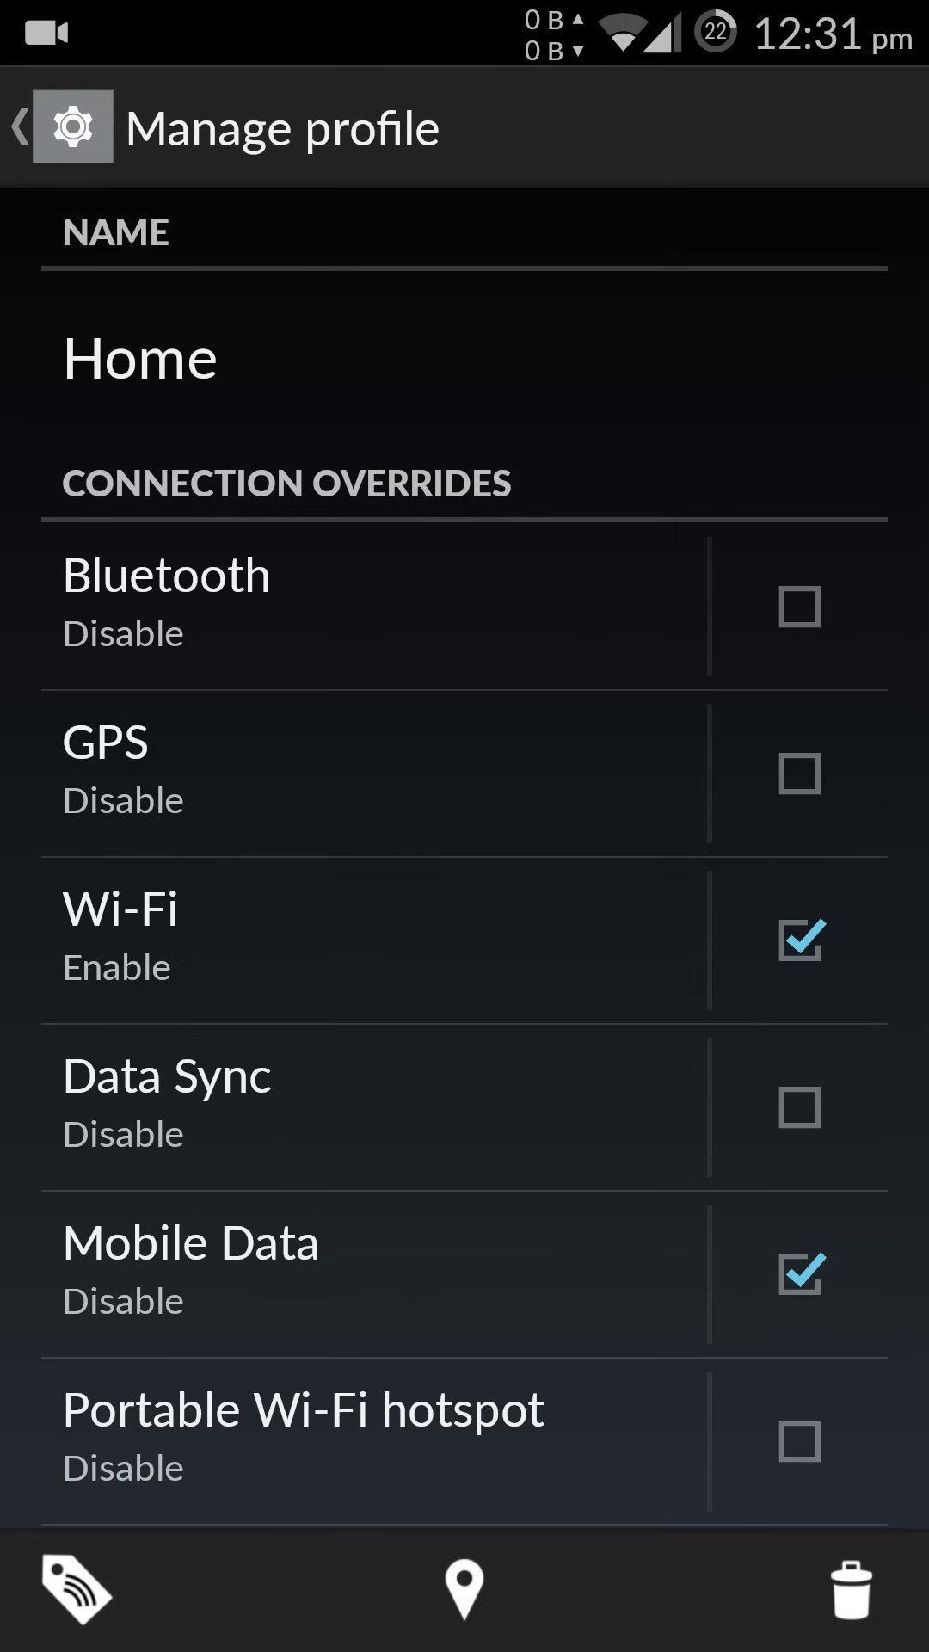
left_click(19, 126)
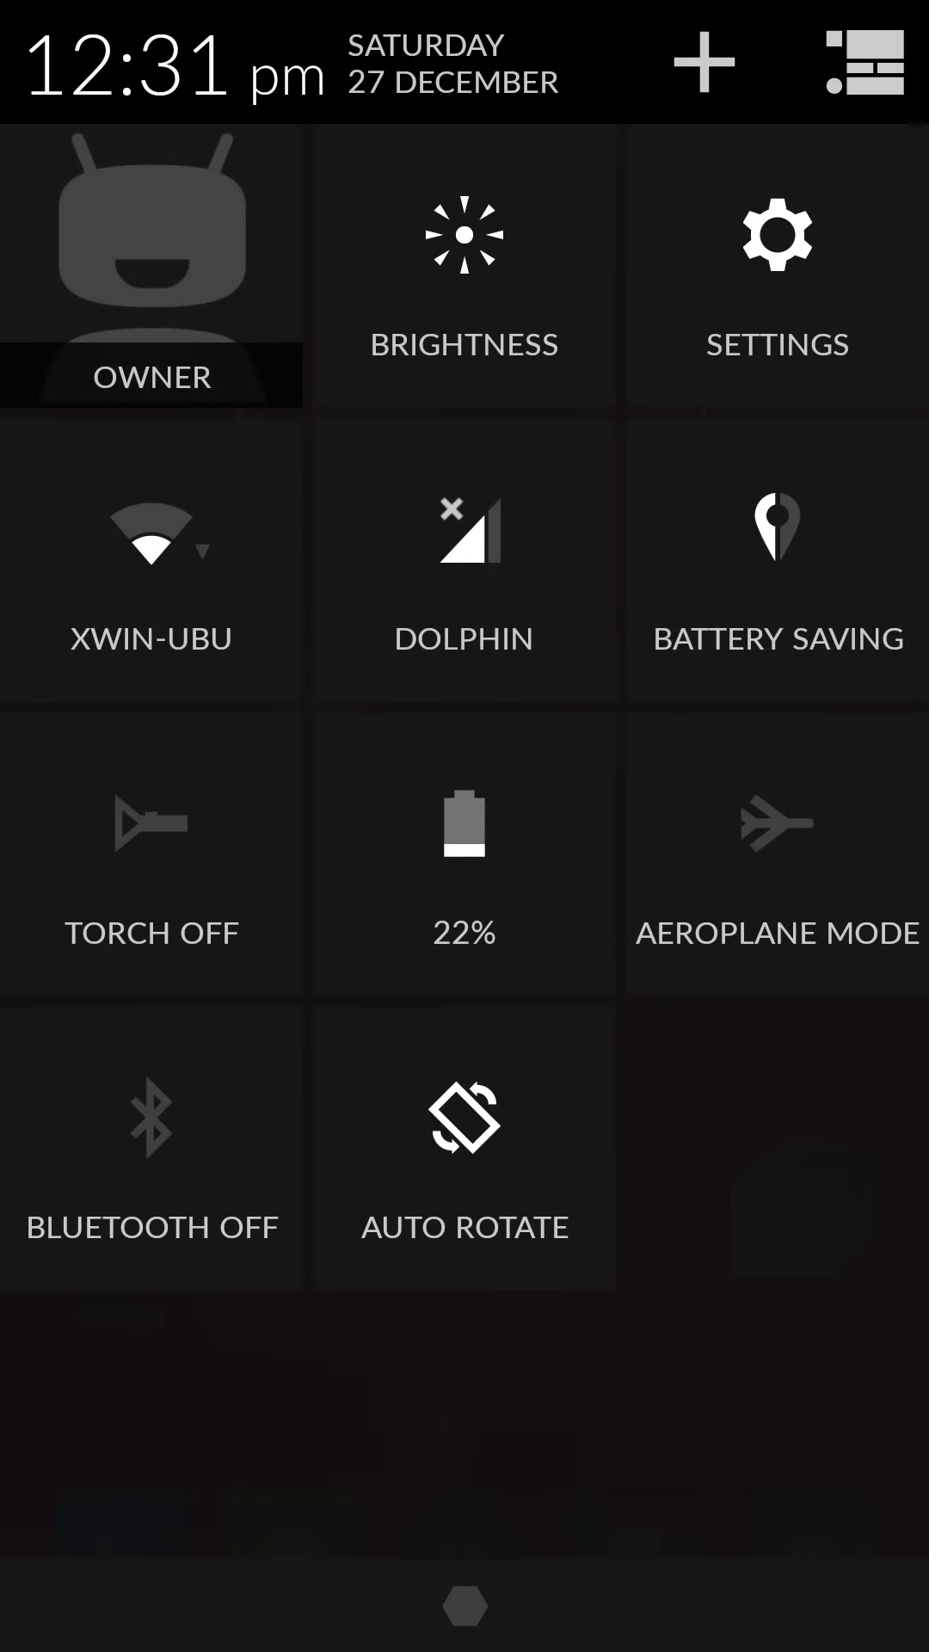
Open the quick settings tile editor and browse the Add-tile chooser list
left_click(464, 560)
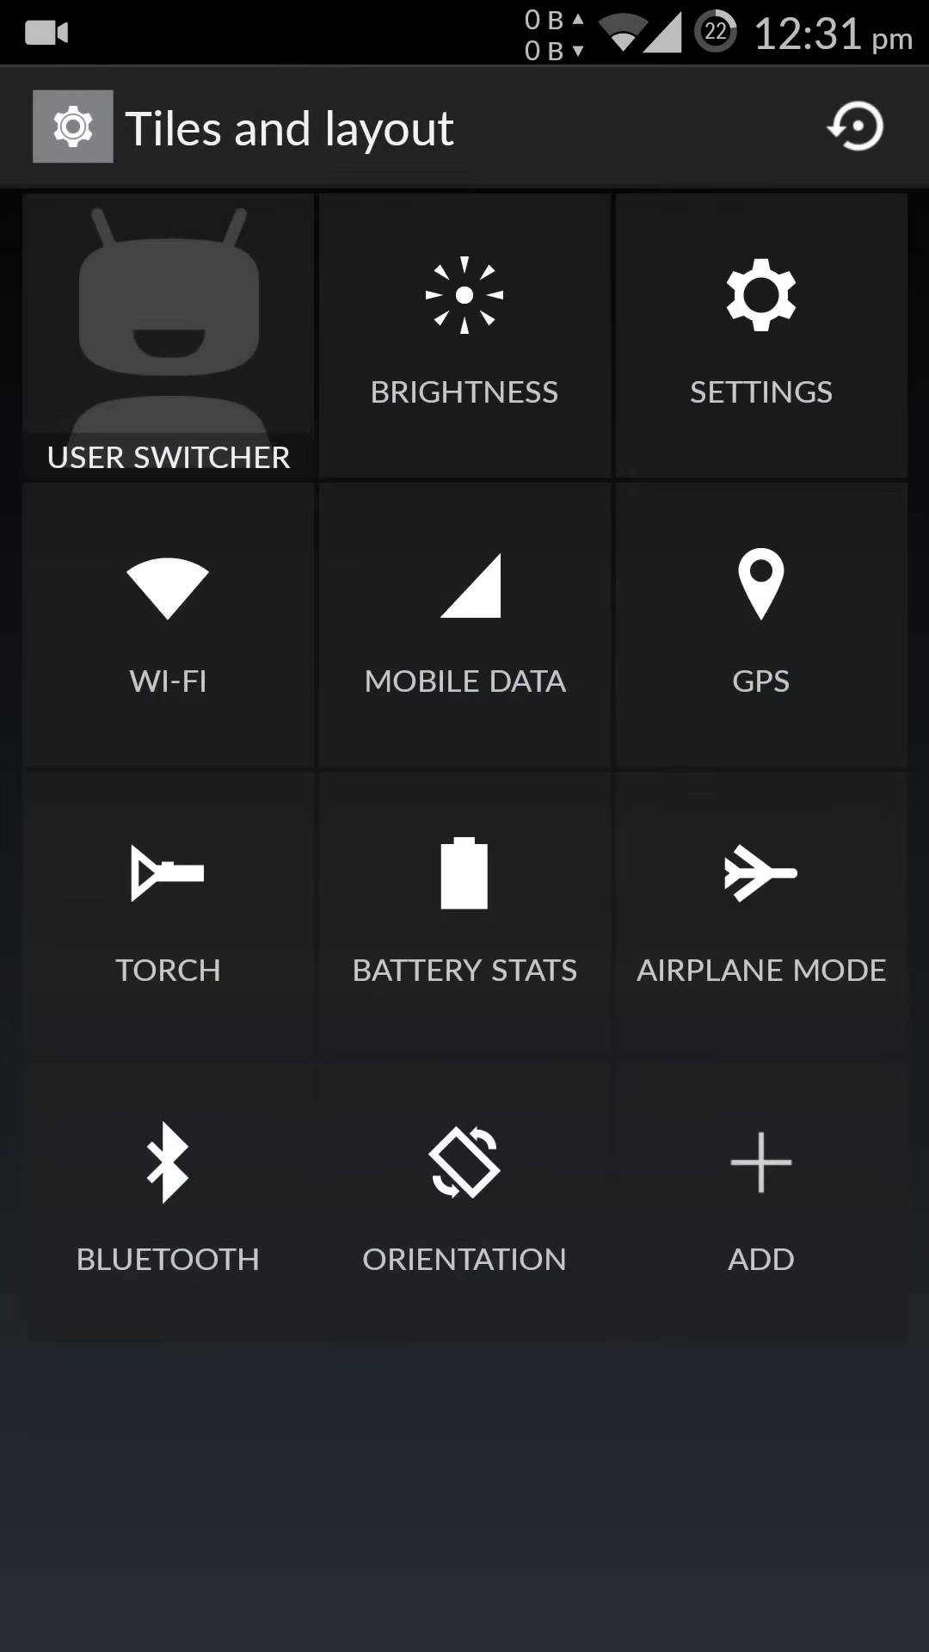
left_click(760, 1163)
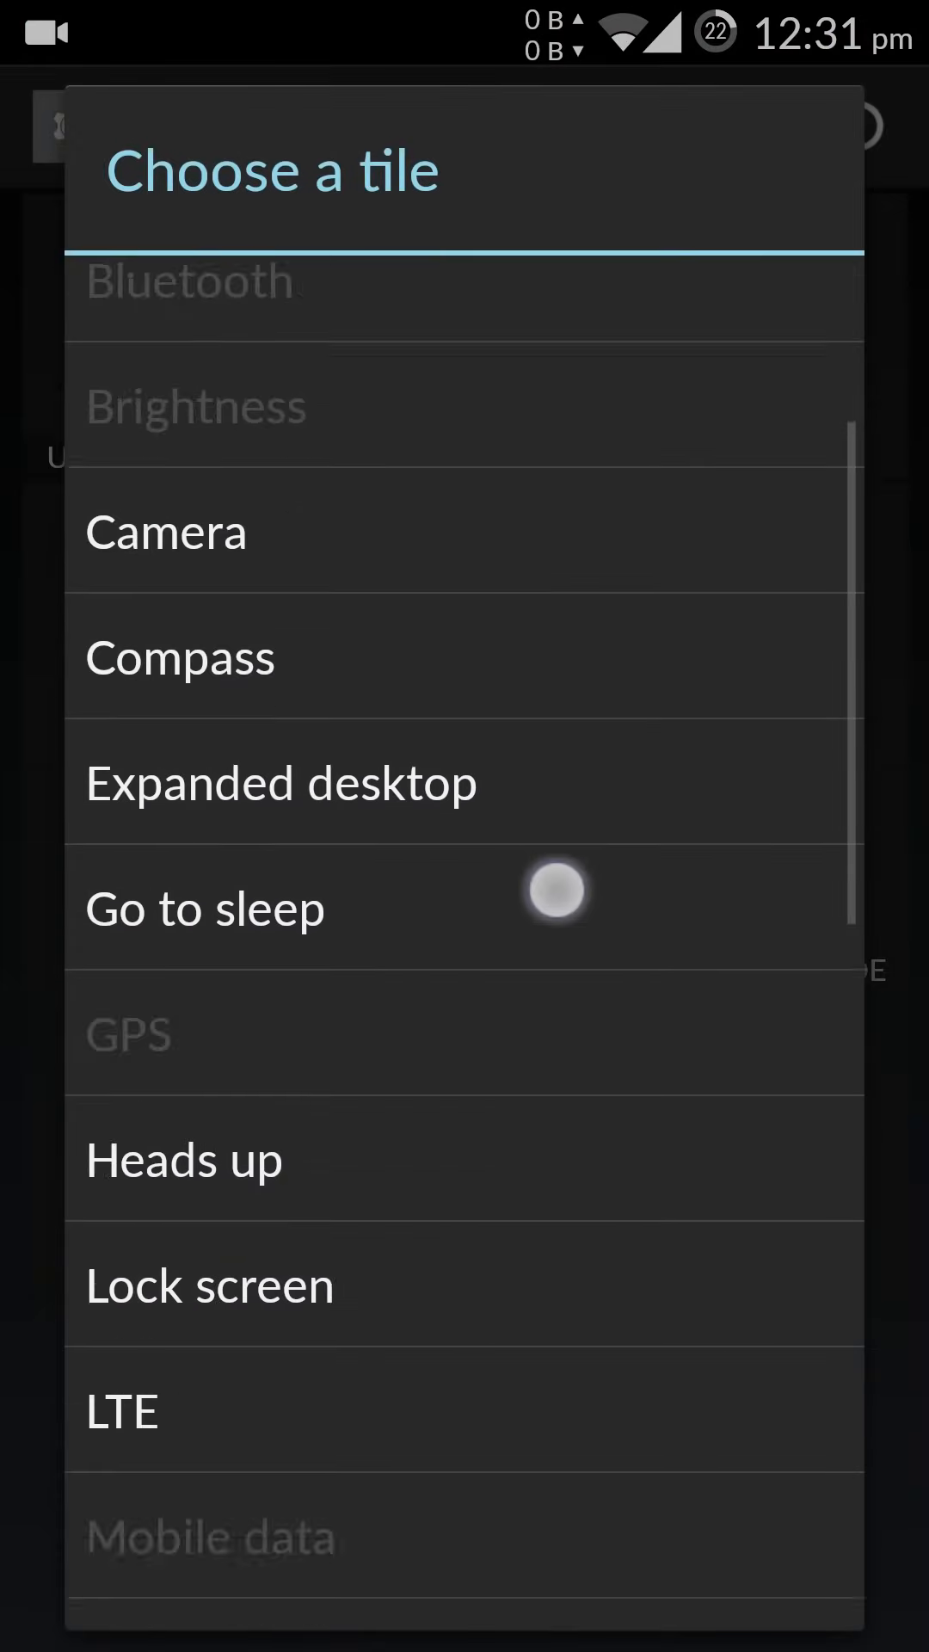
scroll("down", 3)
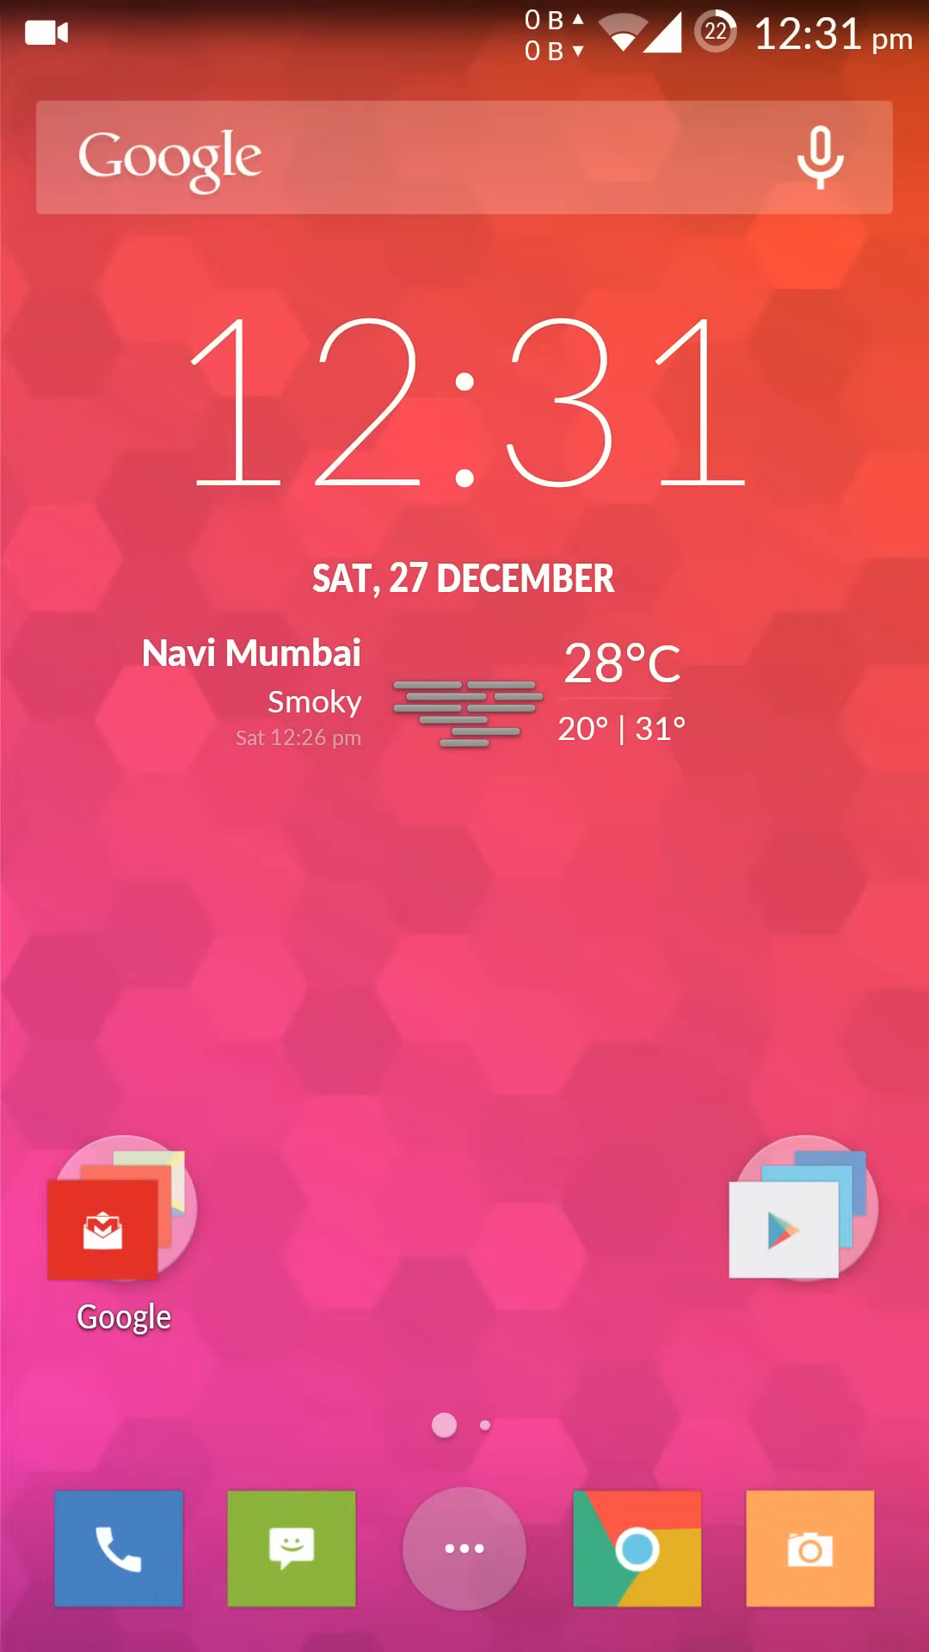
From the Profile tile, activate Home, then switch to Work with Wi-Fi off
scroll("down", 3)
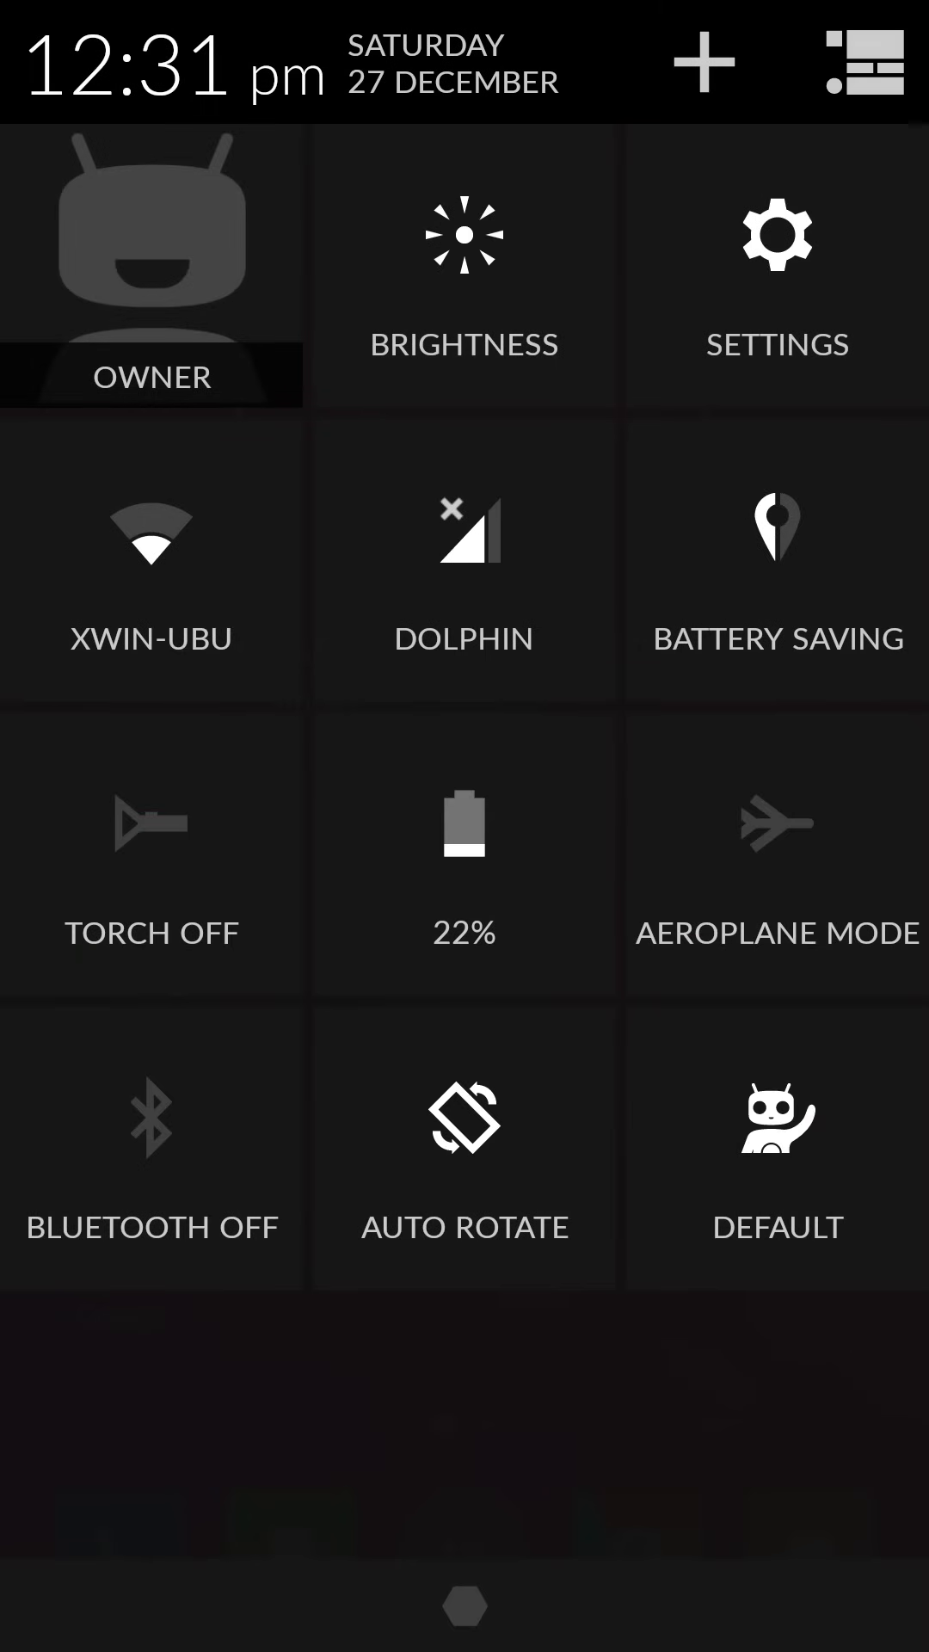
left_click(776, 1149)
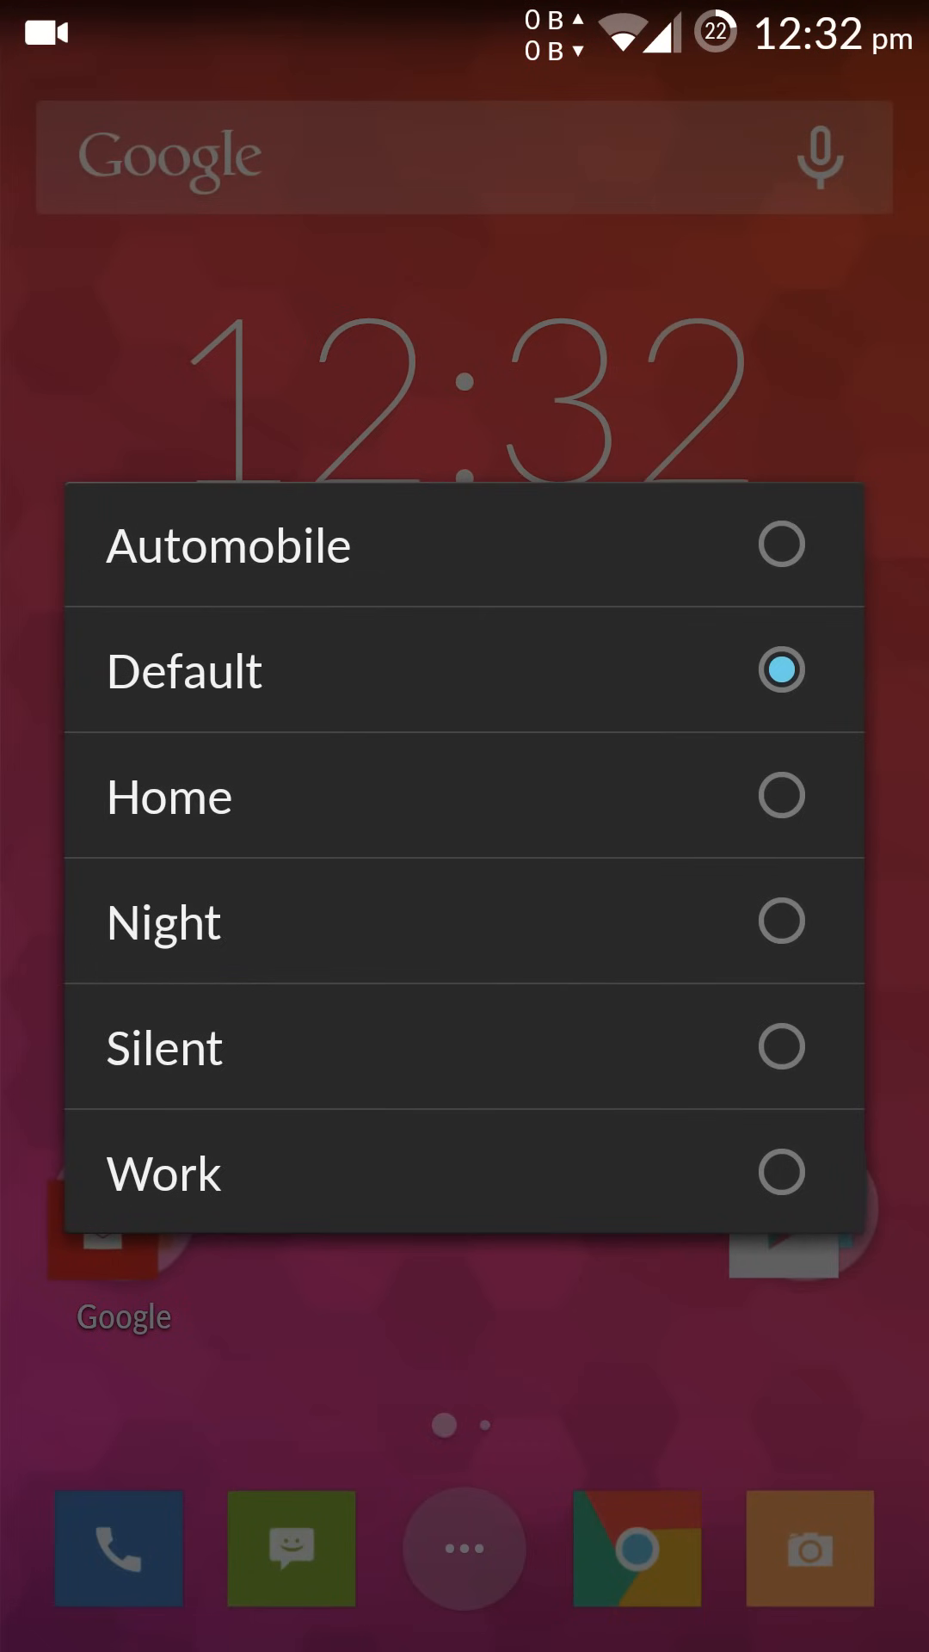
left_click(464, 798)
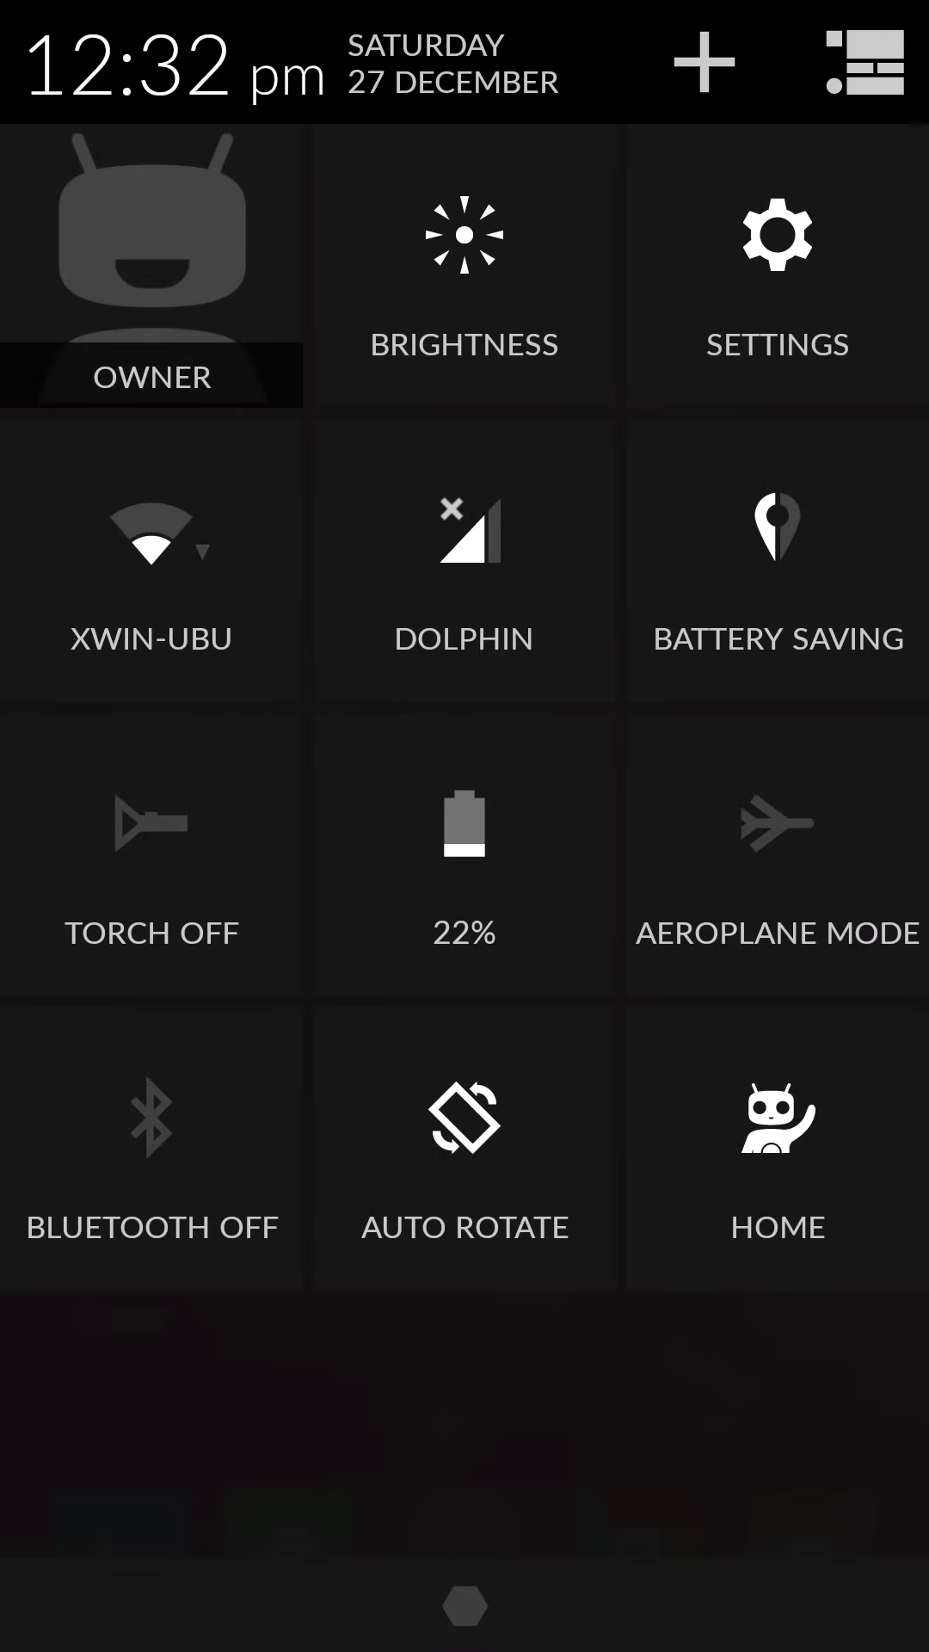
left_click(151, 559)
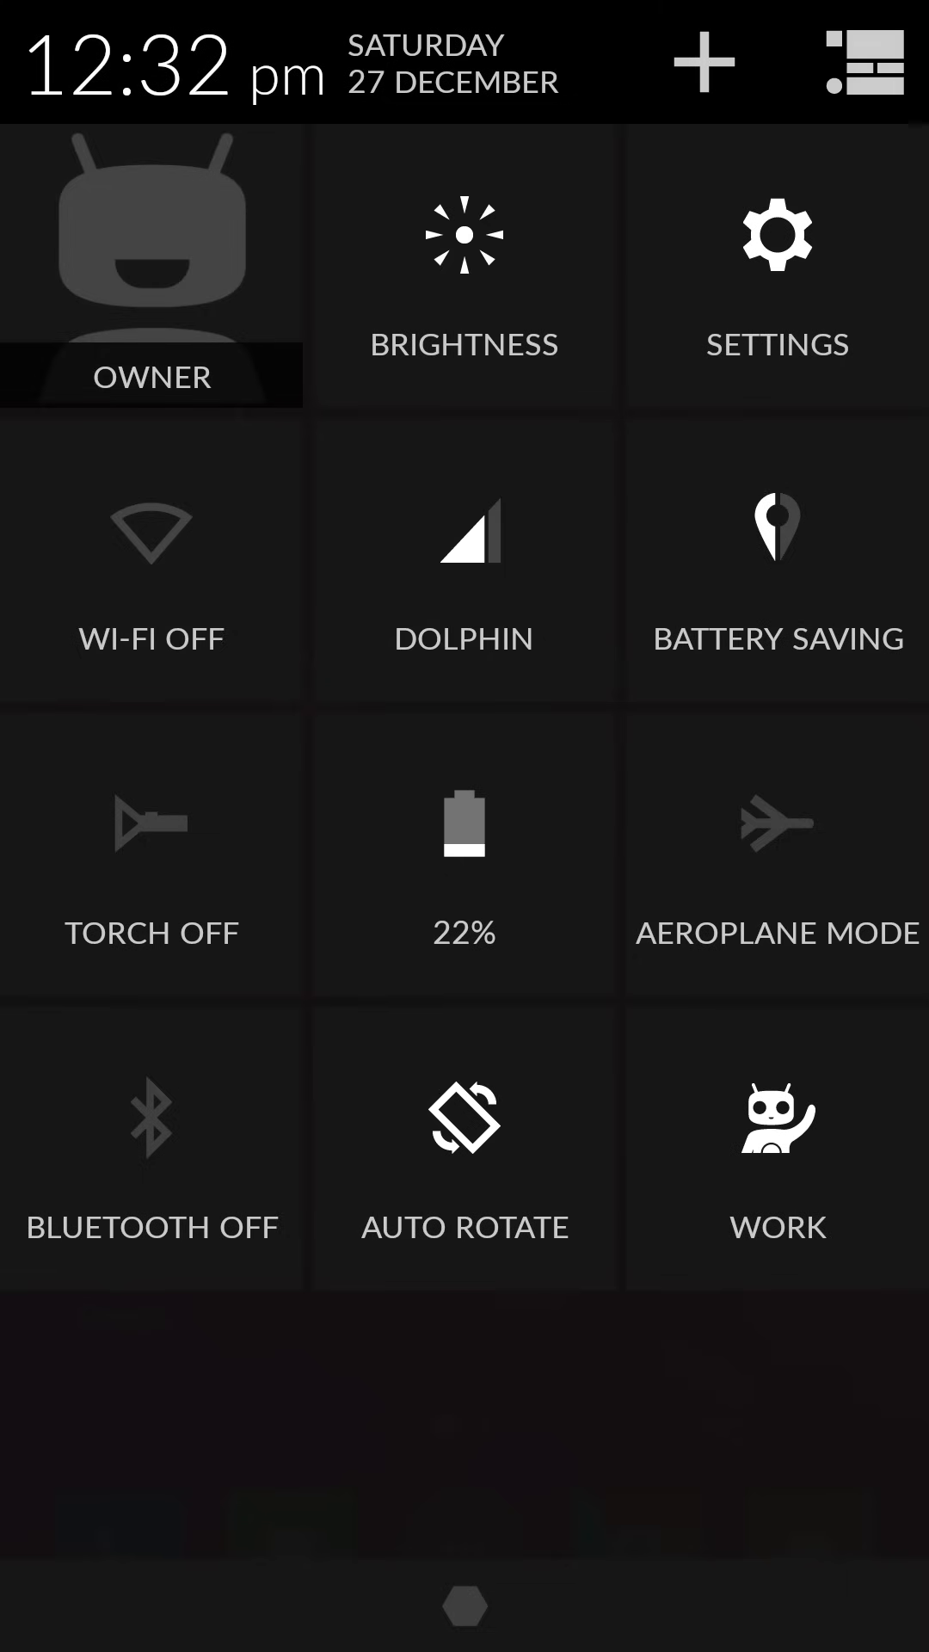
left_click(463, 559)
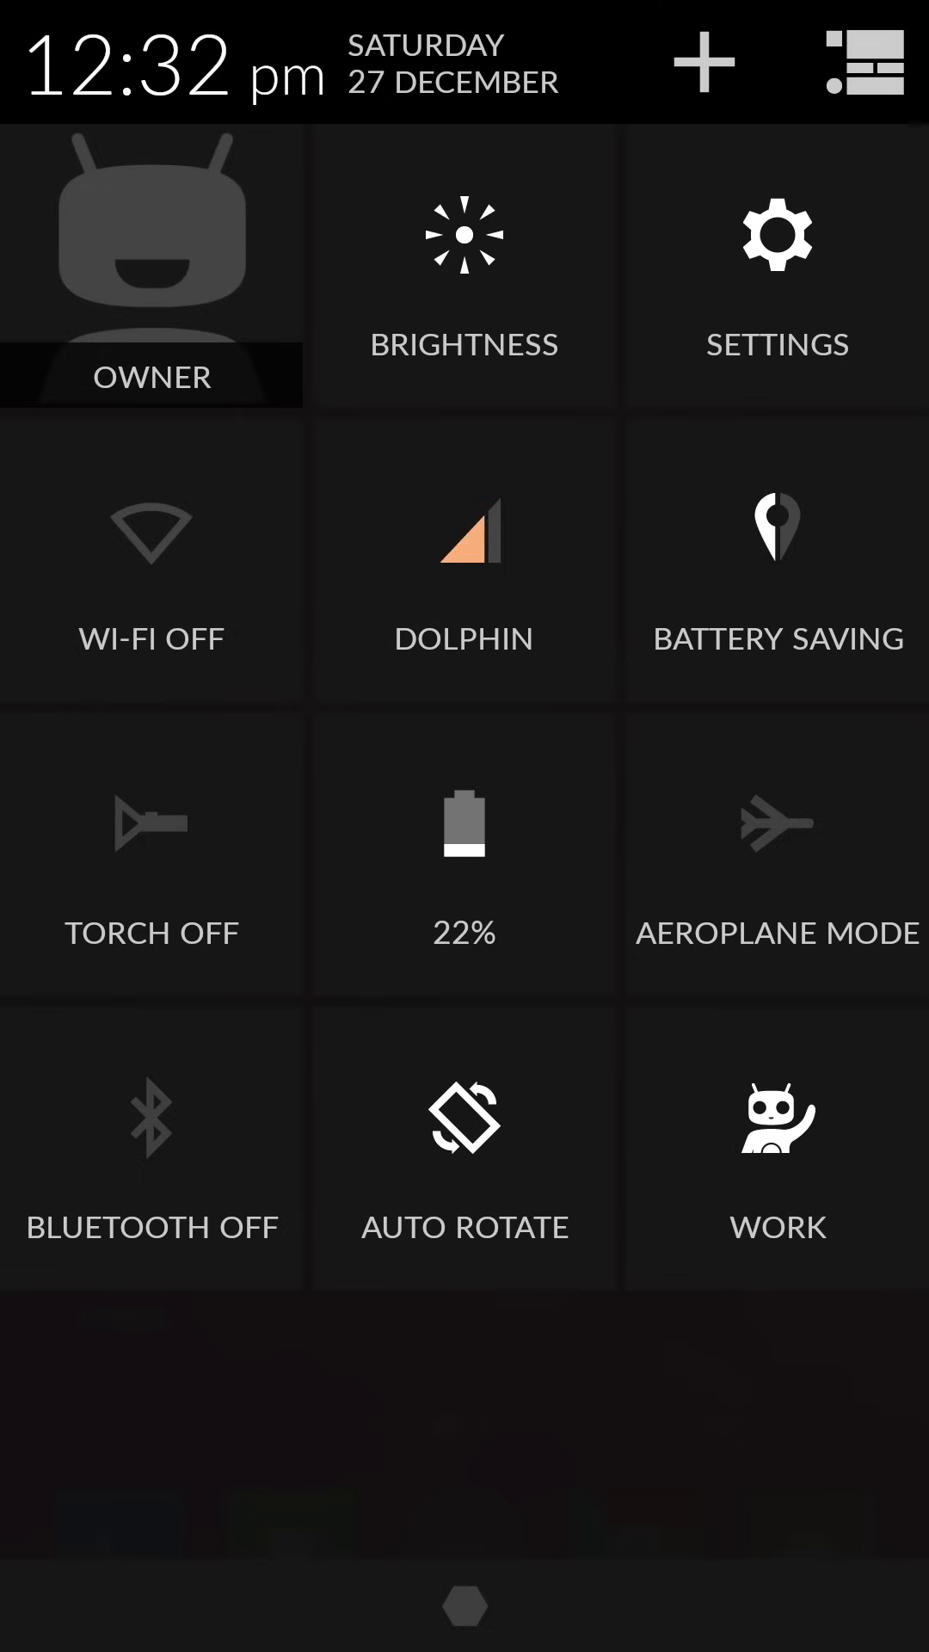